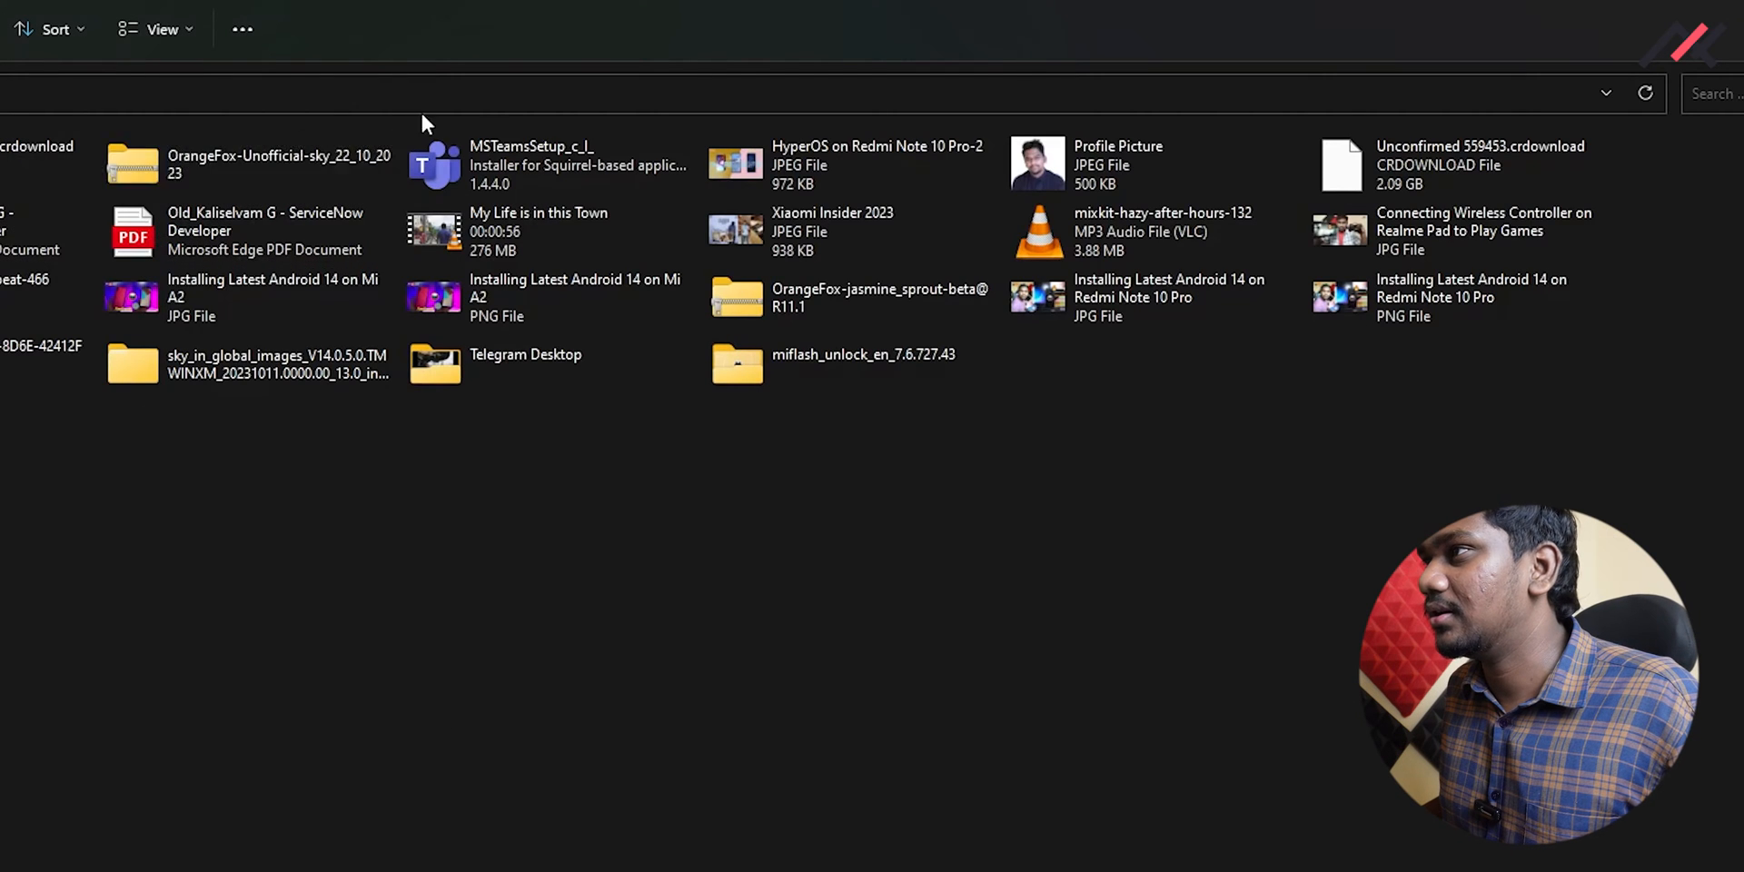
mouse_move(1343, 539)
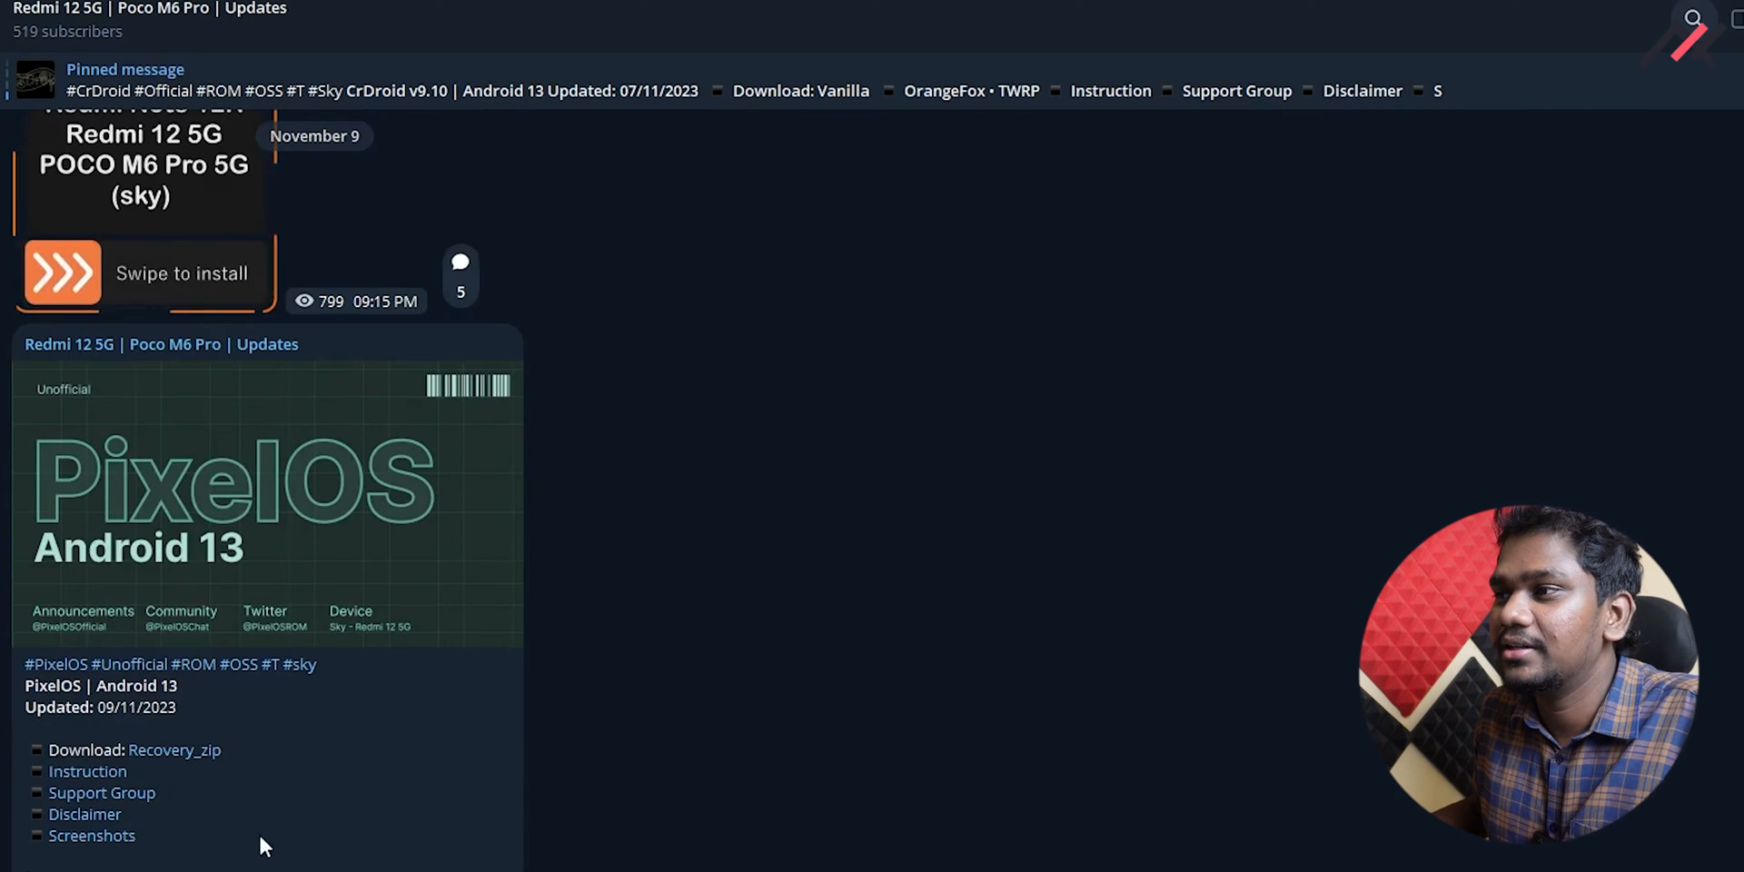
Scroll the Redmi 12 5G updates channel until the PixelOS Android 13 post is in view.
scroll(down, 3)
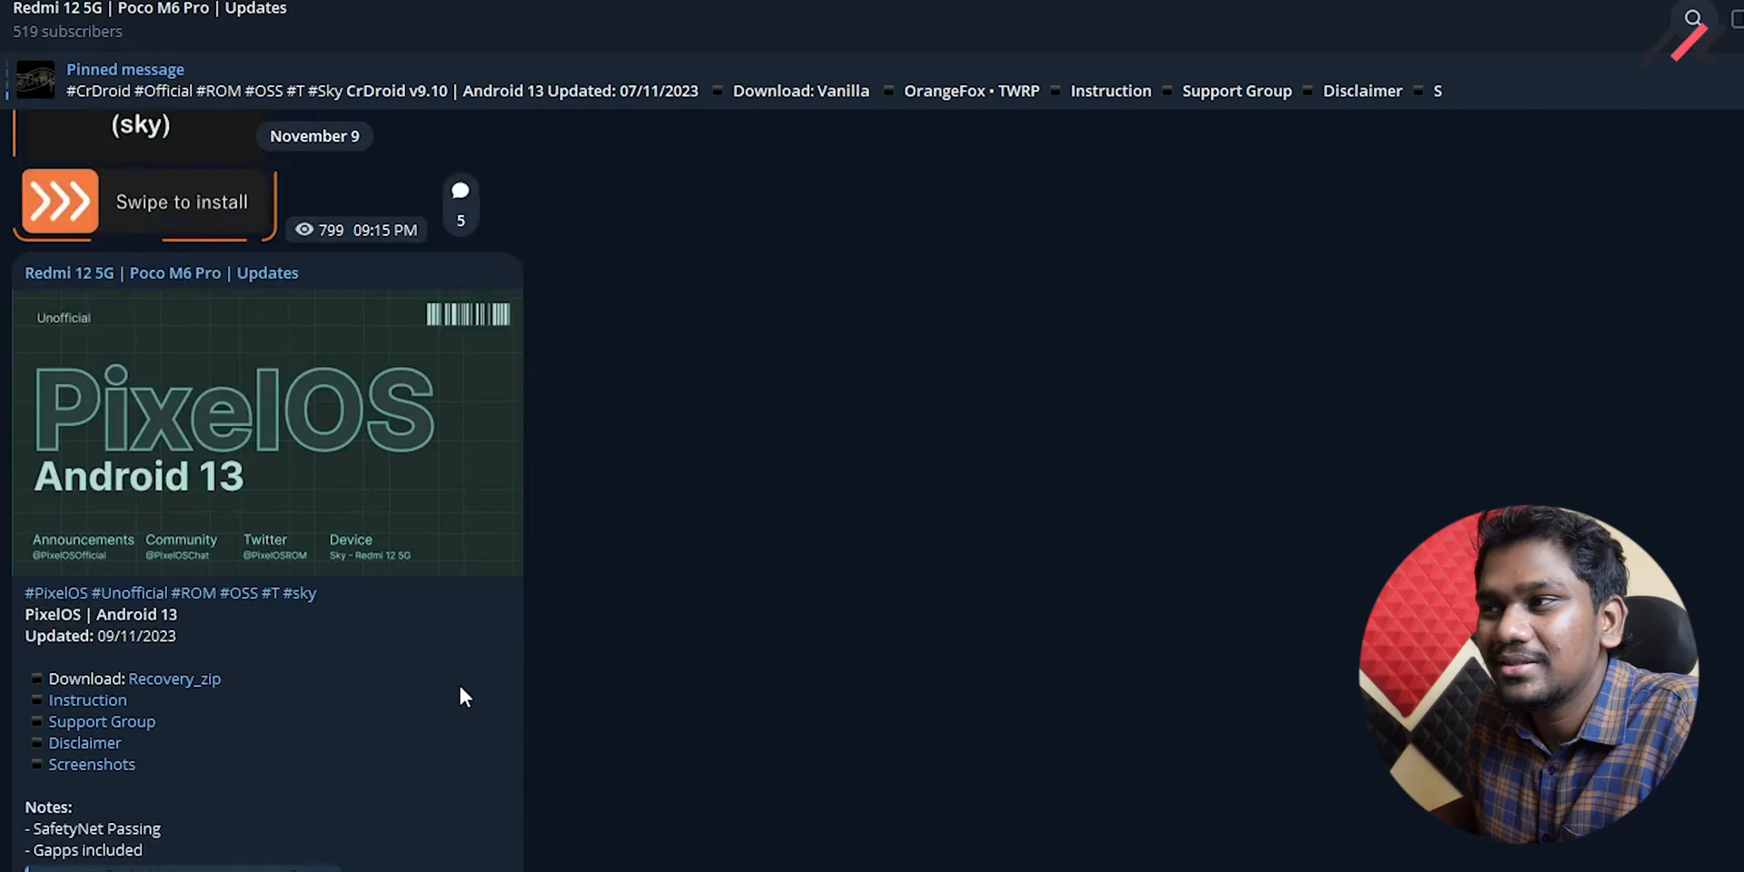
scroll(down, 3)
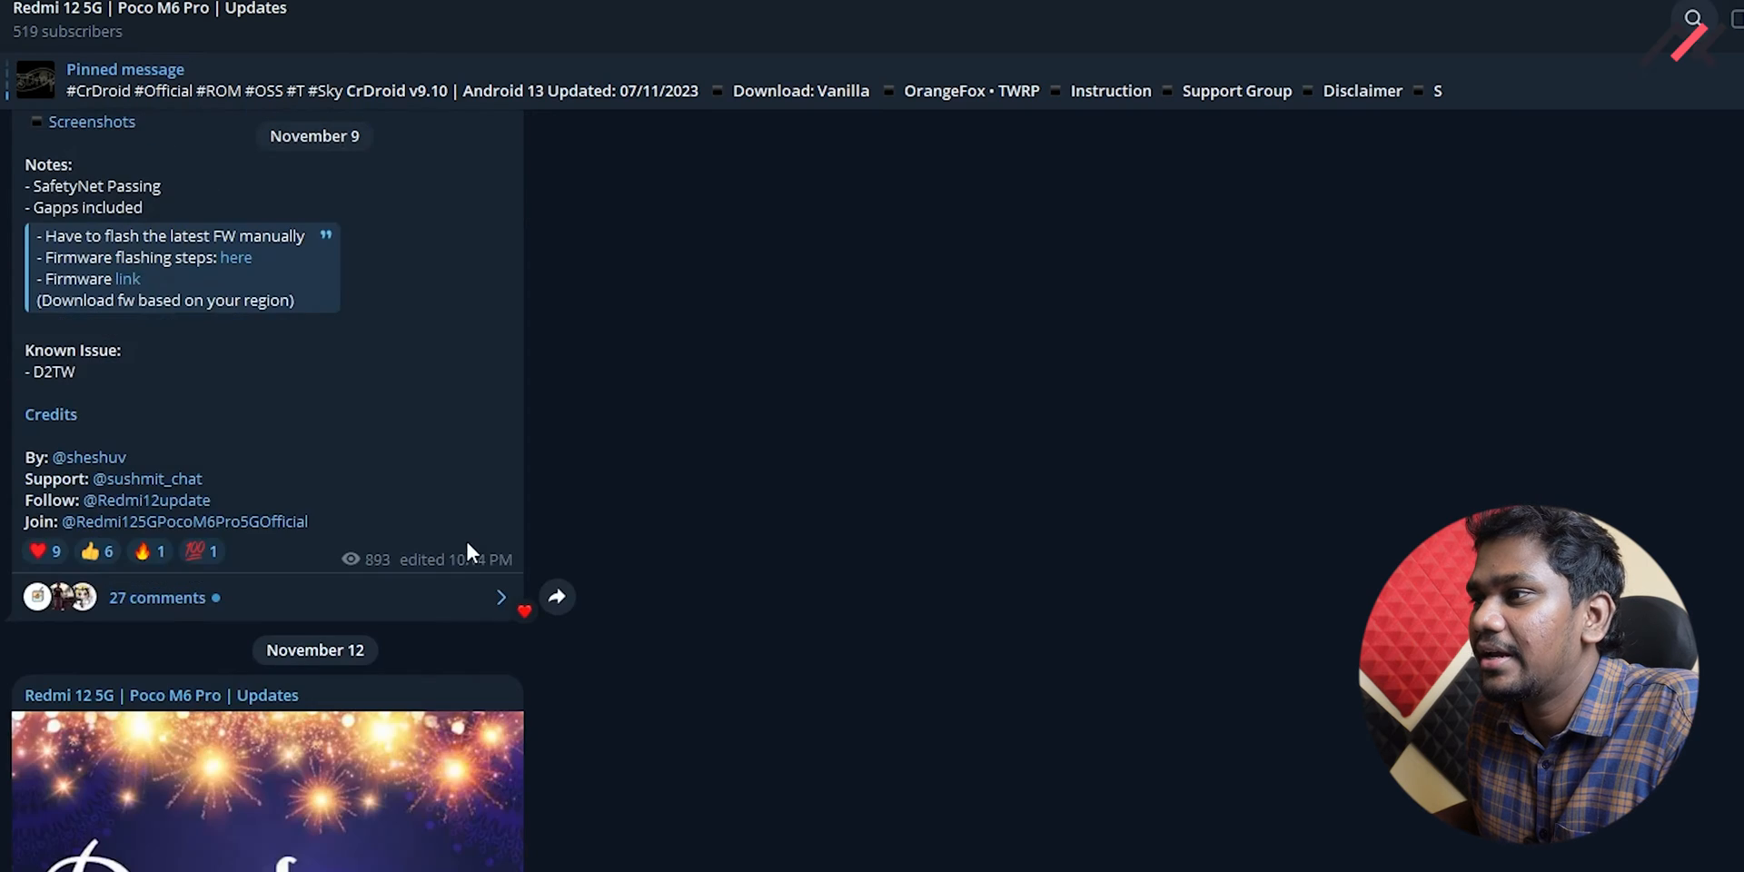
scroll(up, 3)
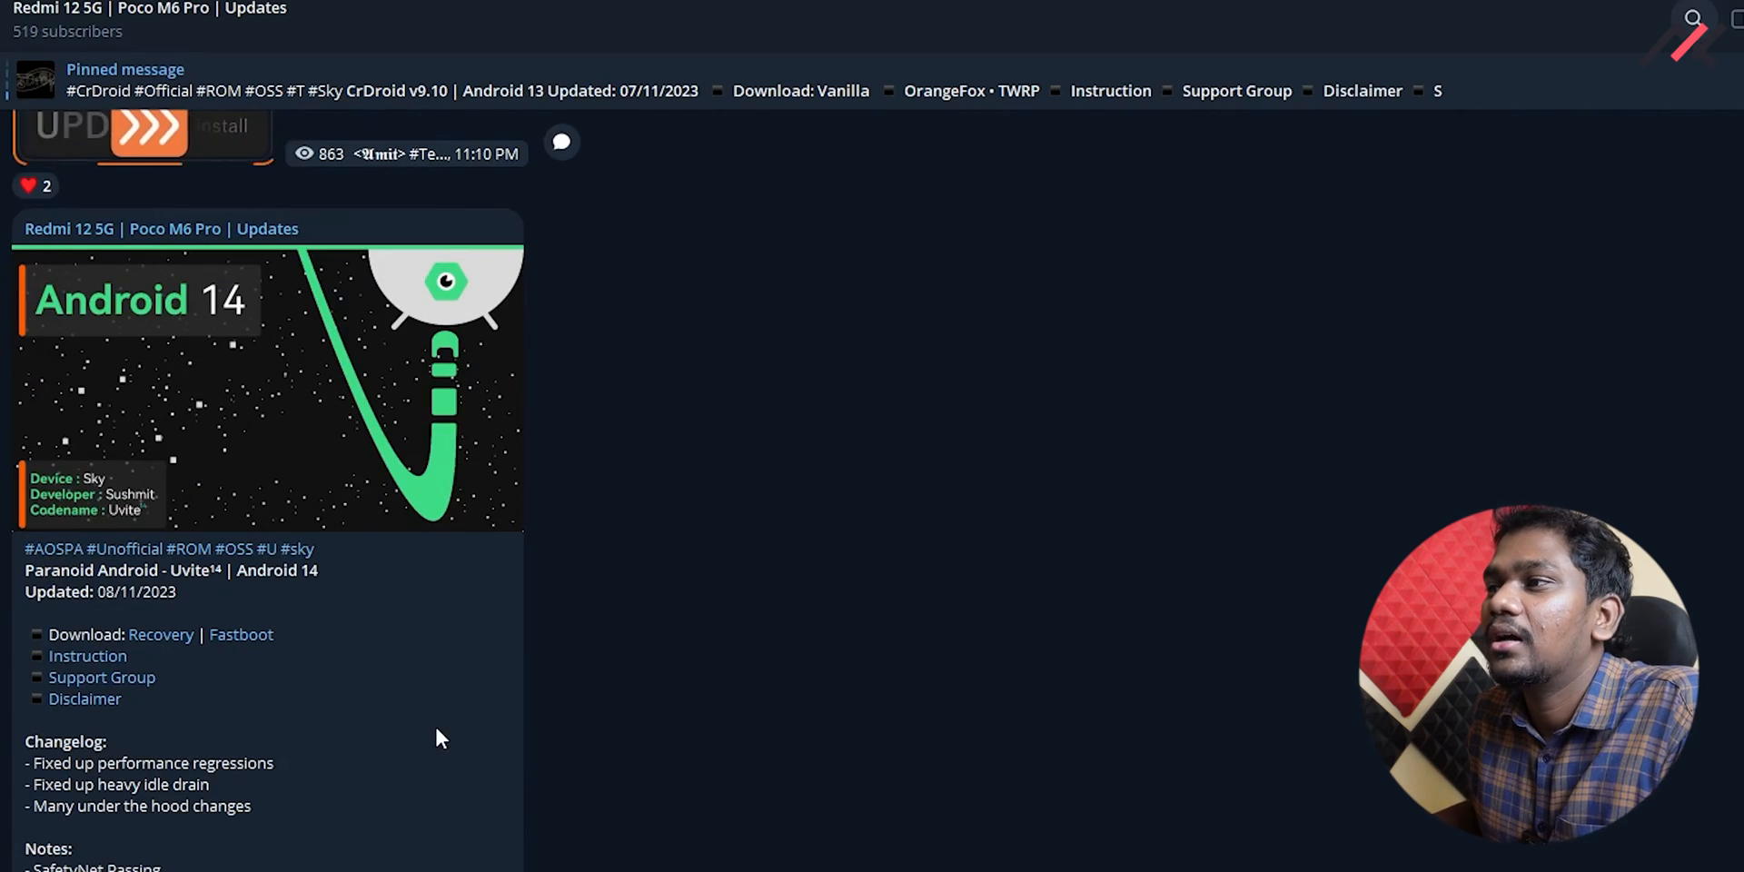
mouse_move(236, 634)
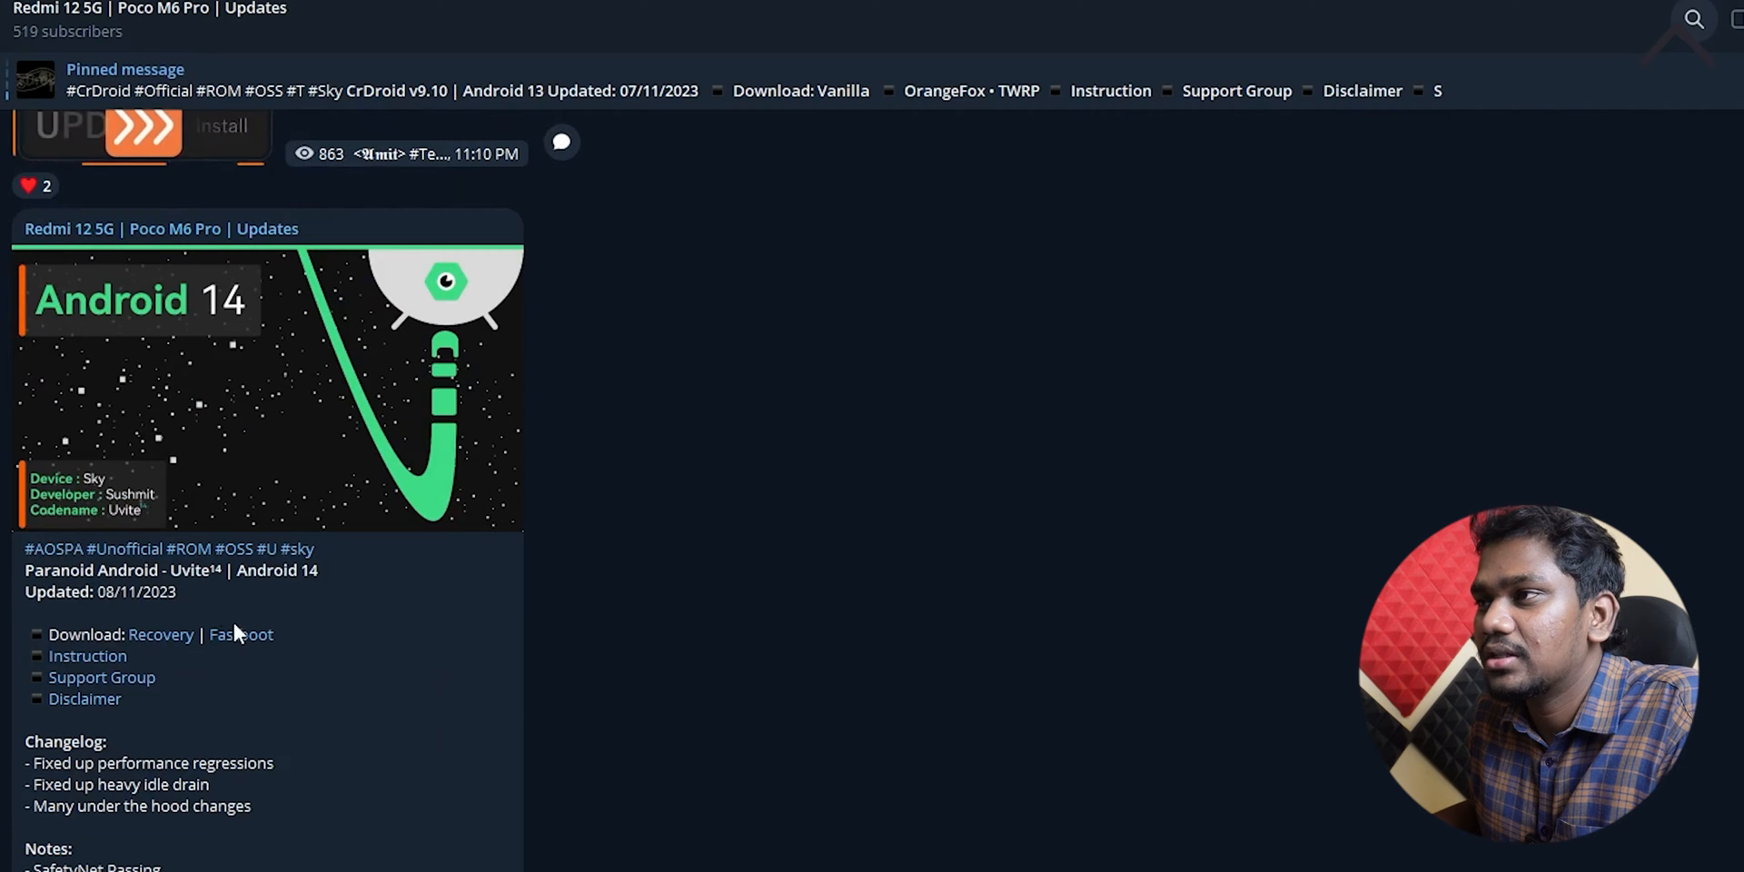
scroll(down, 3)
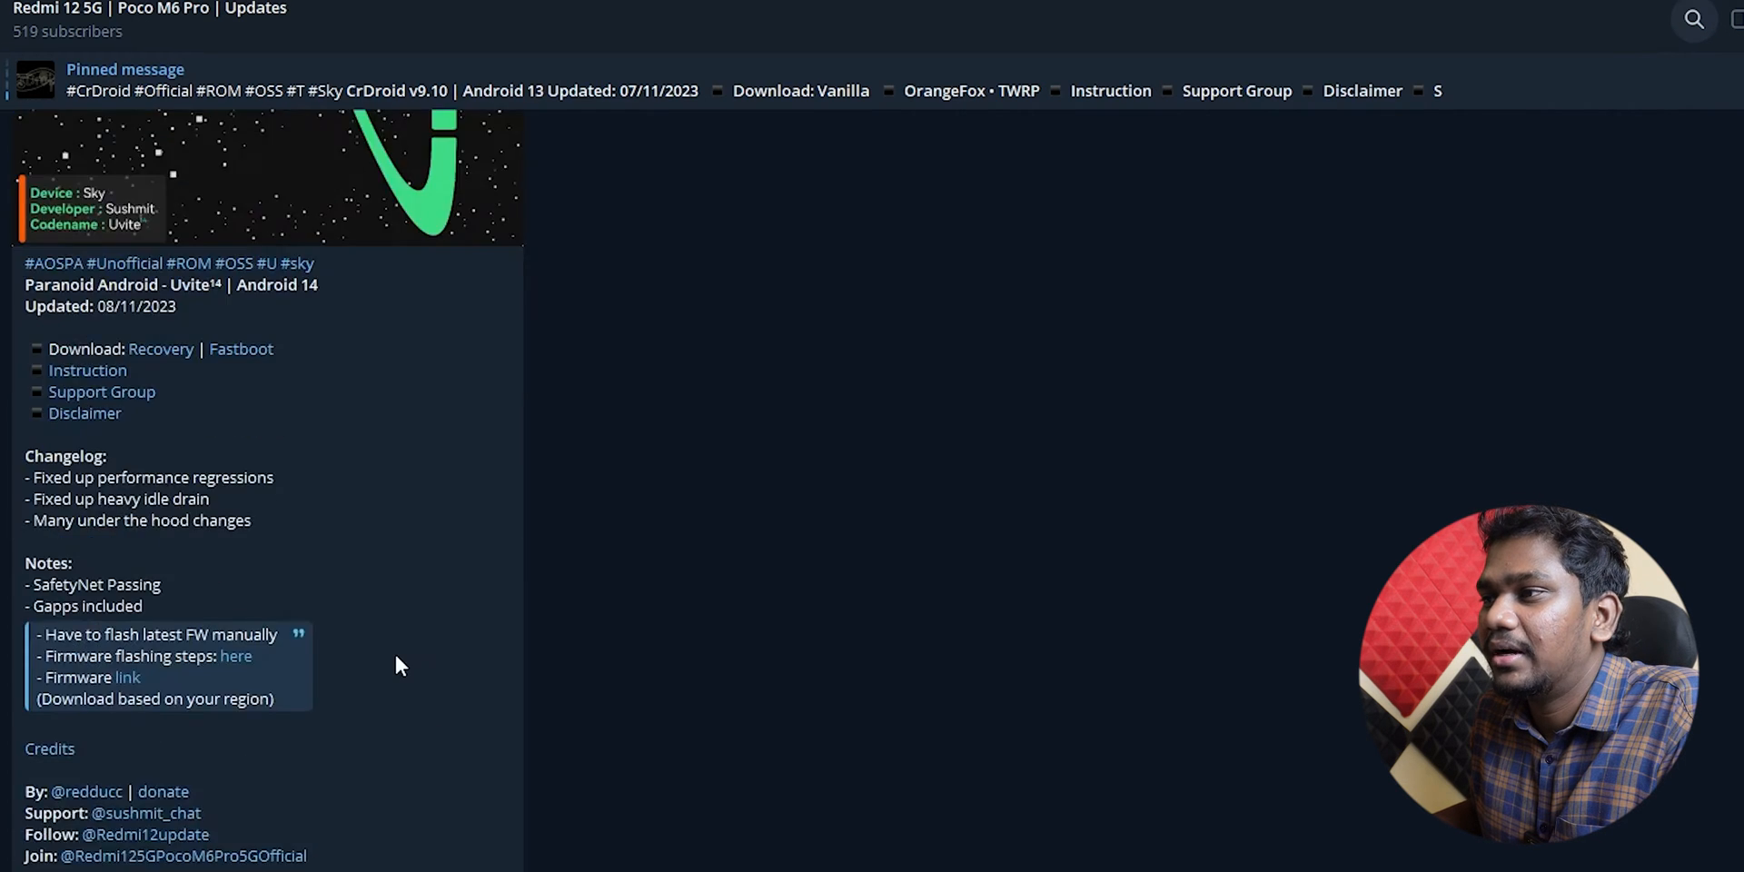
scroll(up, 3)
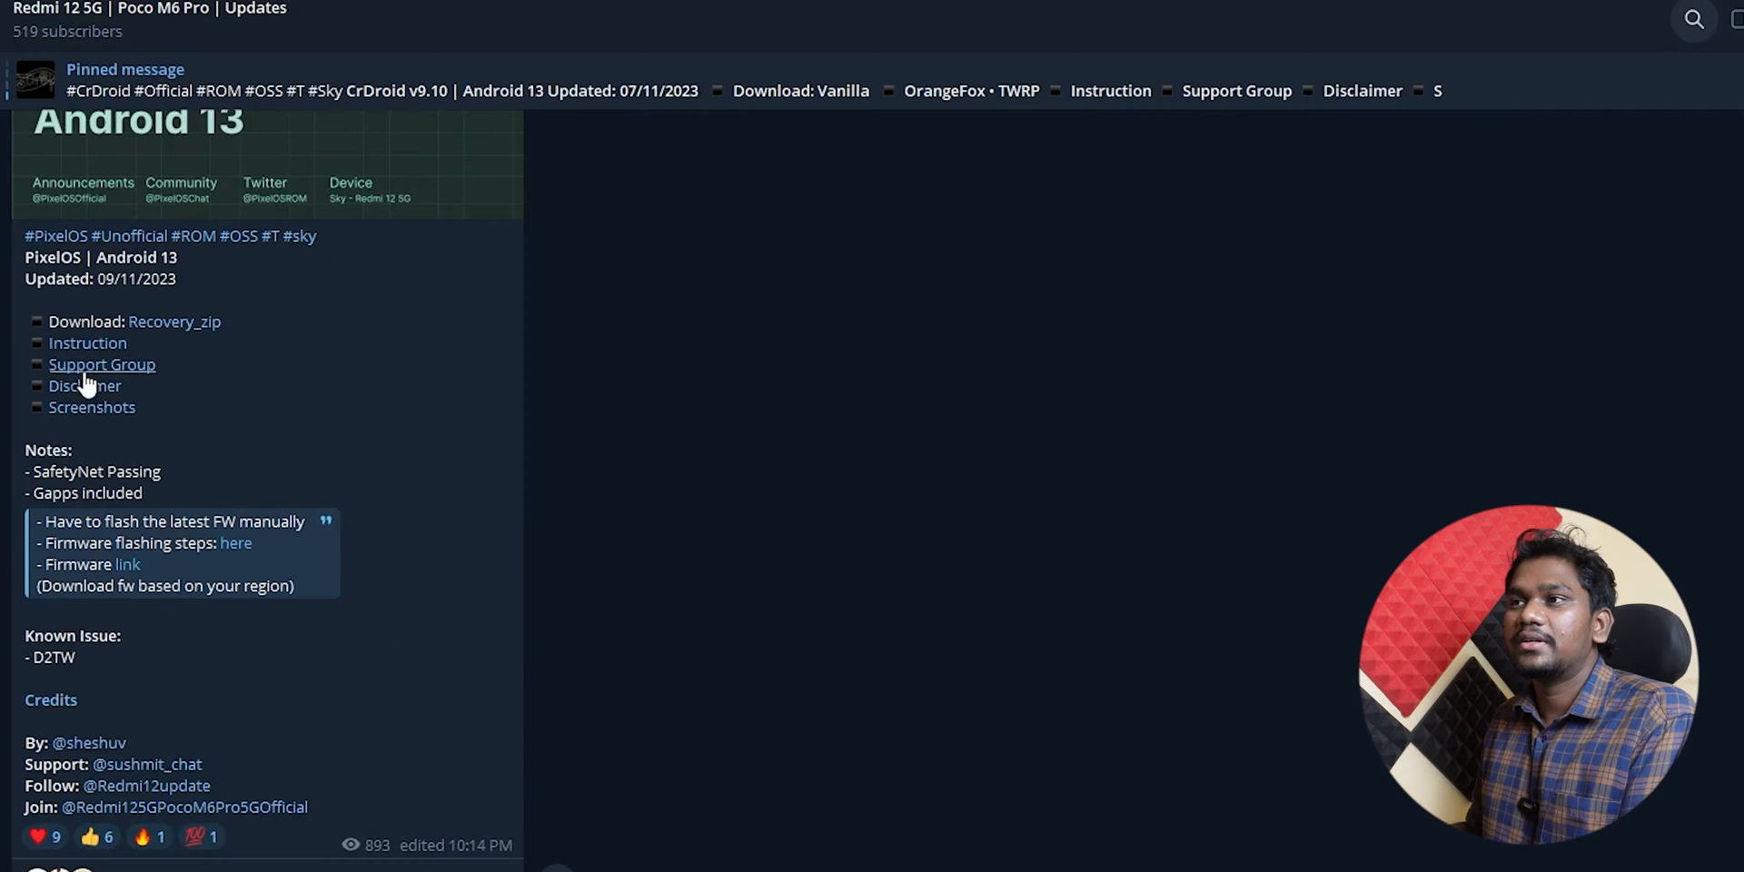
mouse_move(174, 334)
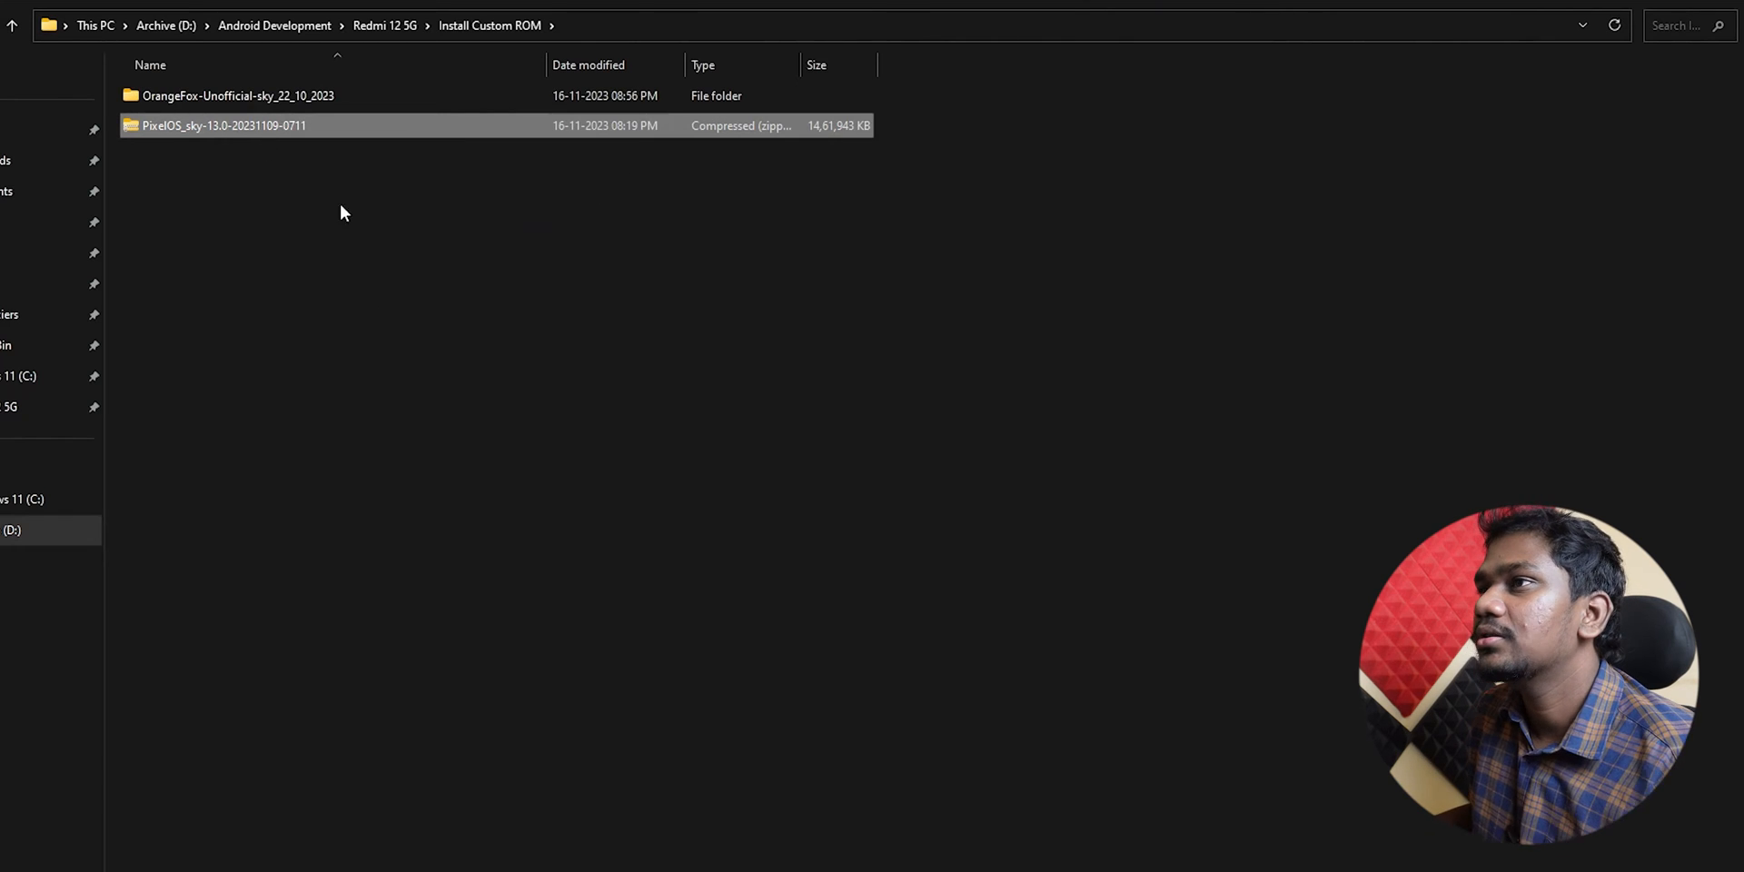
Go up to the Redmi 12 5G folder and enter the Install Custom ROM folder.
click(385, 26)
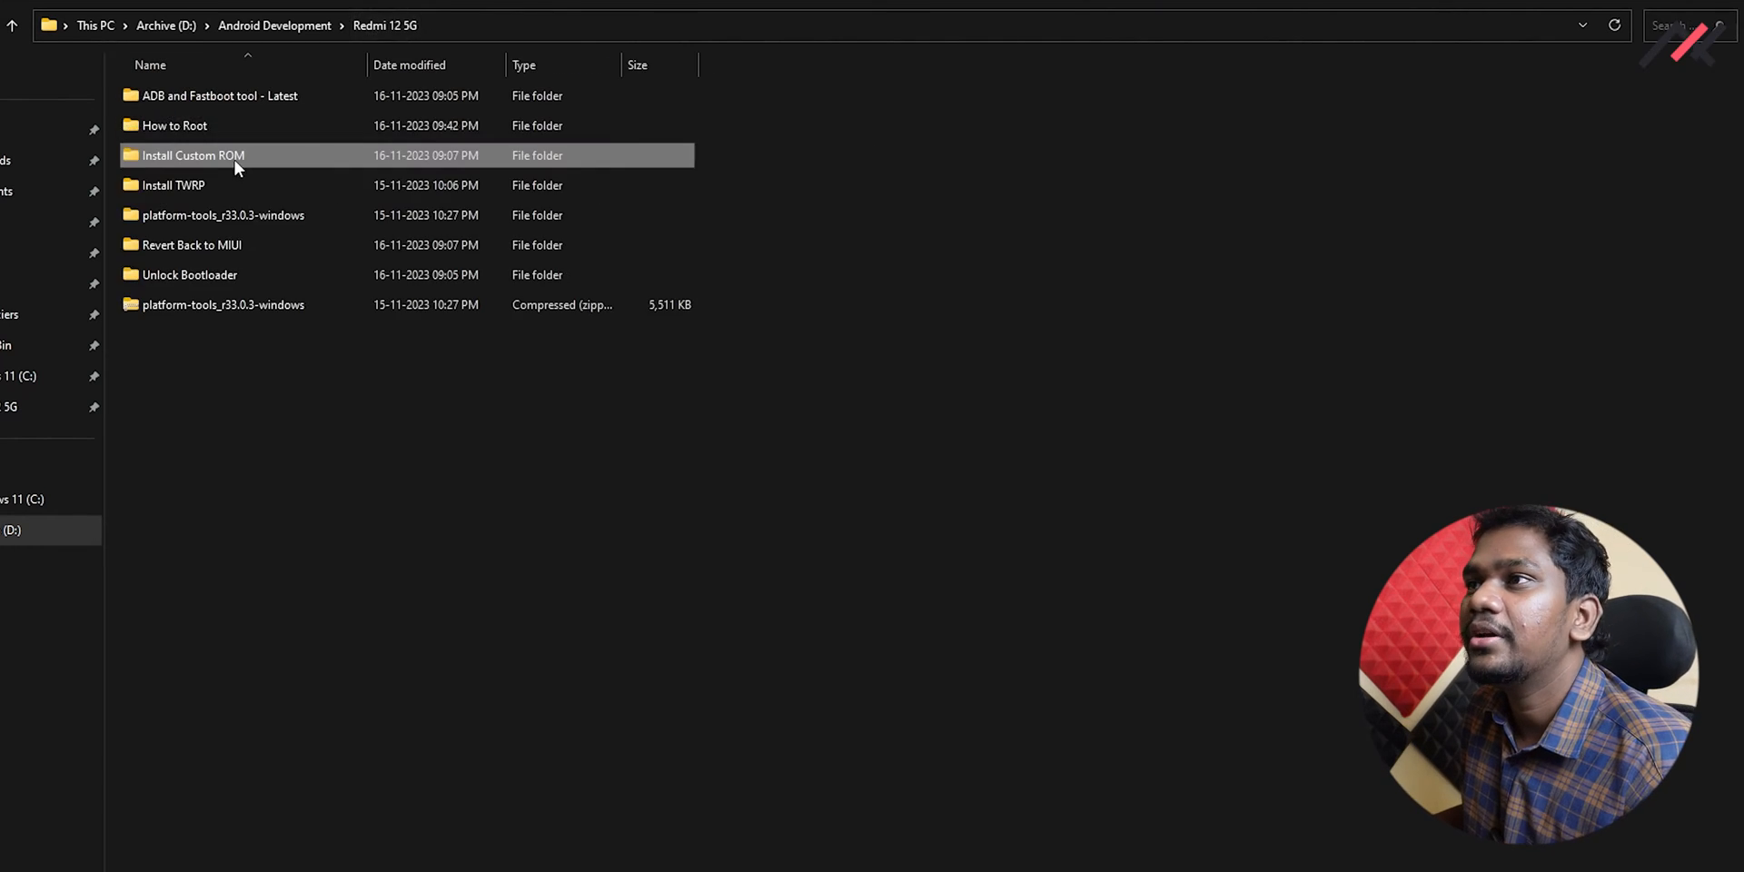
double_click(174, 185)
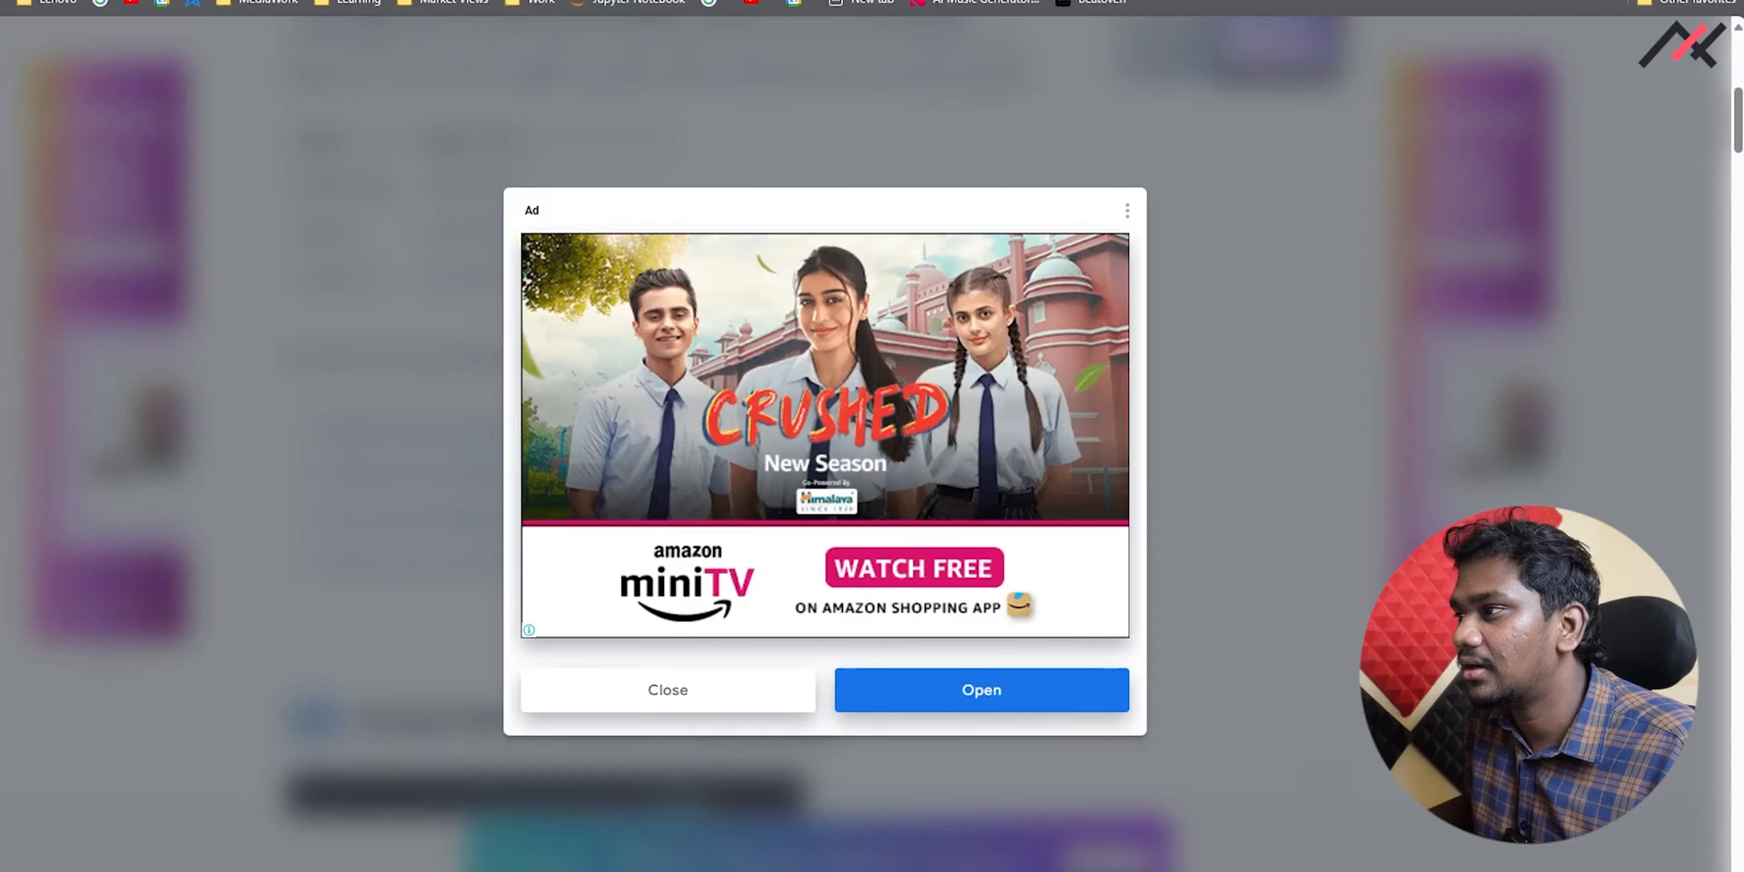
Dismiss the browser advertisement pop-up and scroll back to the PixelOS post's links.
click(667, 691)
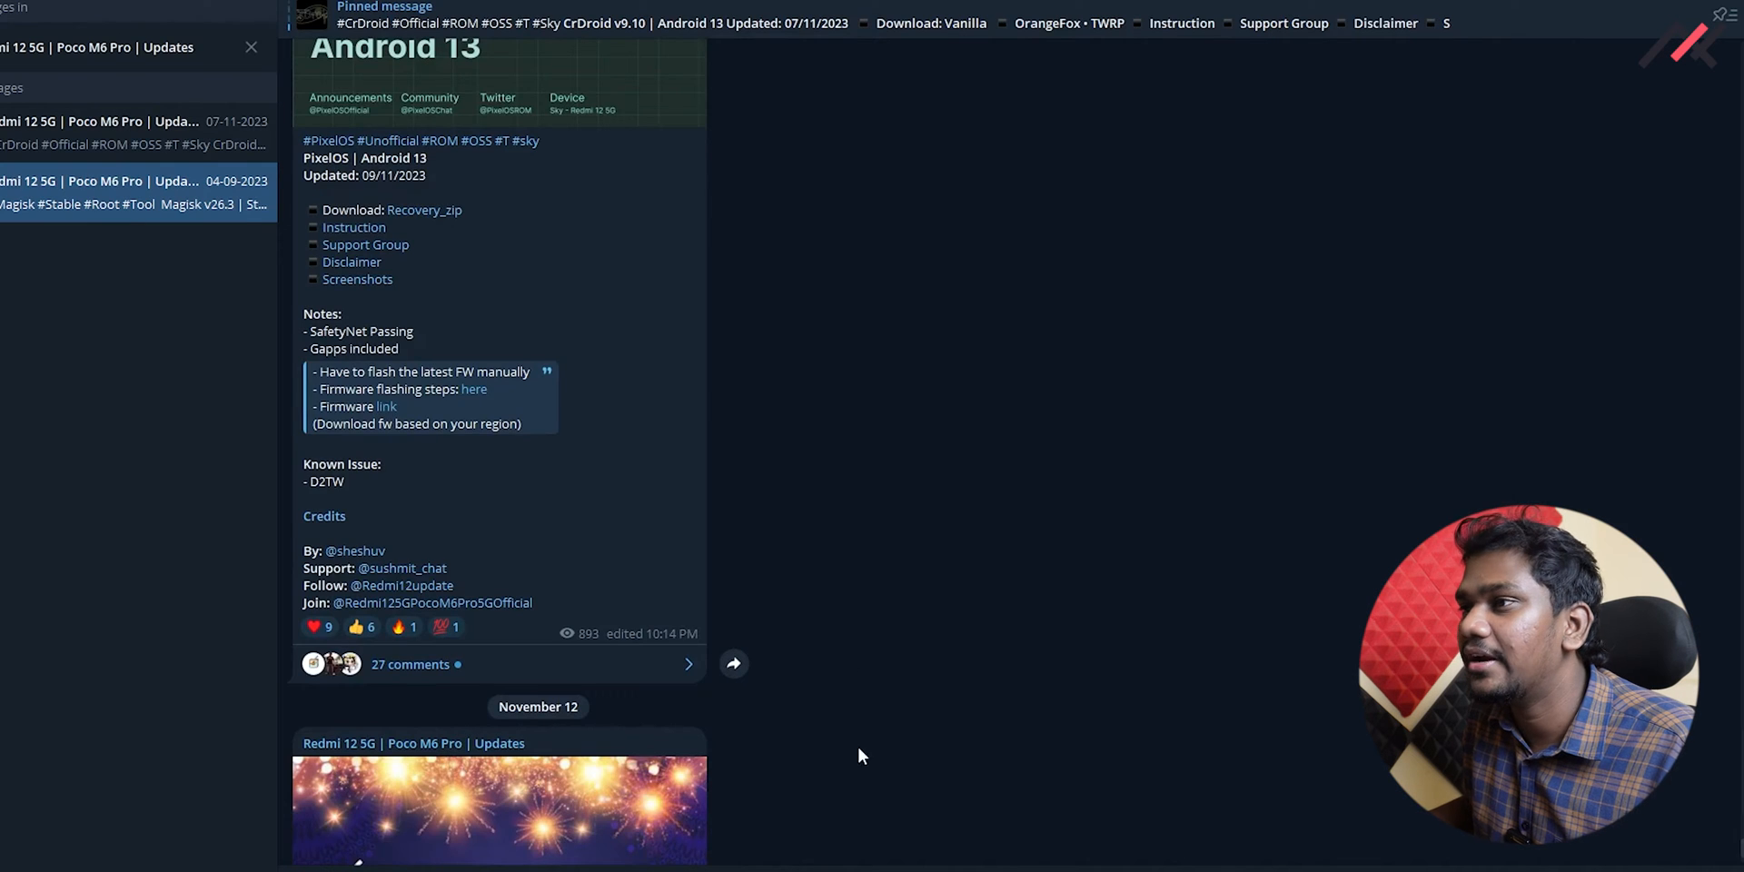
scroll(up, 3)
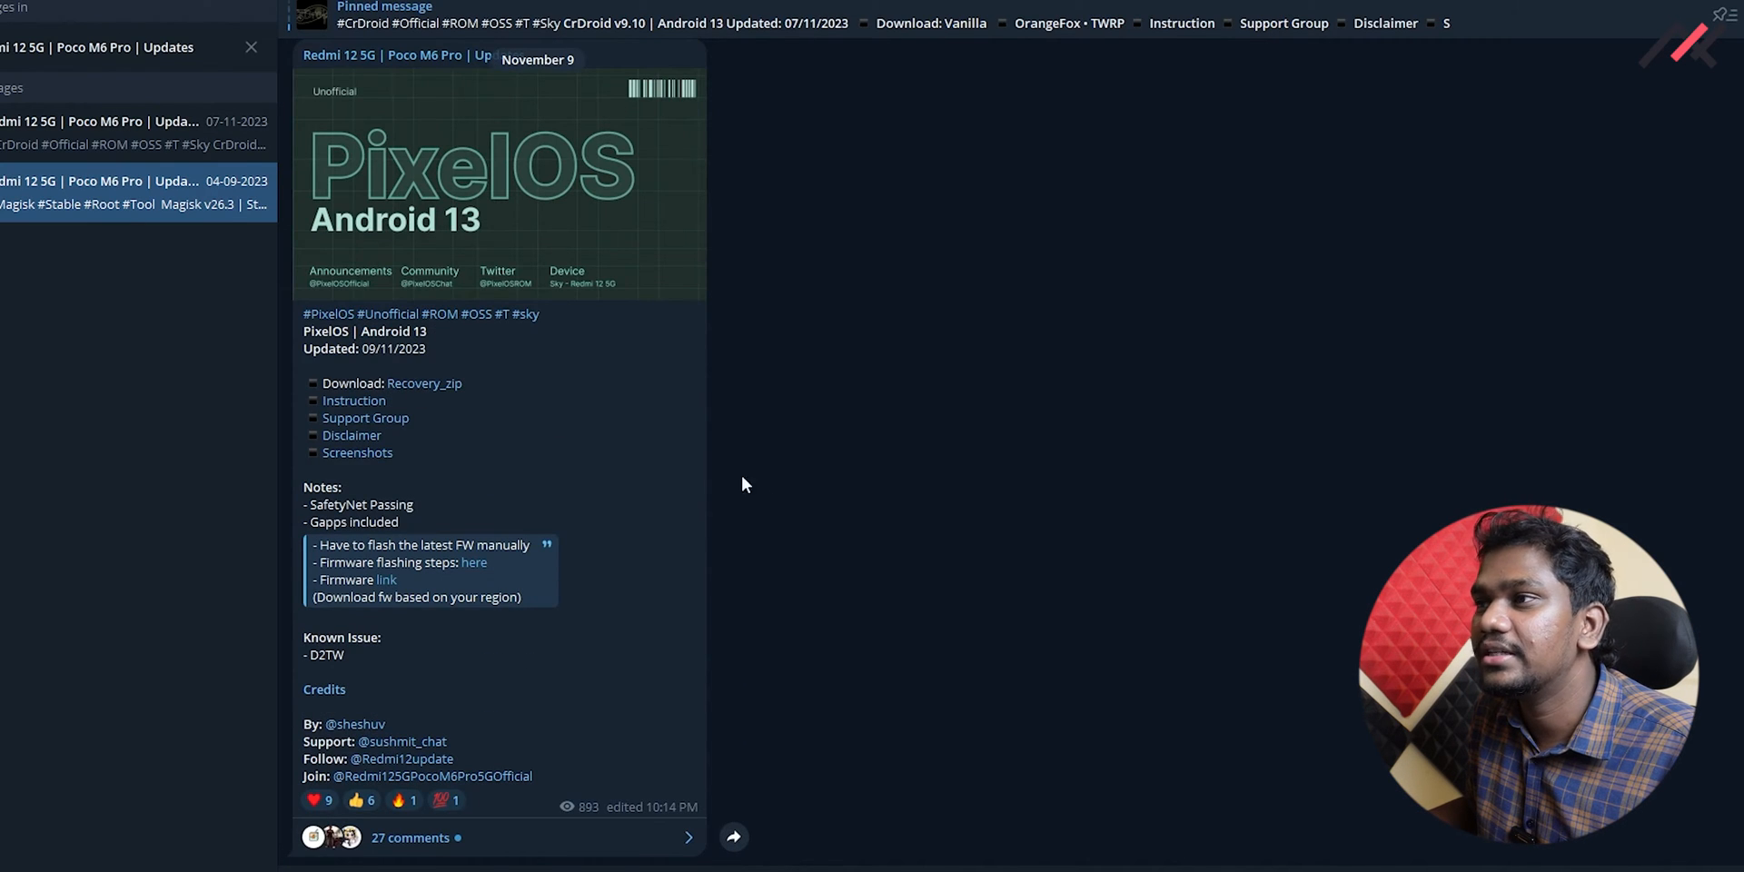
mouse_move(556, 665)
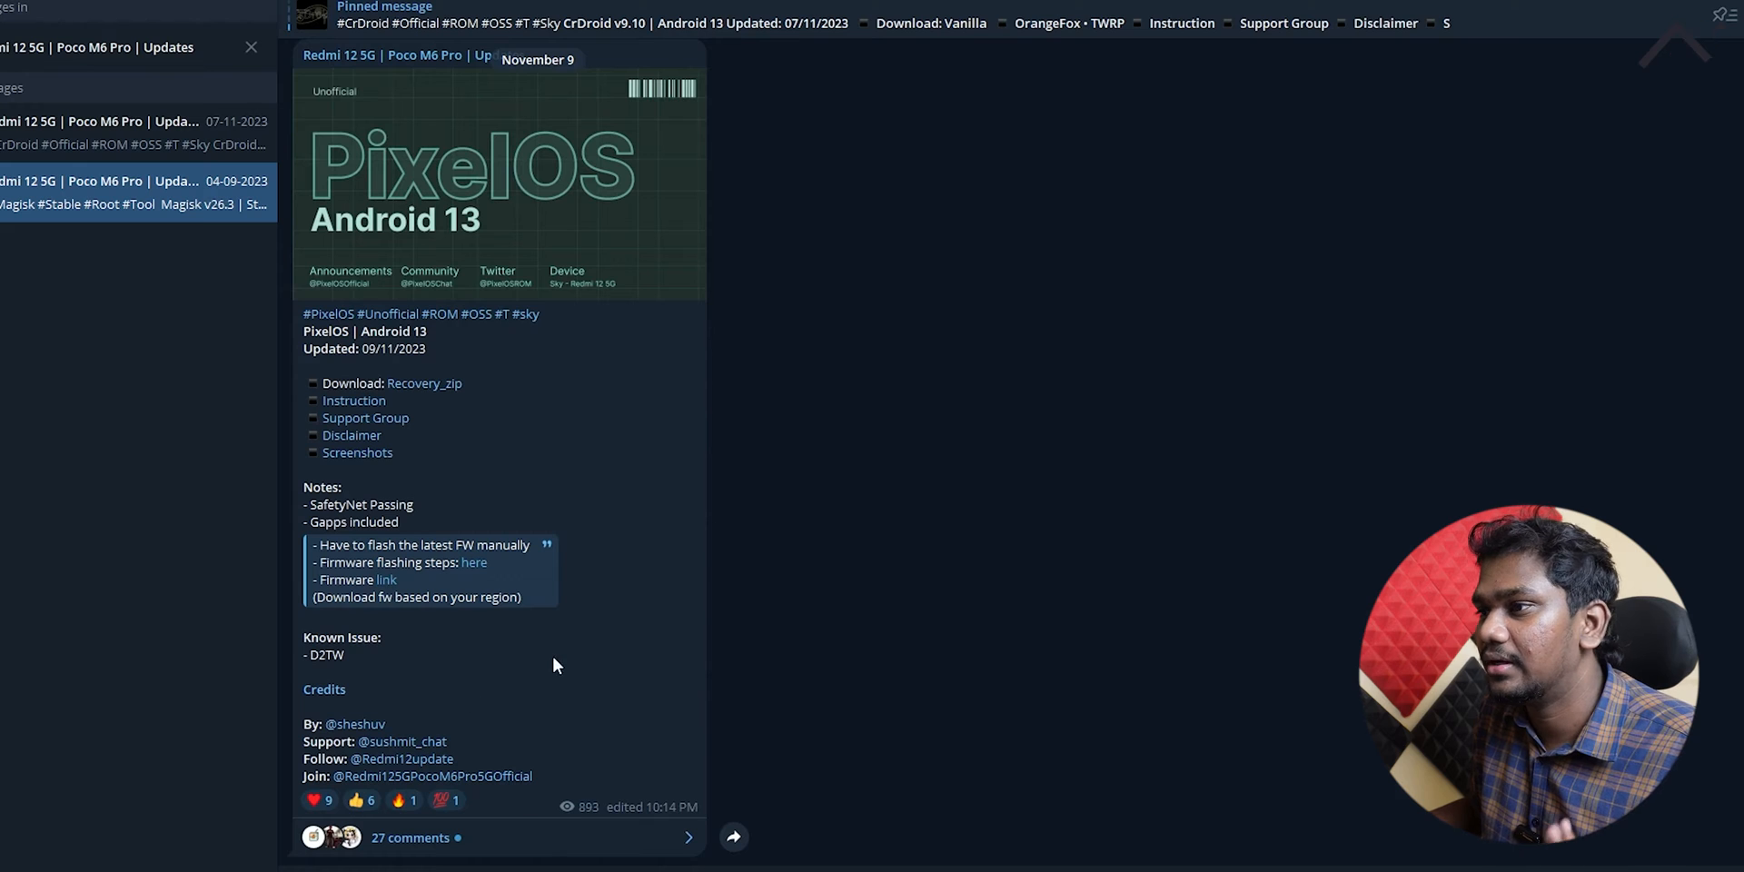
mouse_move(394, 583)
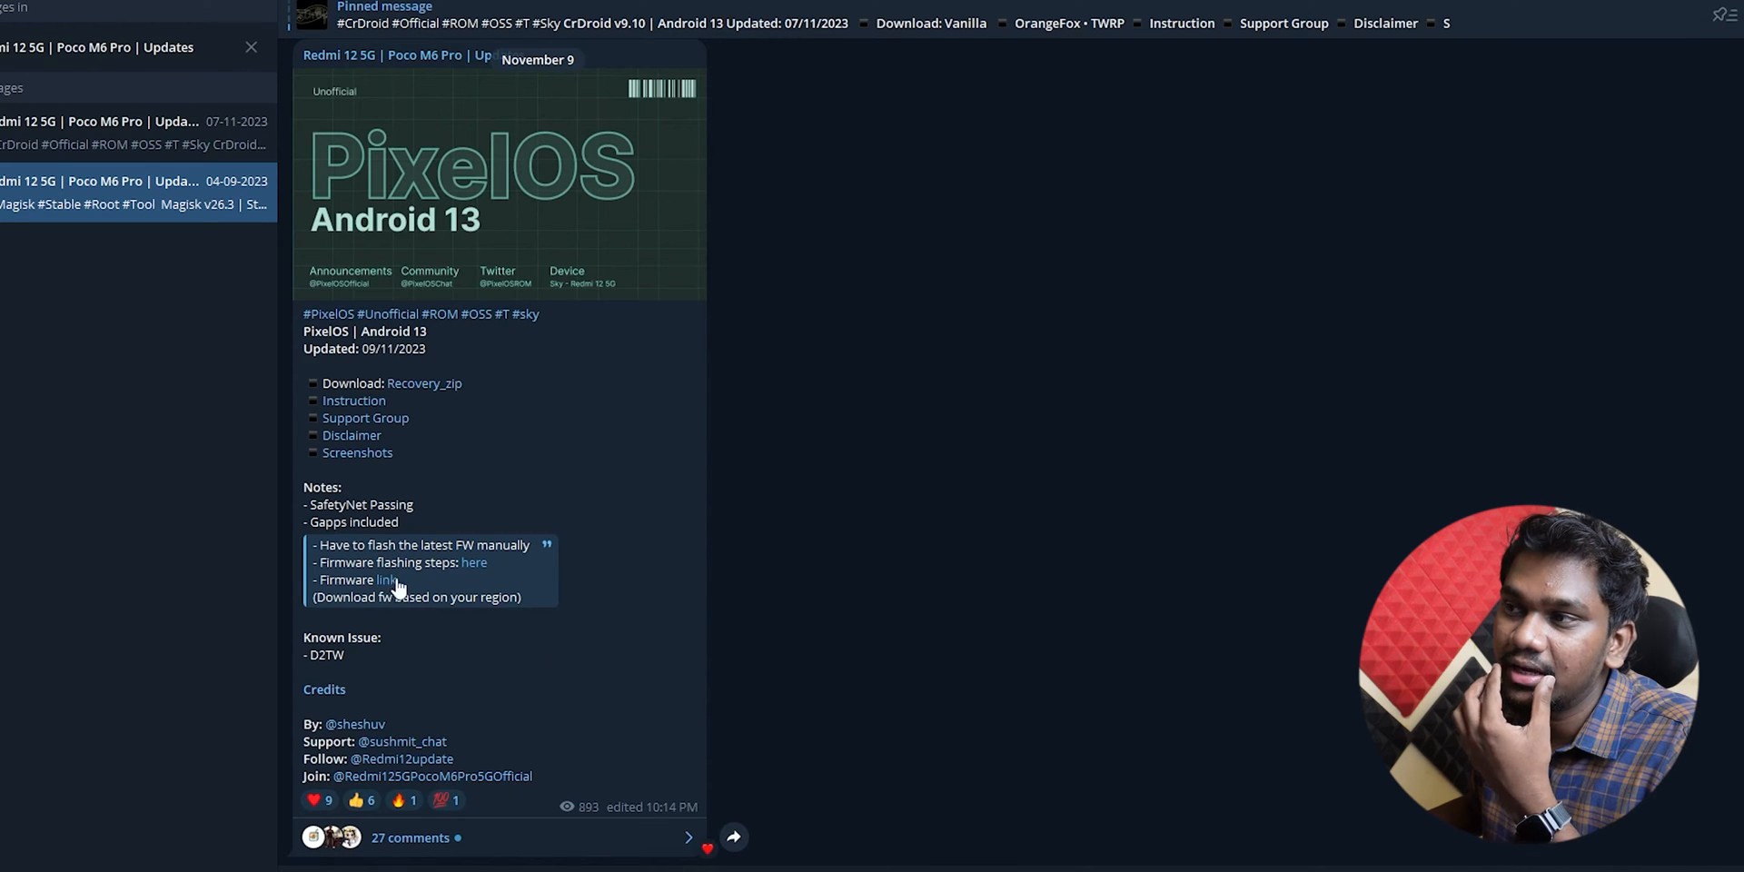
mouse_move(534, 672)
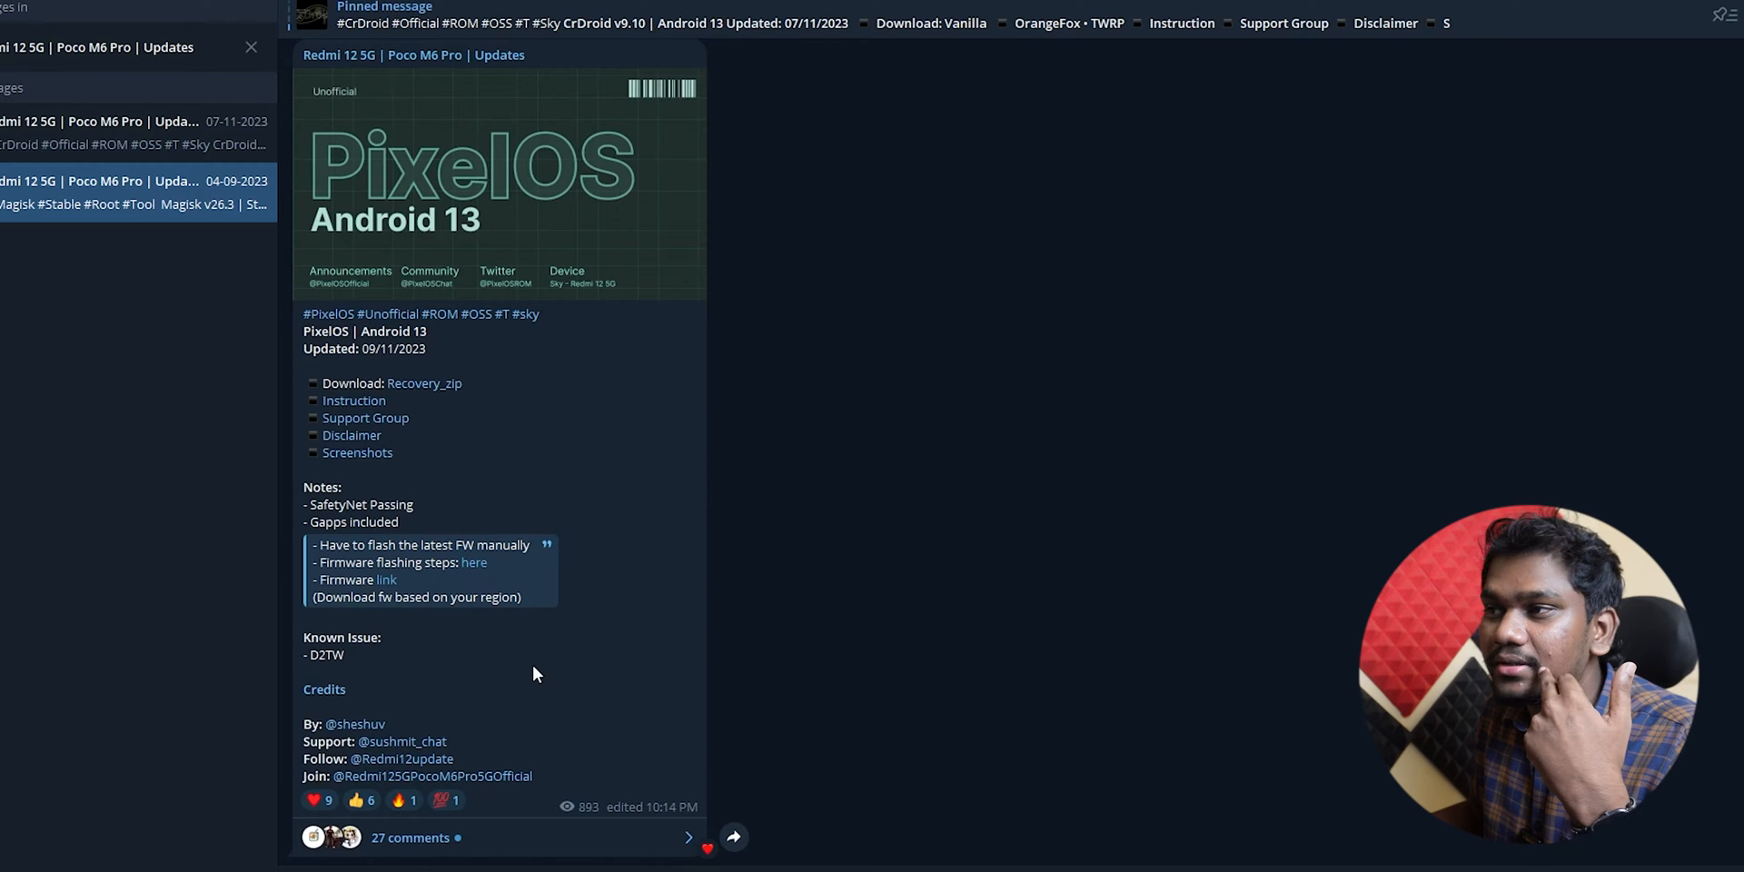
mouse_move(484, 743)
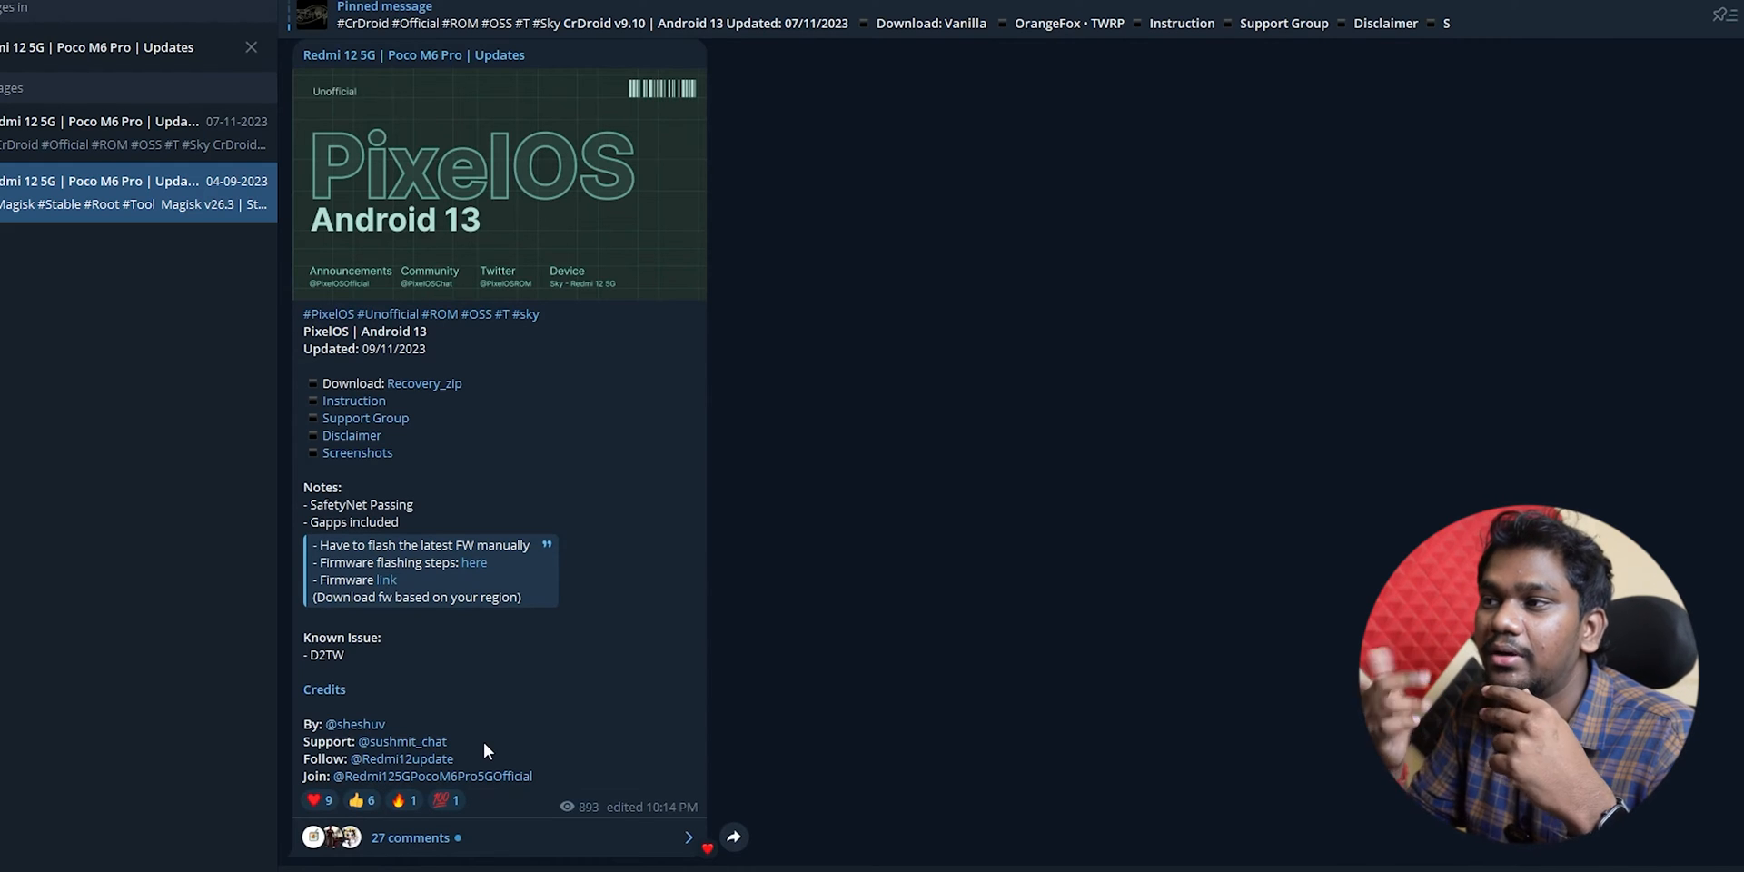
mouse_move(472, 576)
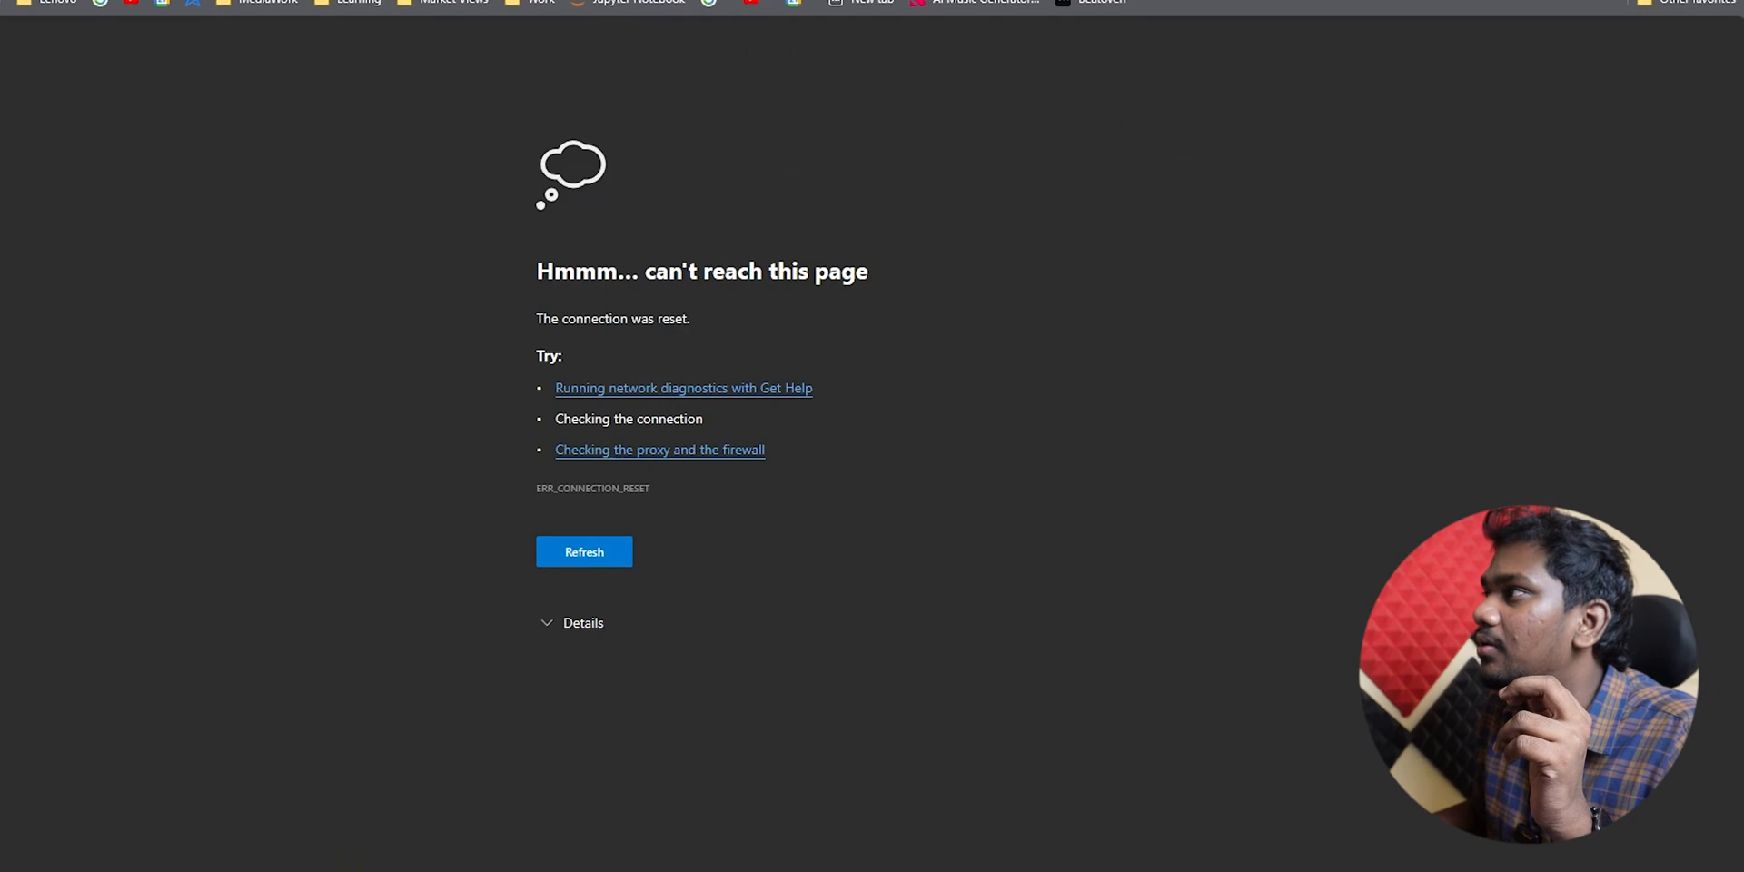
Reload Xiaomi Firmware Updater, highlight the India Recovery and Fastboot rows, then return to the PixelOS post.
click(584, 552)
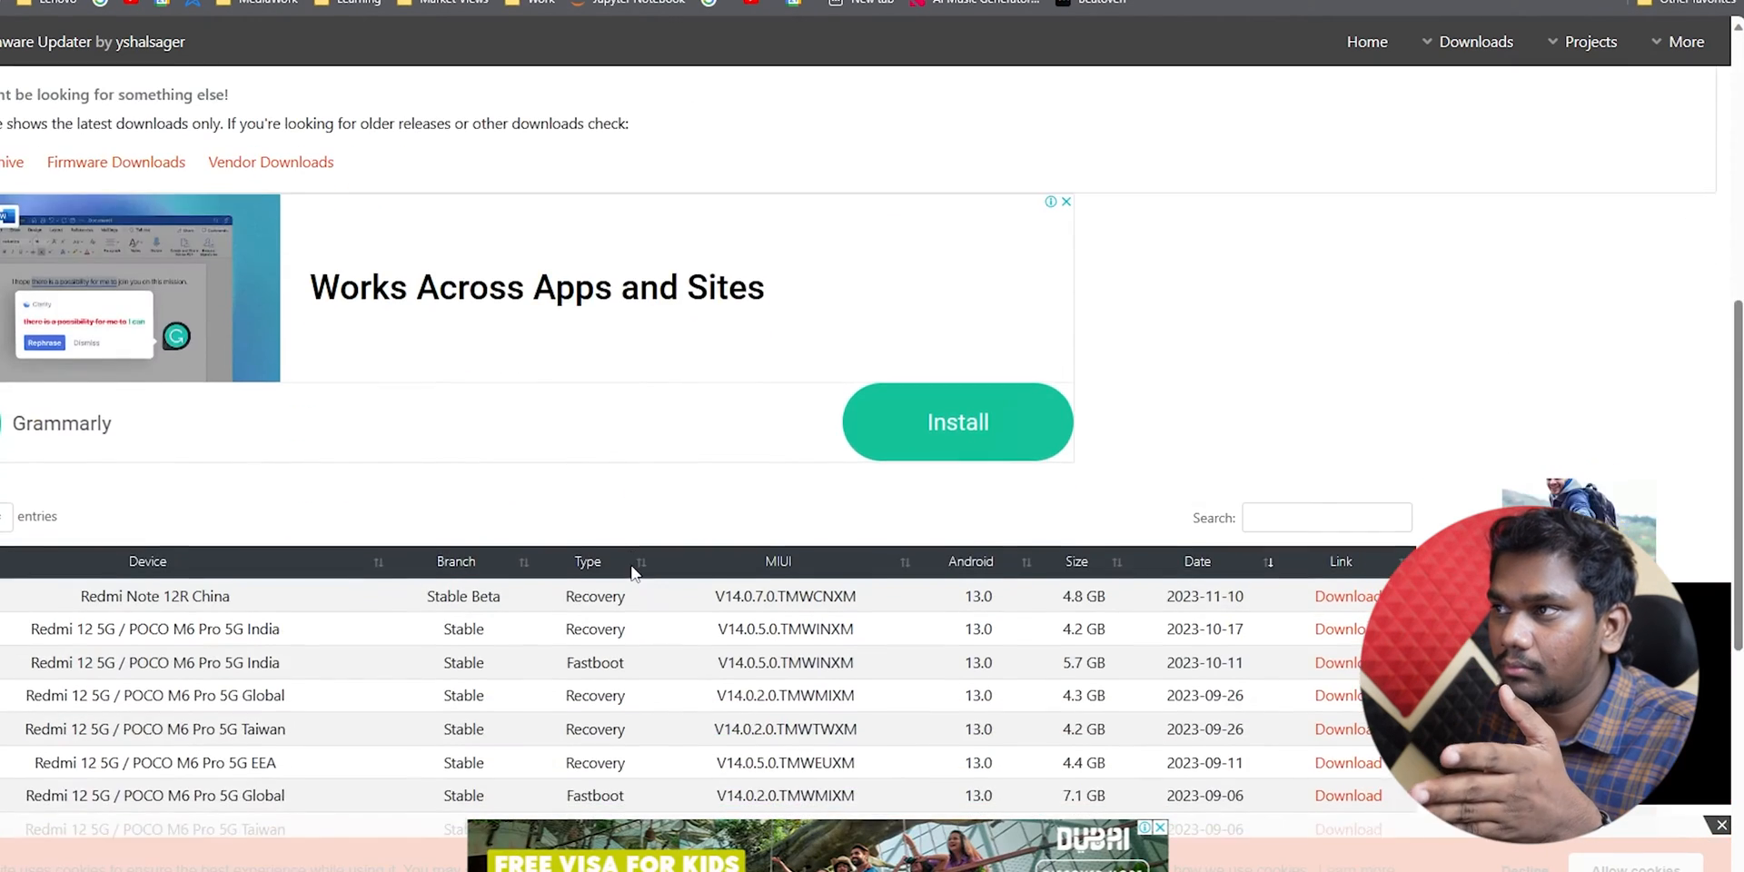
scroll(down, 3)
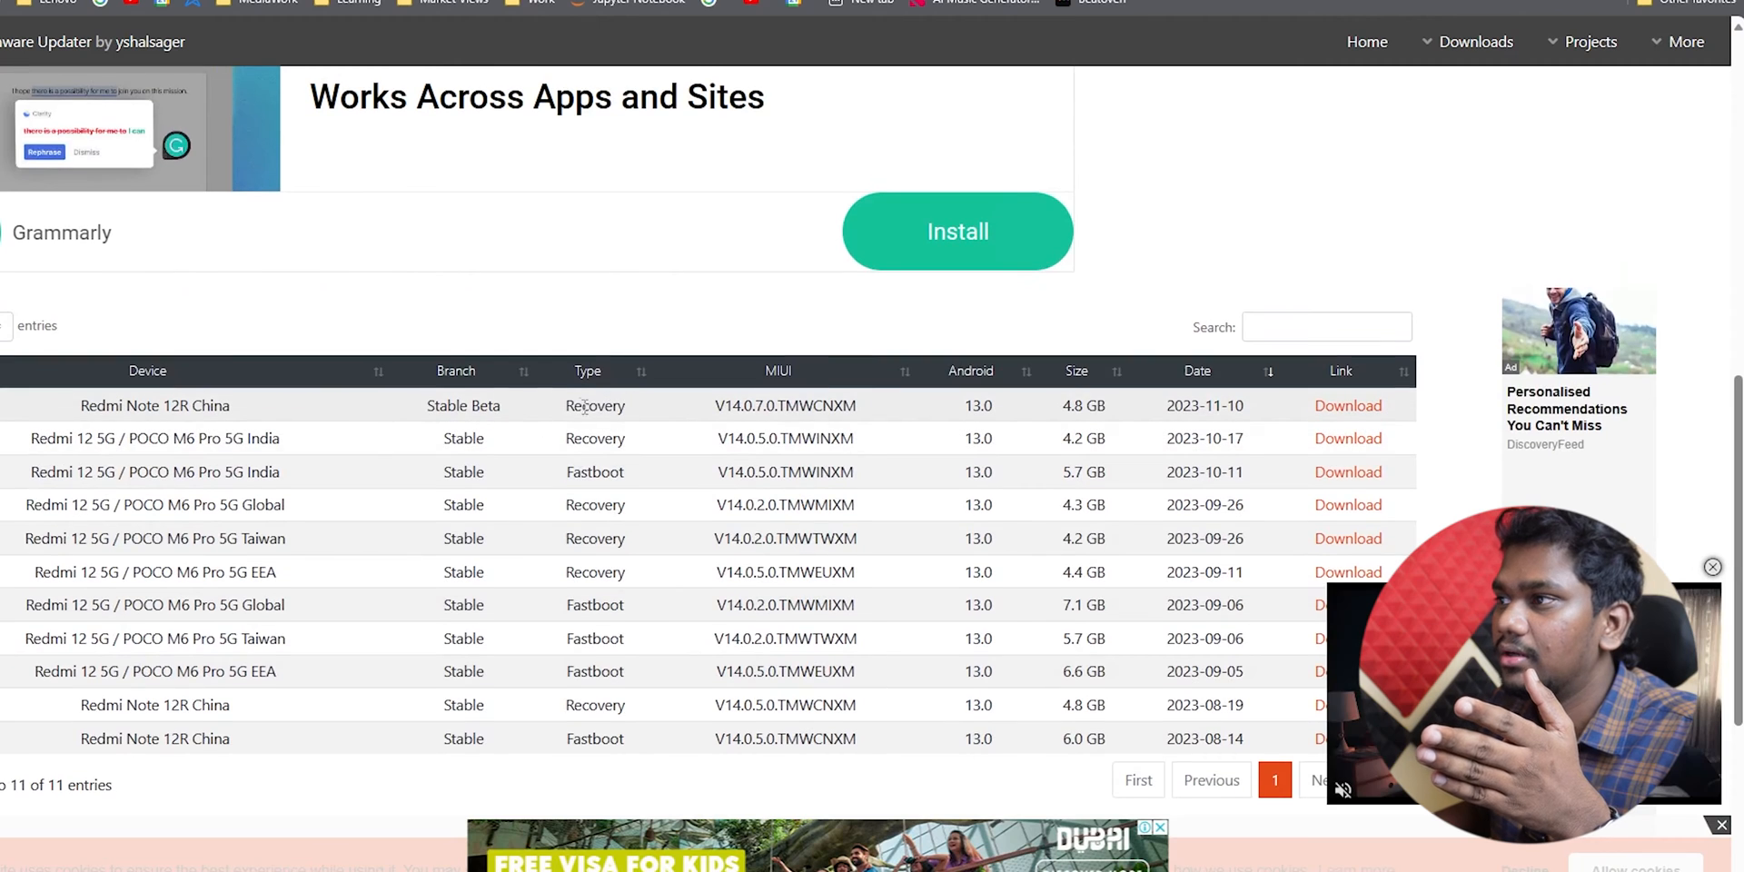
double_click(594, 405)
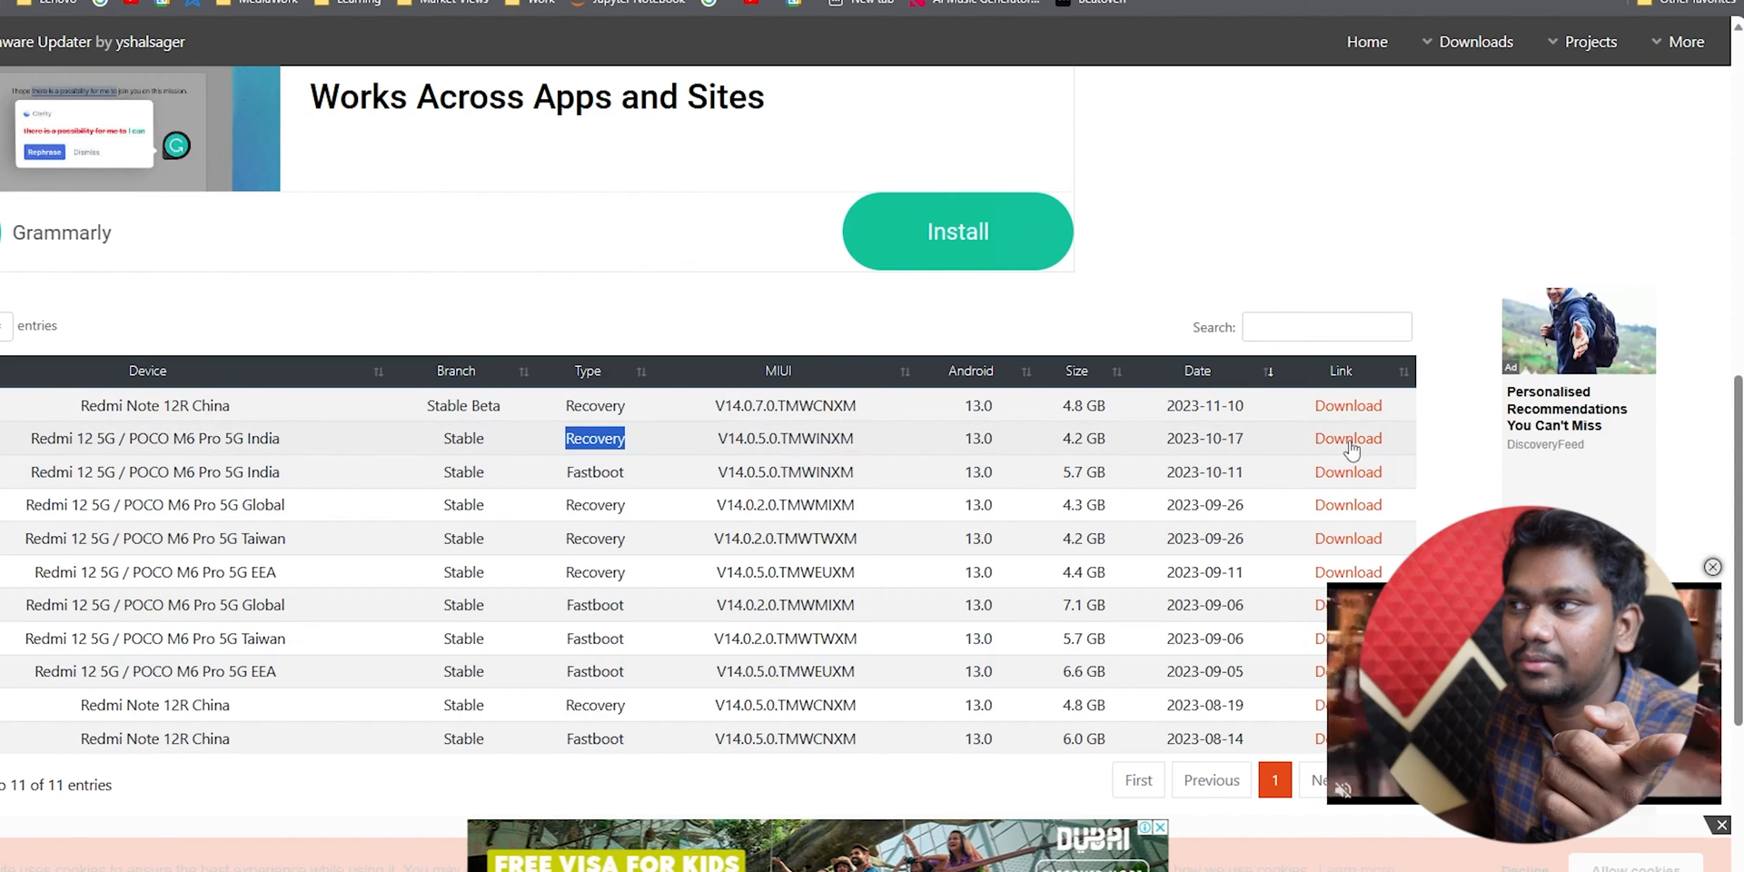
mouse_move(497, 476)
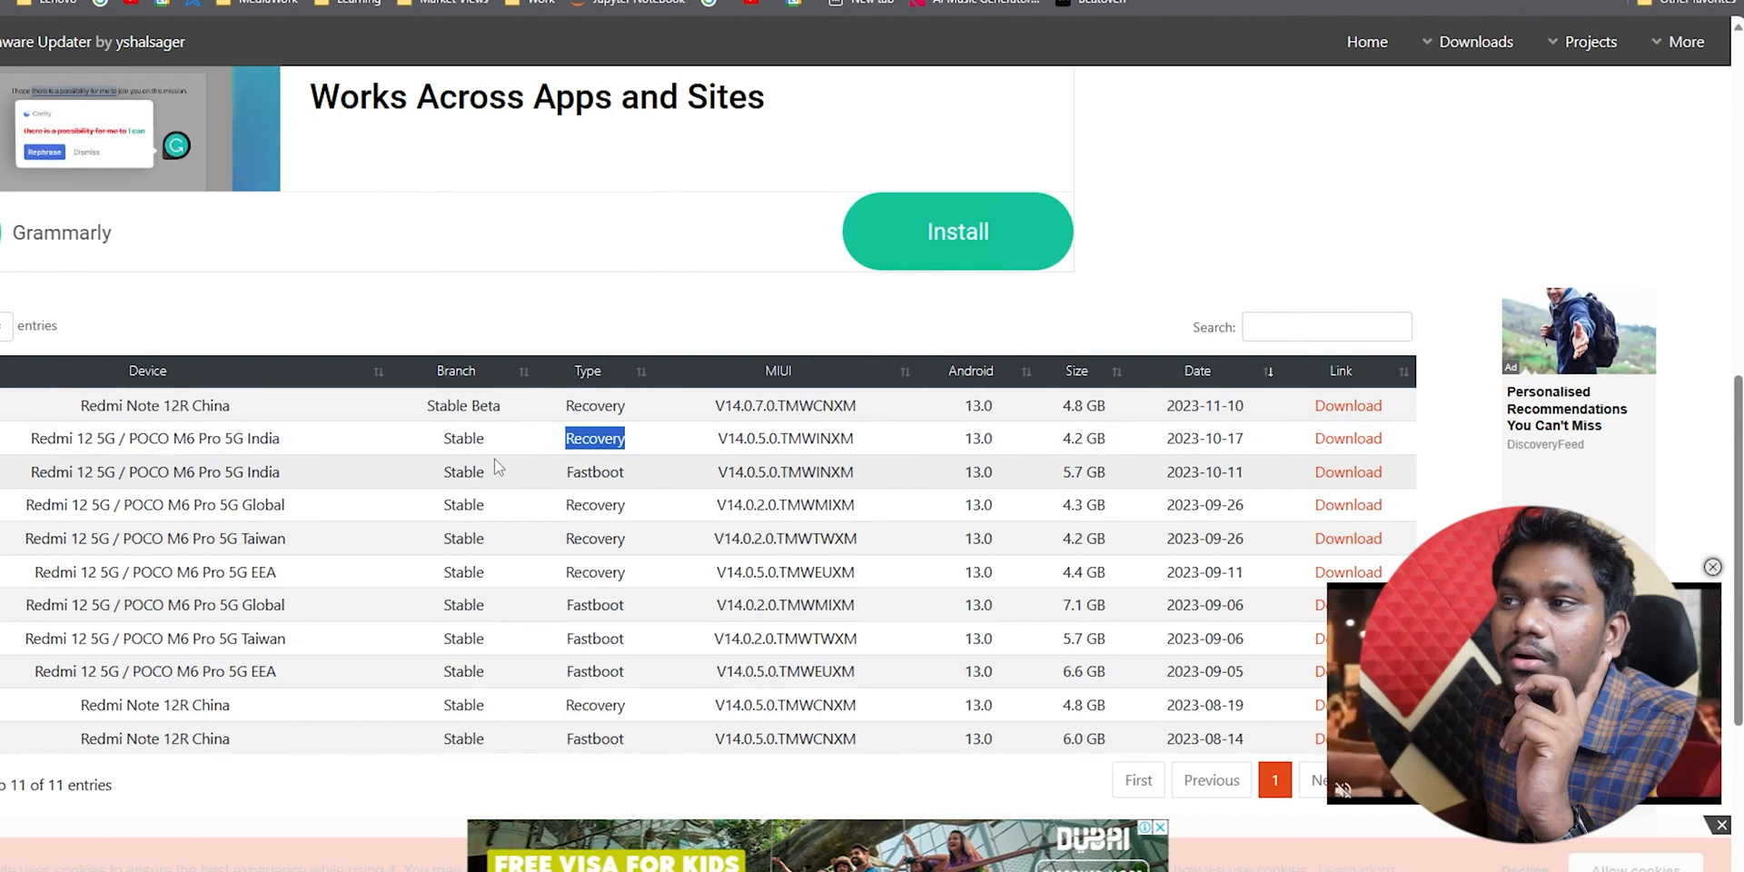
mouse_move(561, 483)
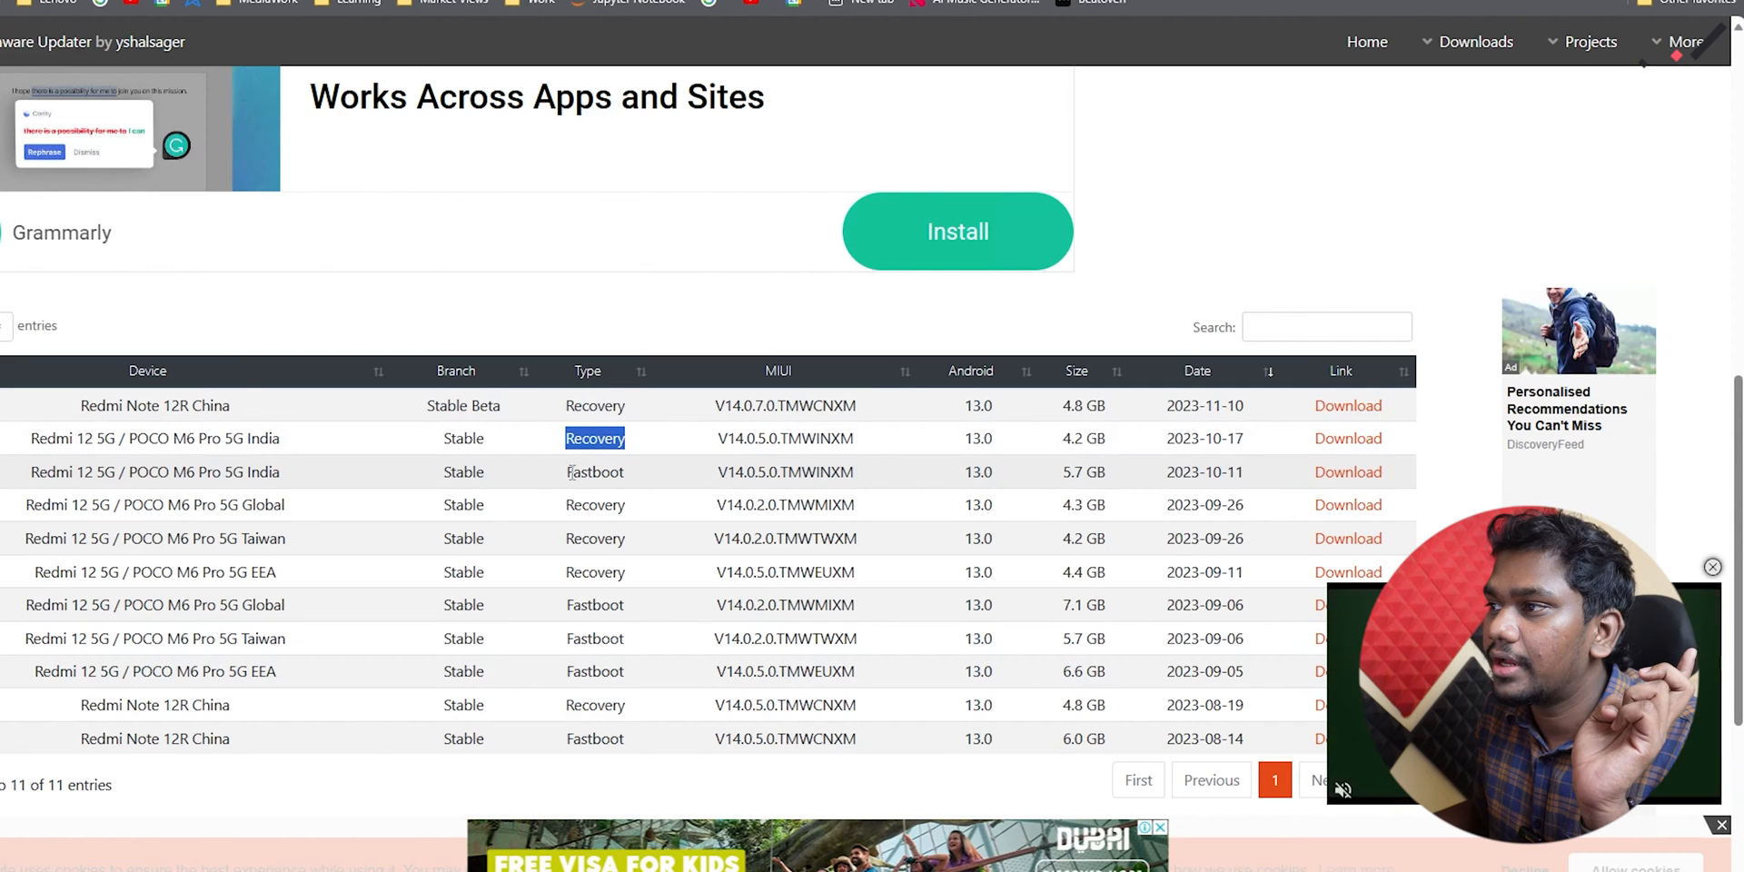
double_click(594, 472)
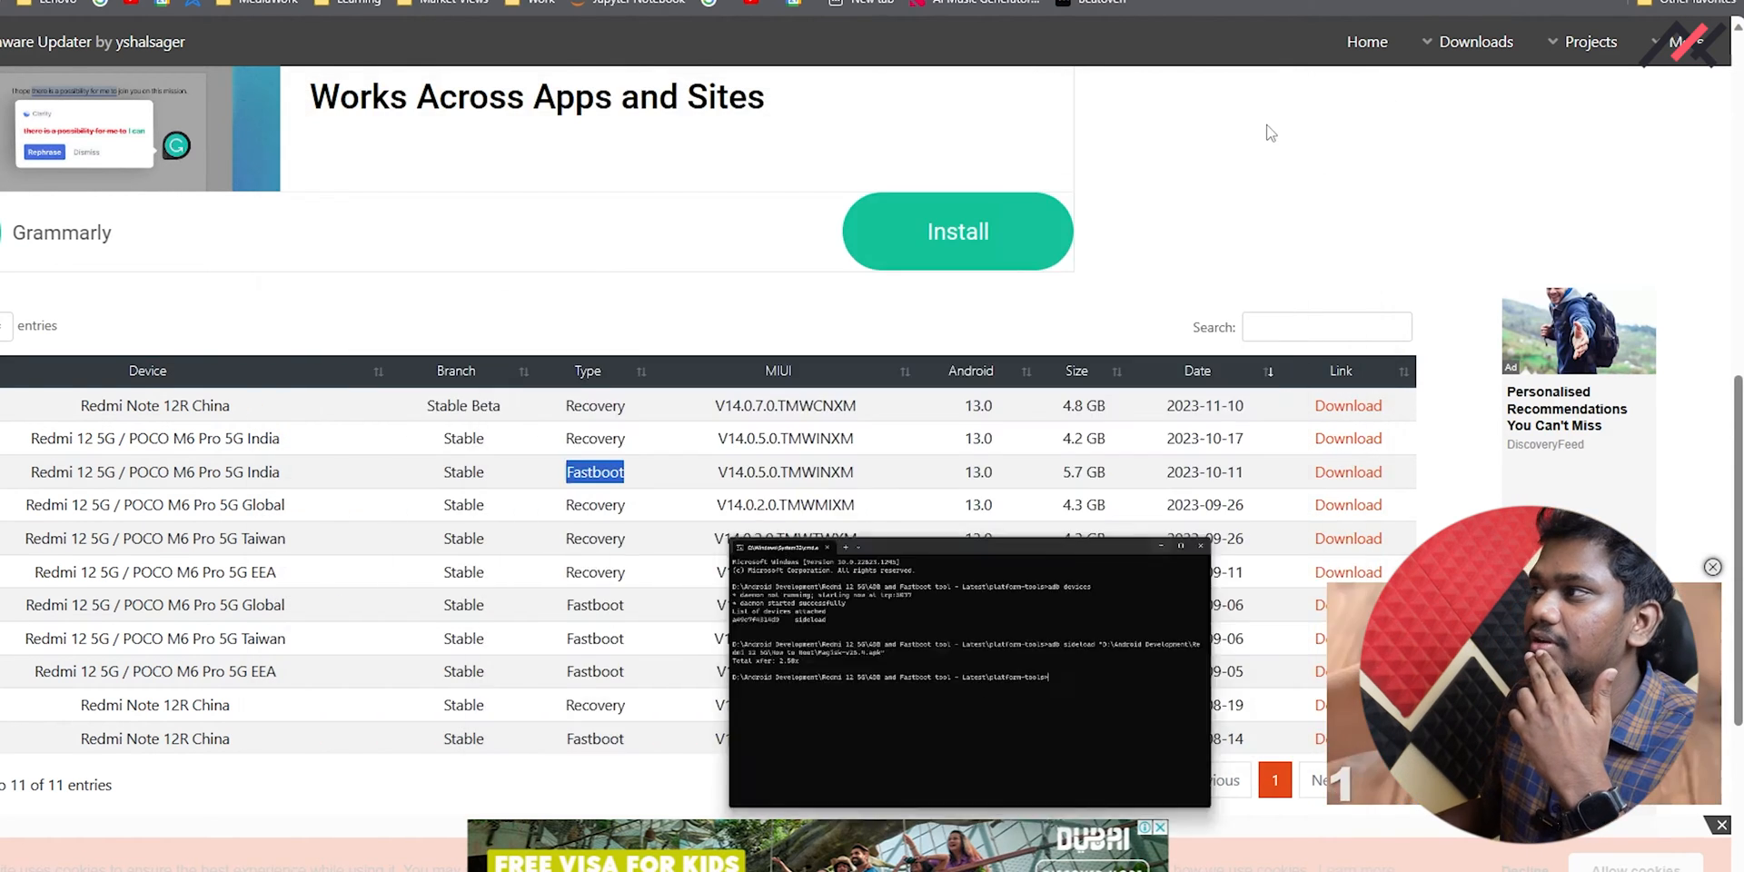
click(1199, 546)
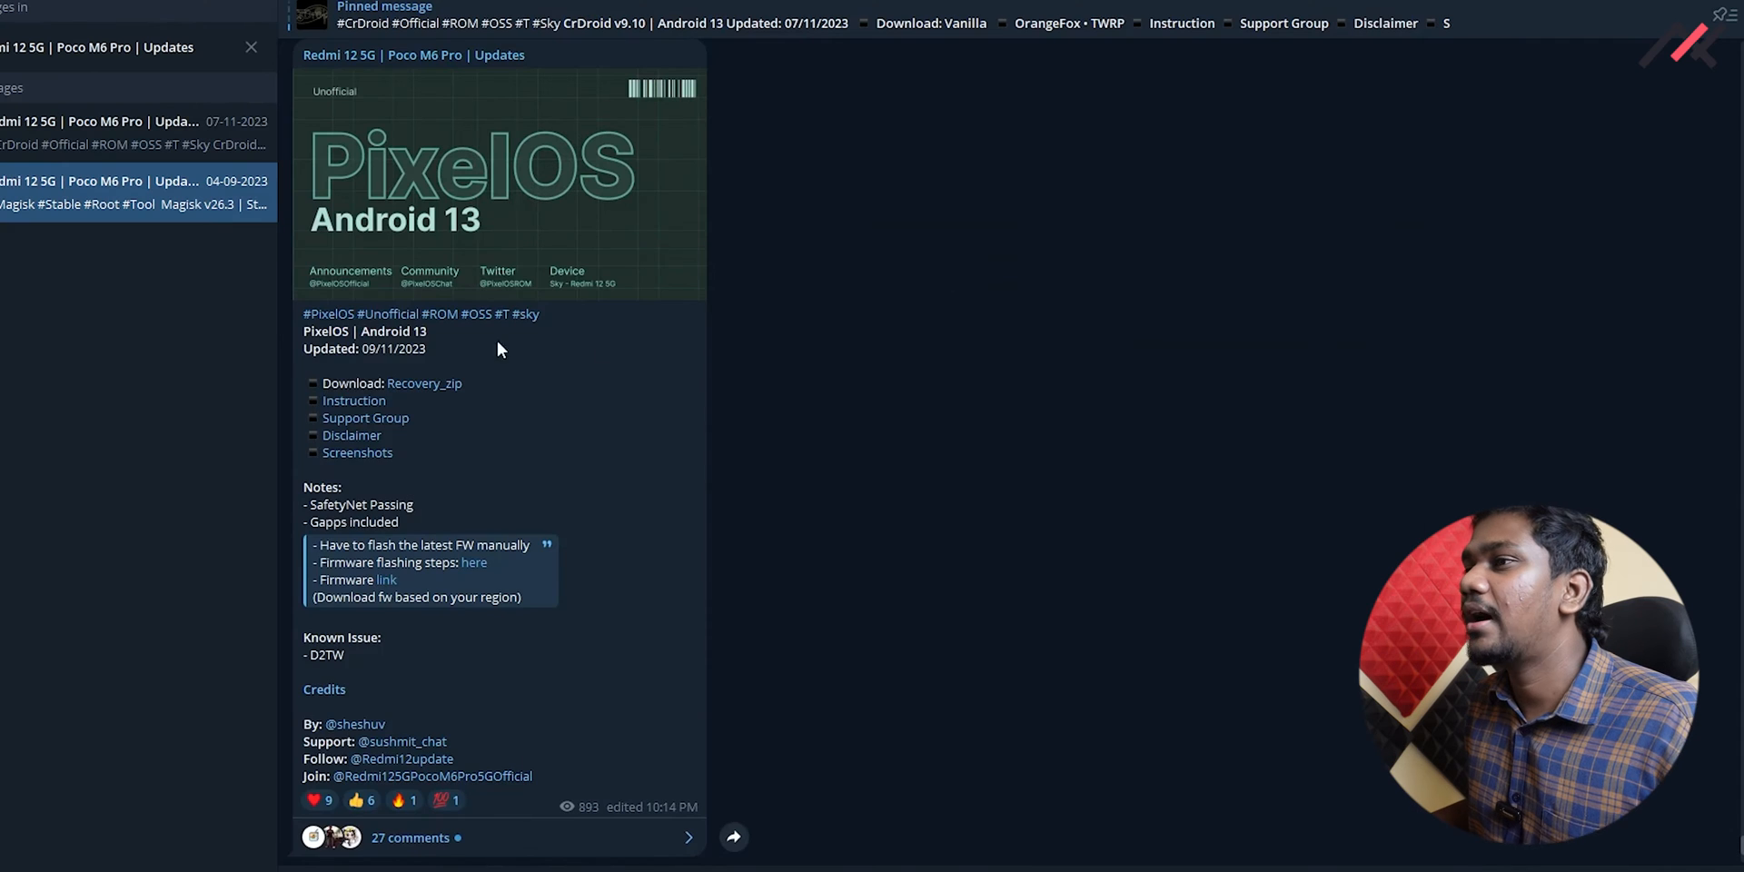
mouse_move(708, 476)
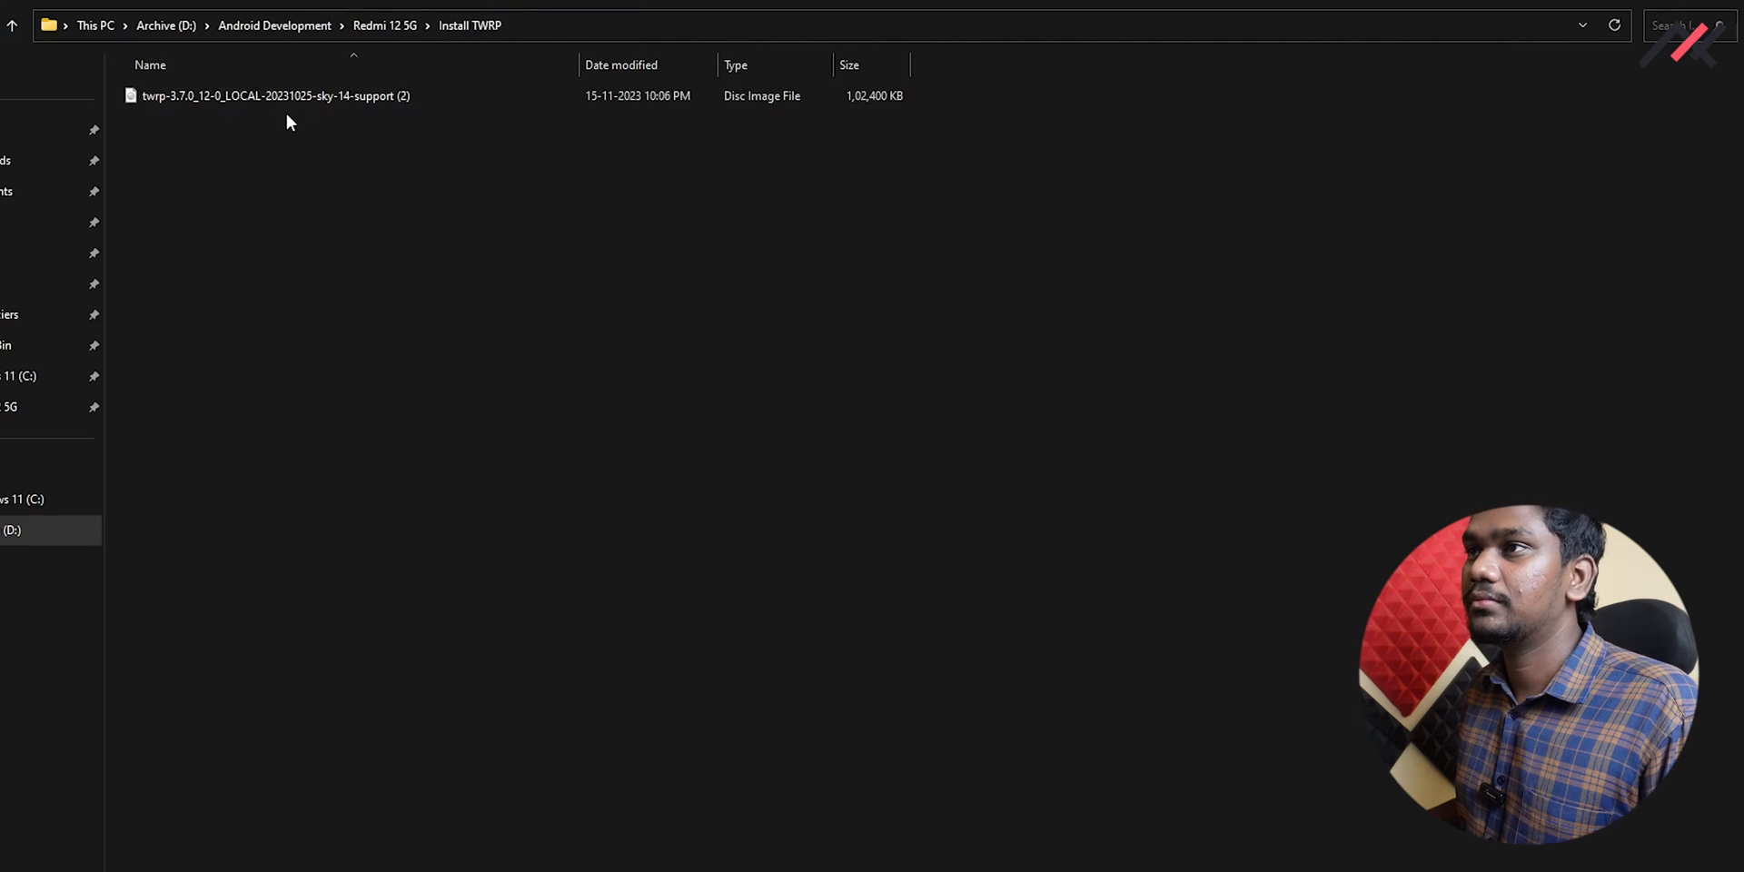
mouse_move(268, 96)
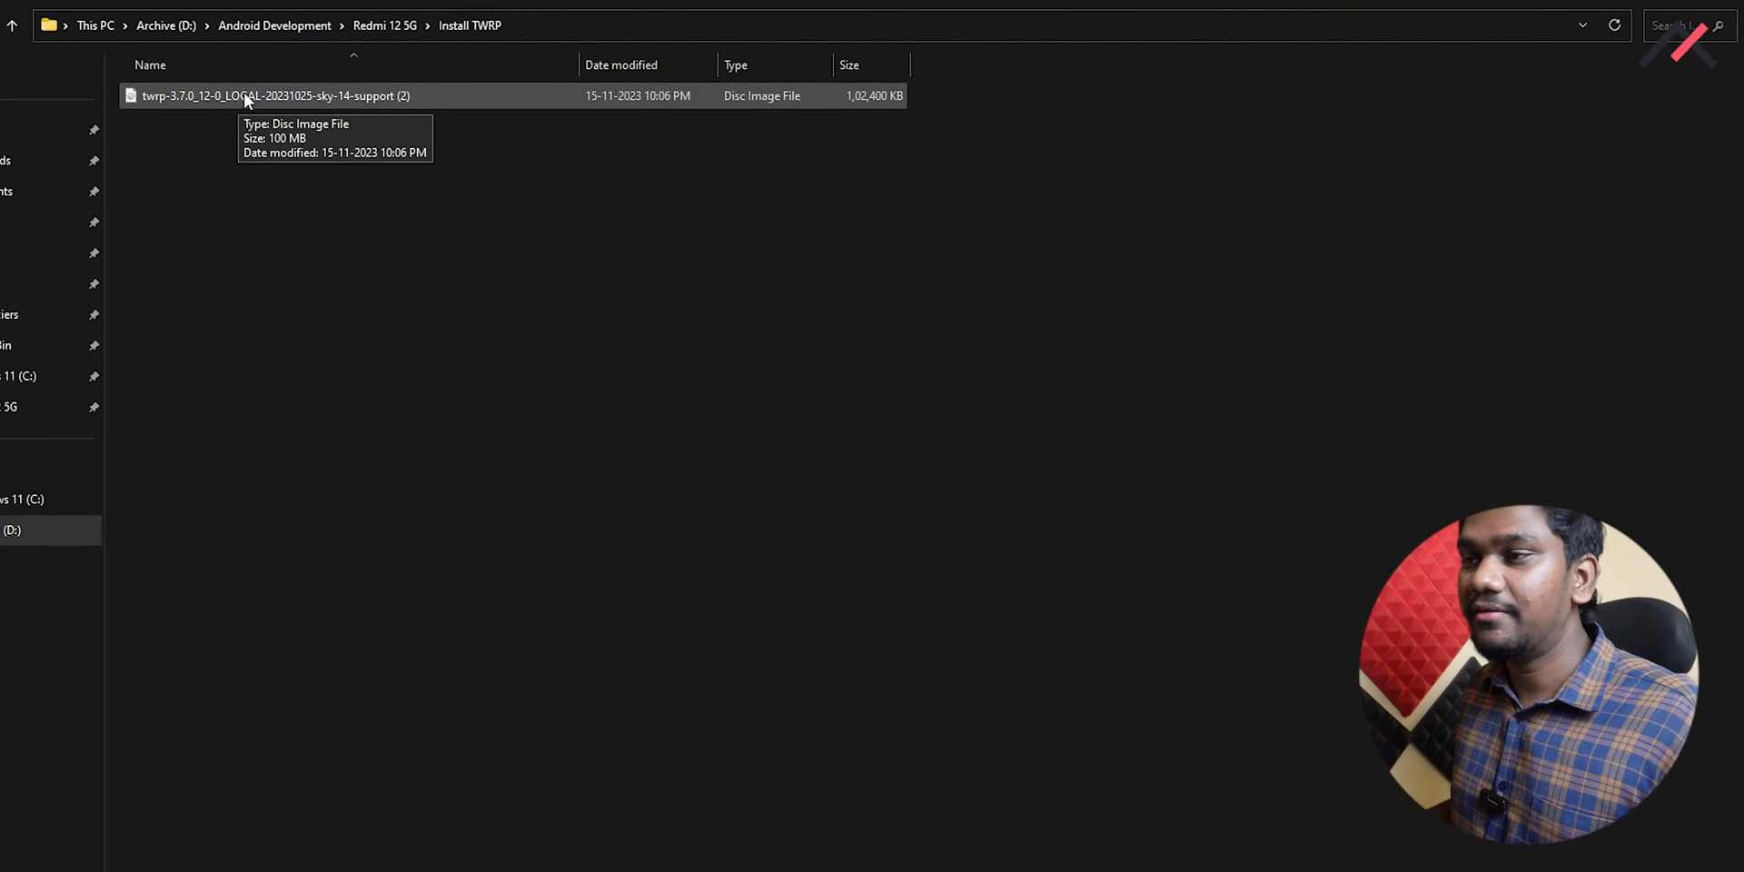
Go up to Redmi 12 5G and enter the ADB and Fastboot tool - Latest folder.
click(383, 23)
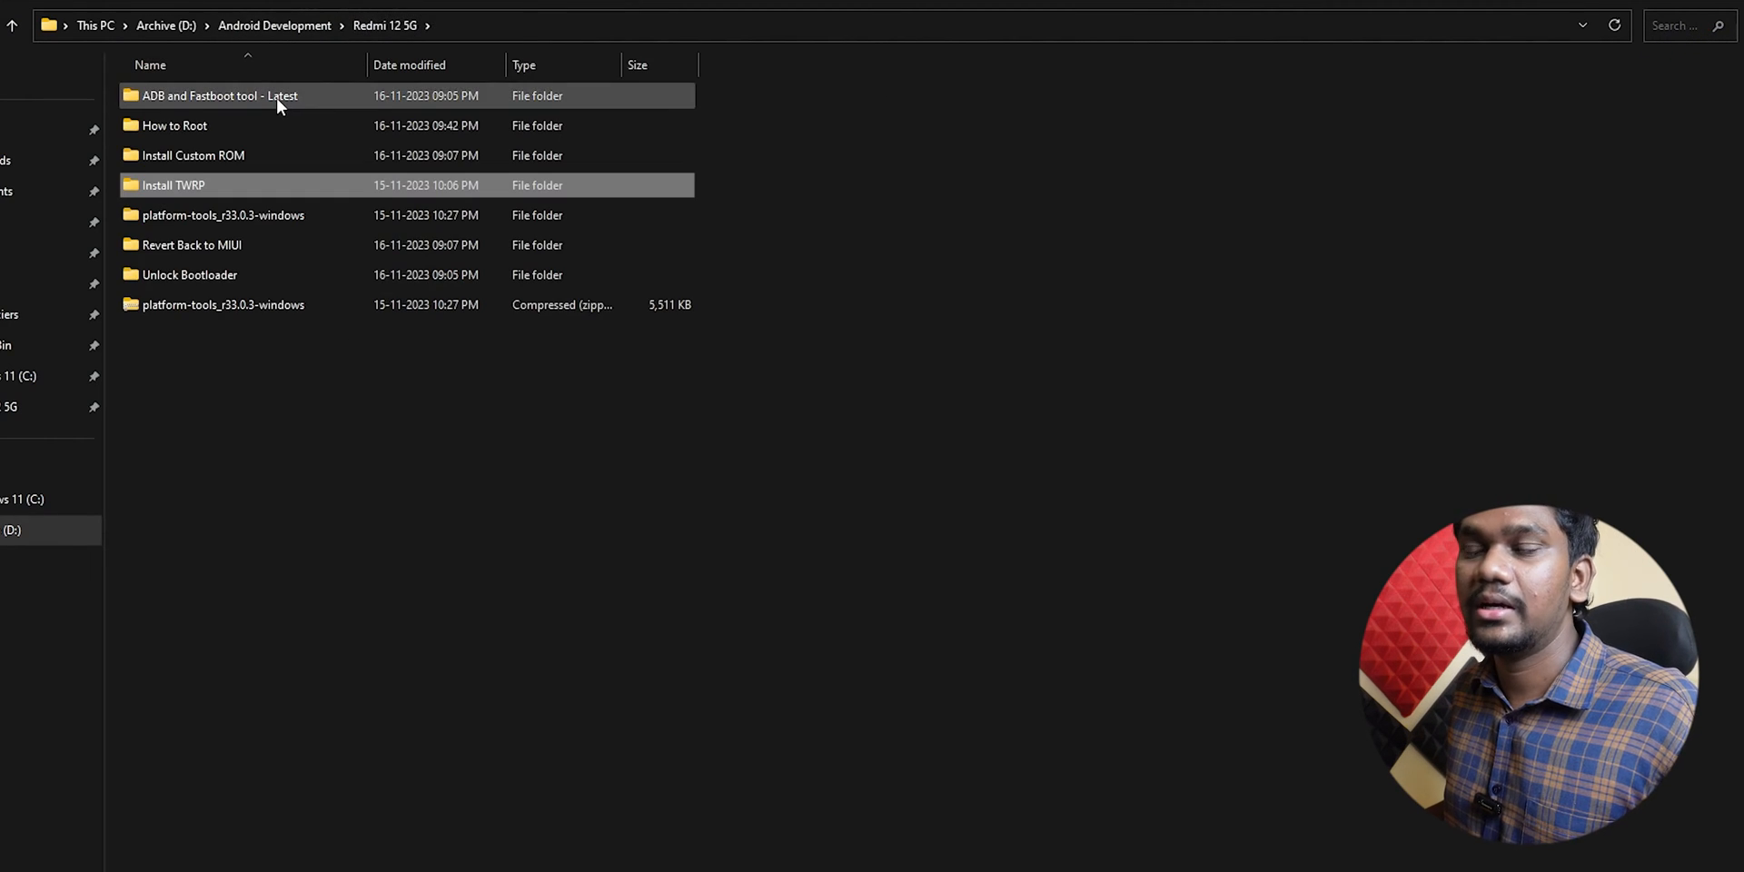
double_click(216, 94)
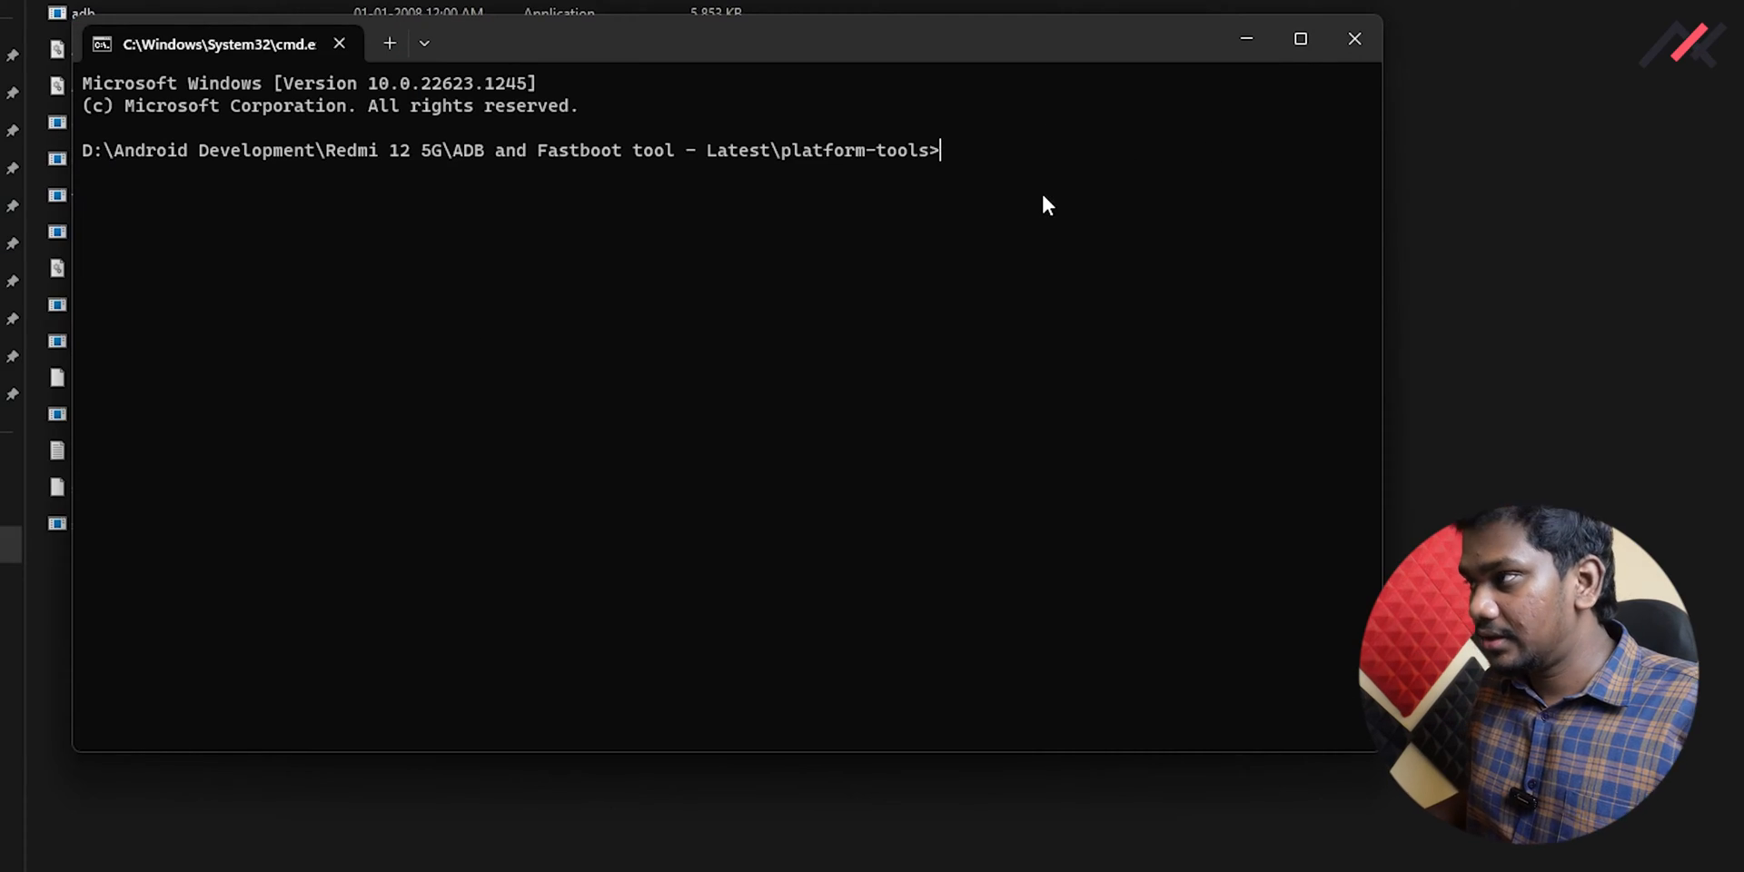
Check the phone with 'fastboot devices' and flash the TWRP image with 'fastboot flash recovery'.
text(fastboot devices)
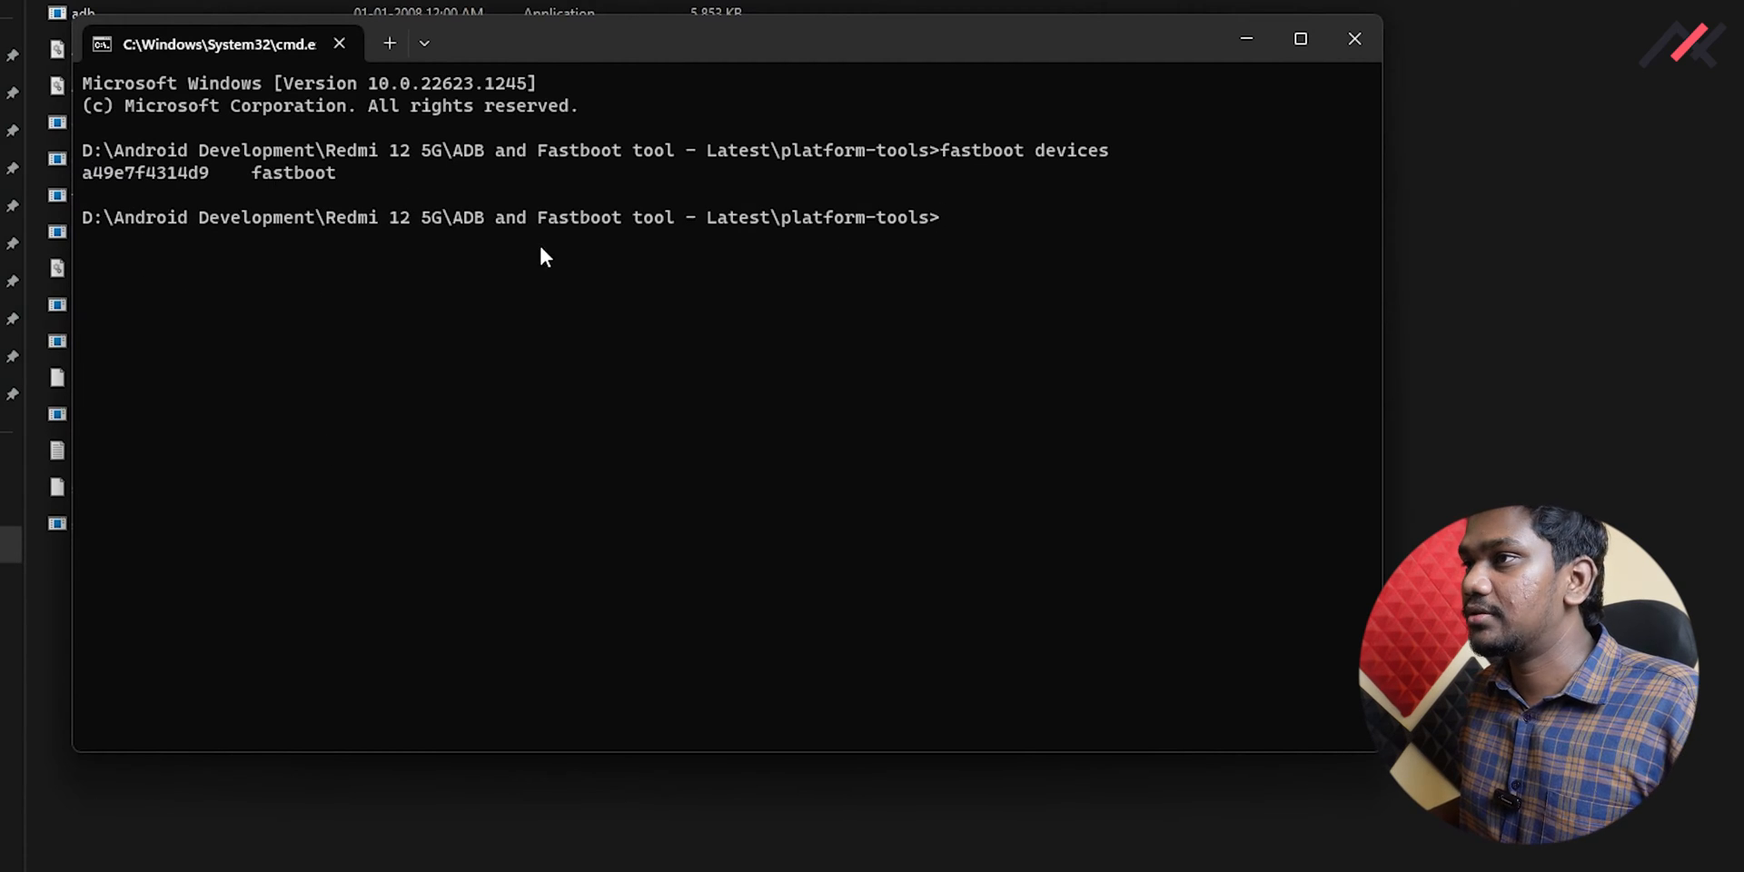
text(fas)
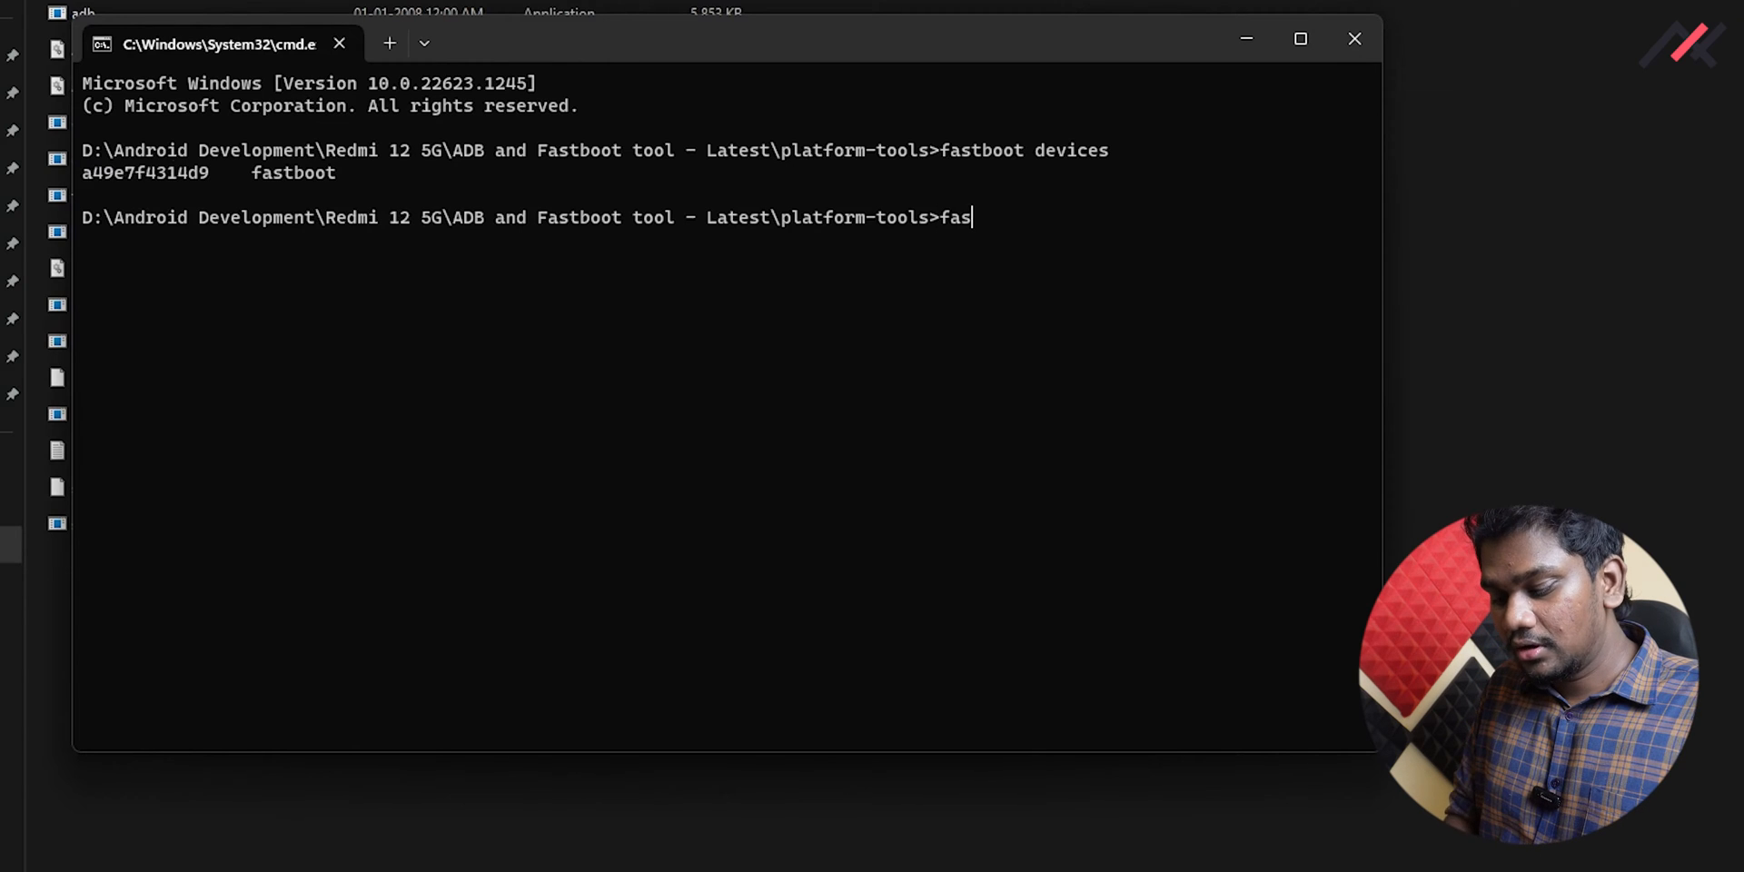
text(tboot)
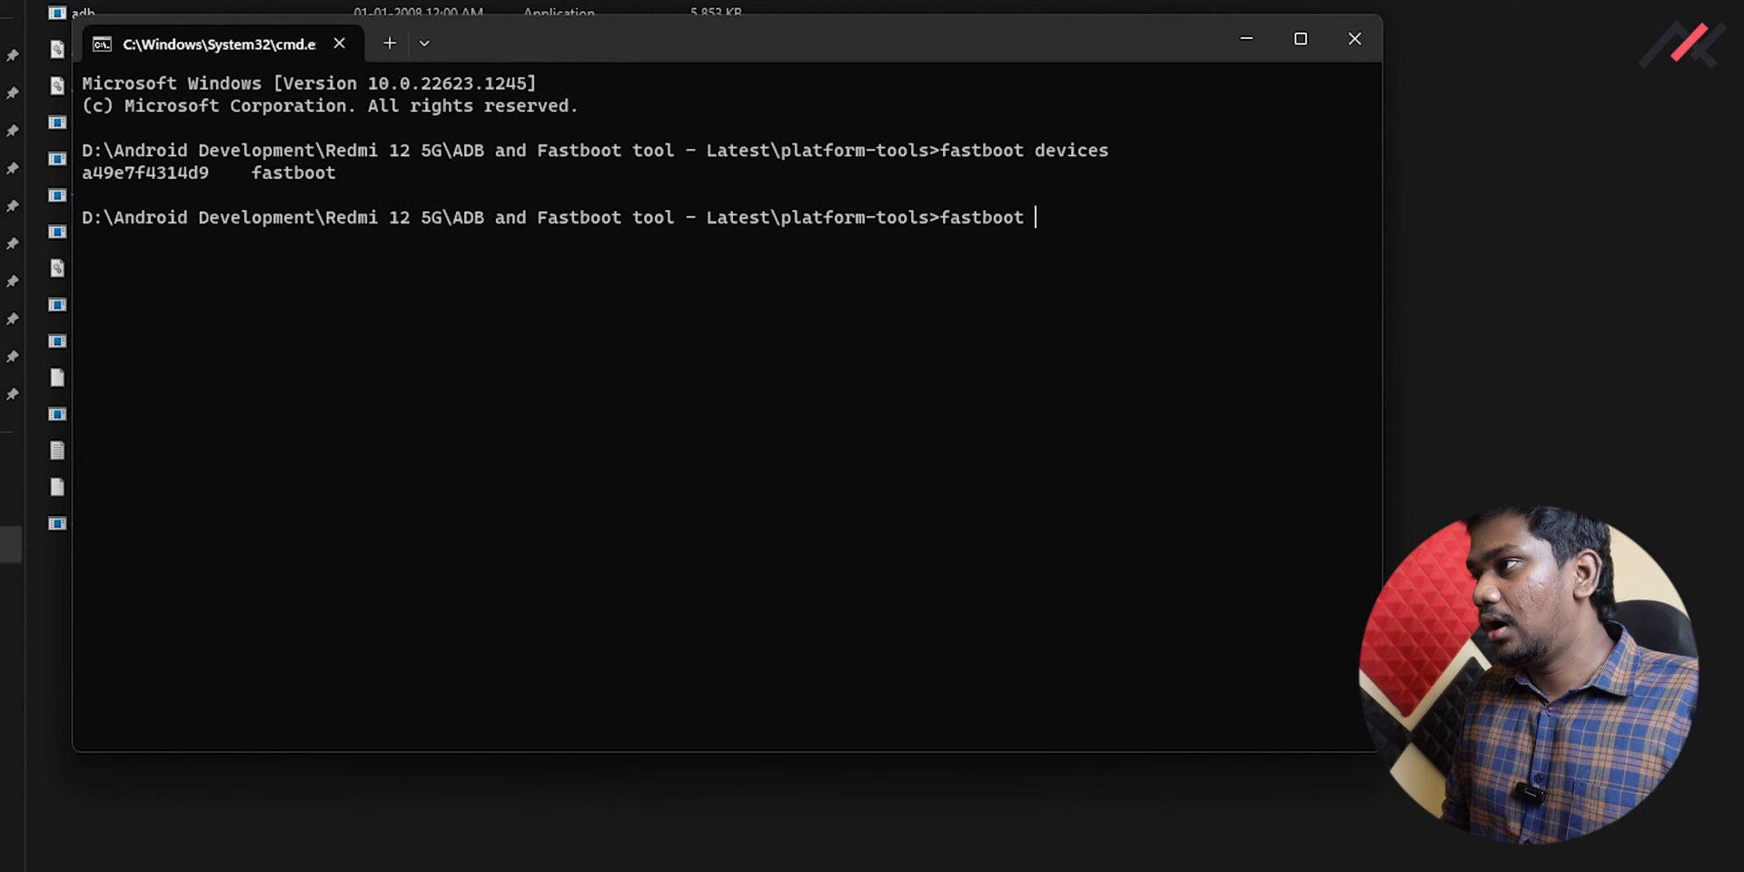
text(flash r)
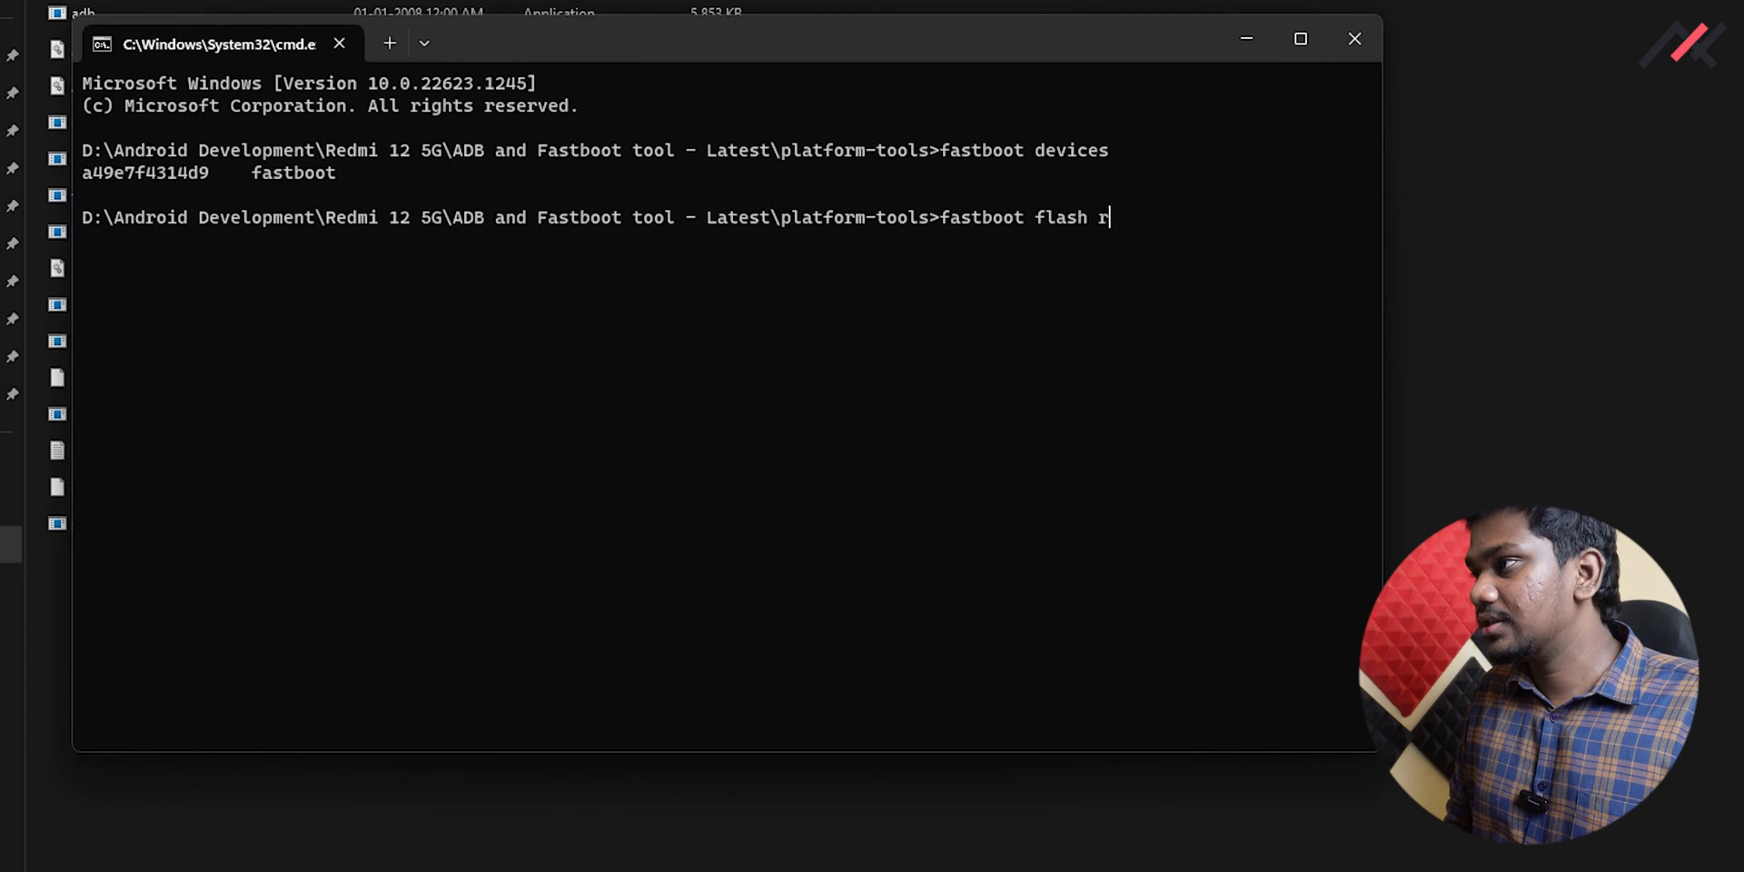
text(ecovery)
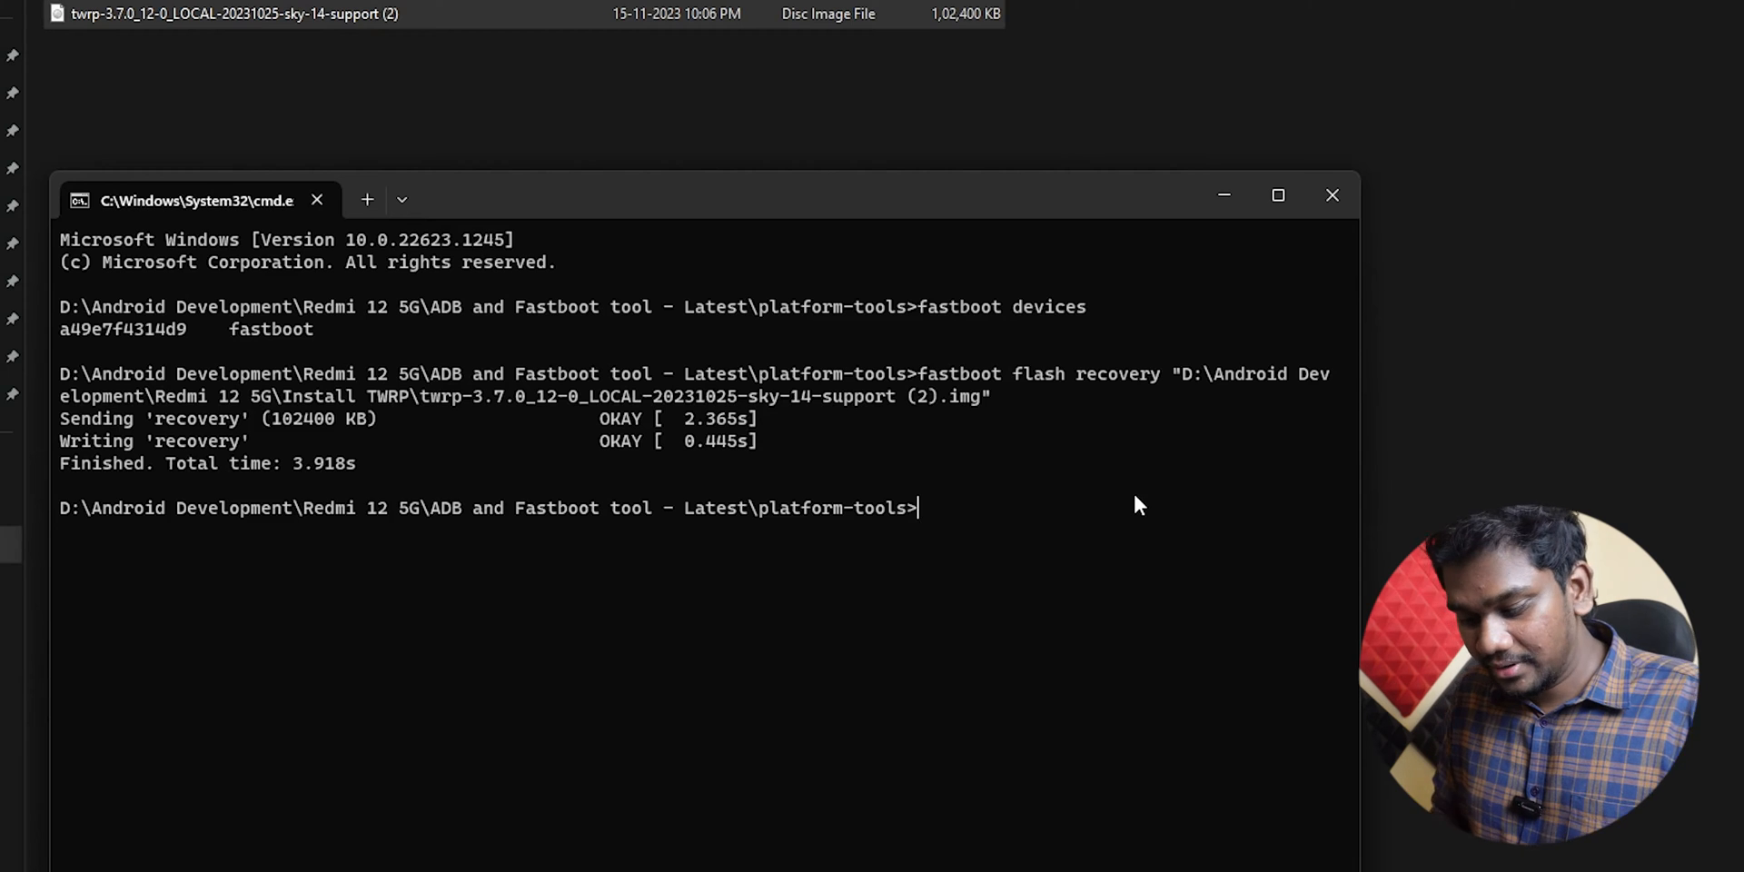
Reboot the phone into the freshly flashed recovery with 'fastboot reboot recovery'.
text(fastboot)
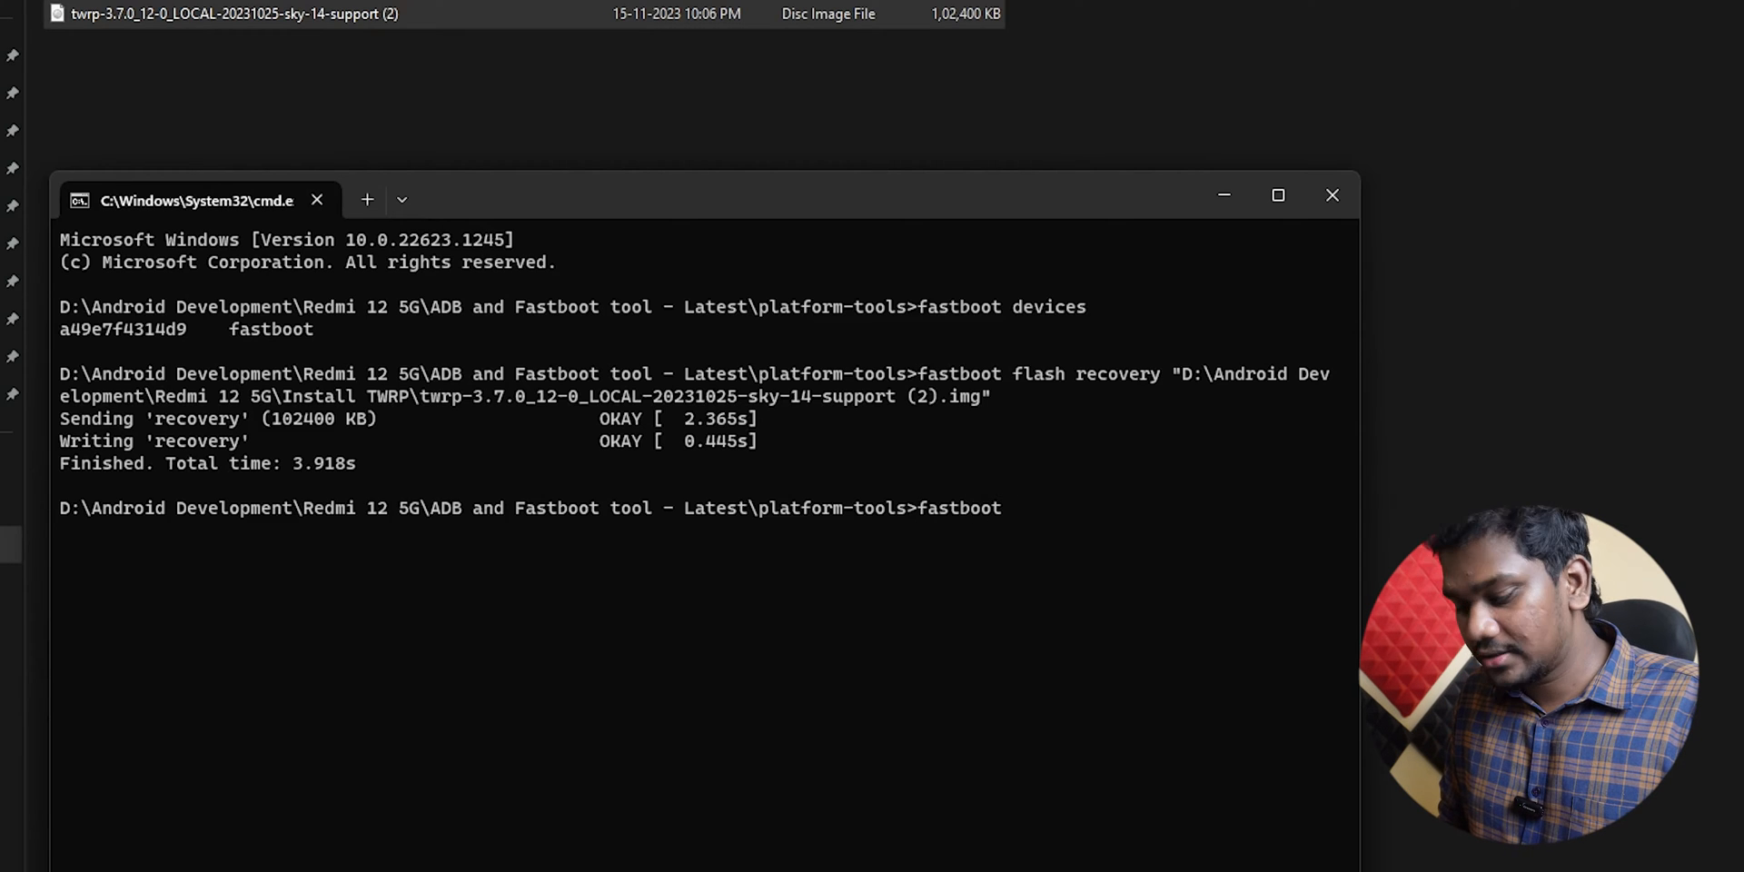
text(reboot rec)
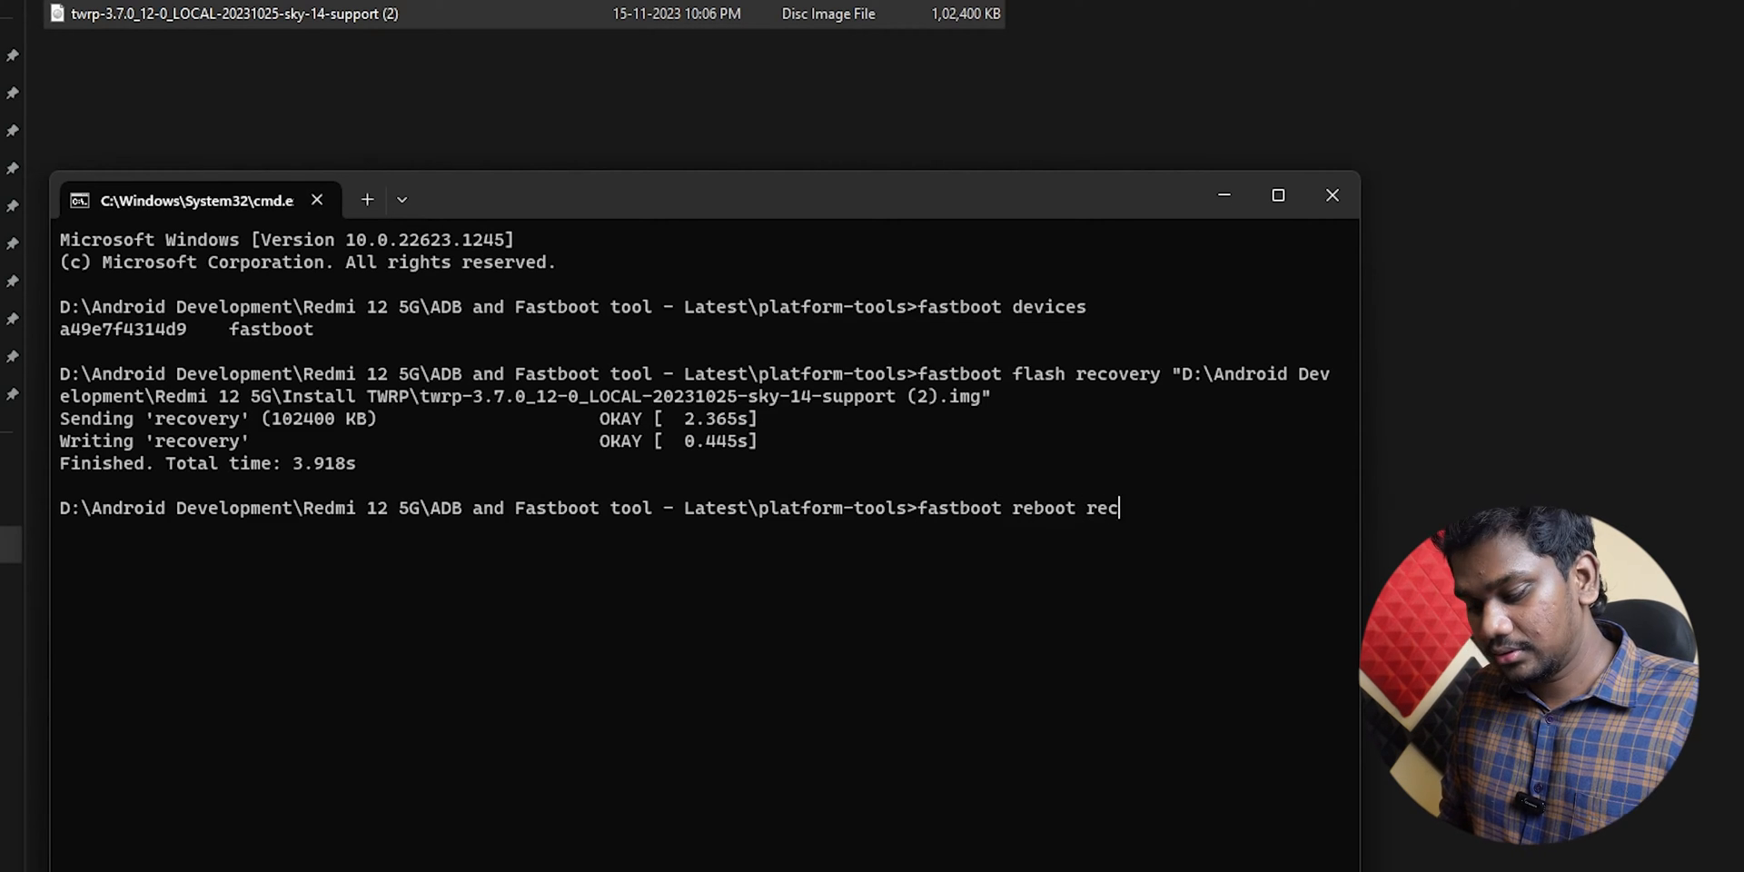
key(Return)
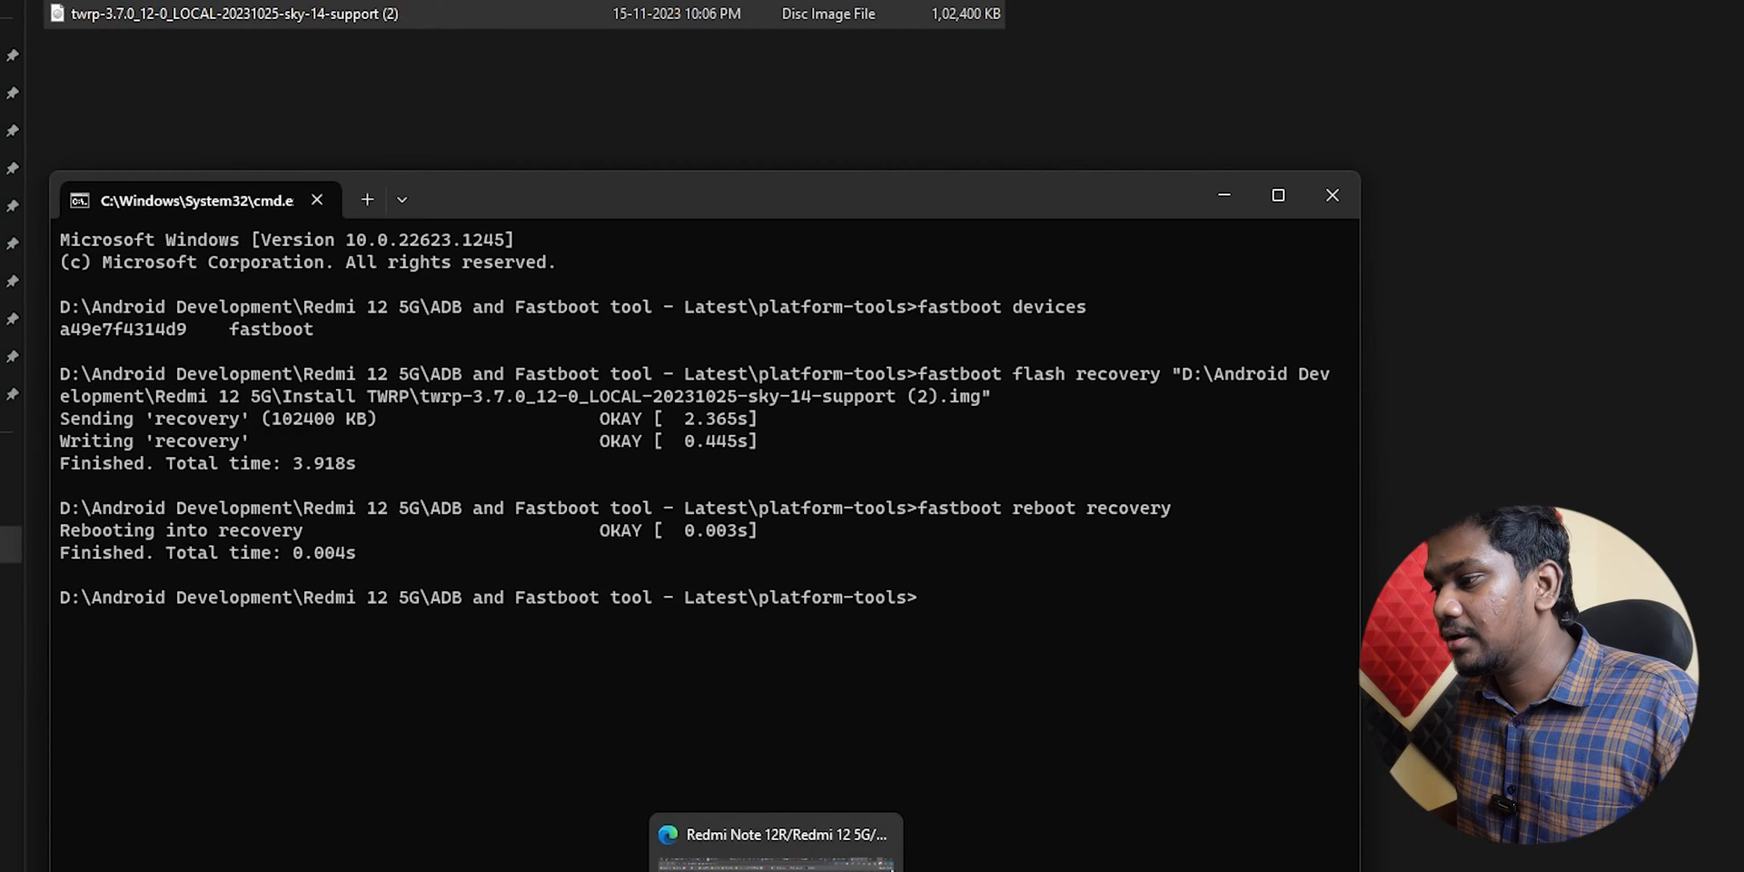
Follow the PixelOS post's Instruction link to the AOSPA Sky install guide in the browser.
click(776, 833)
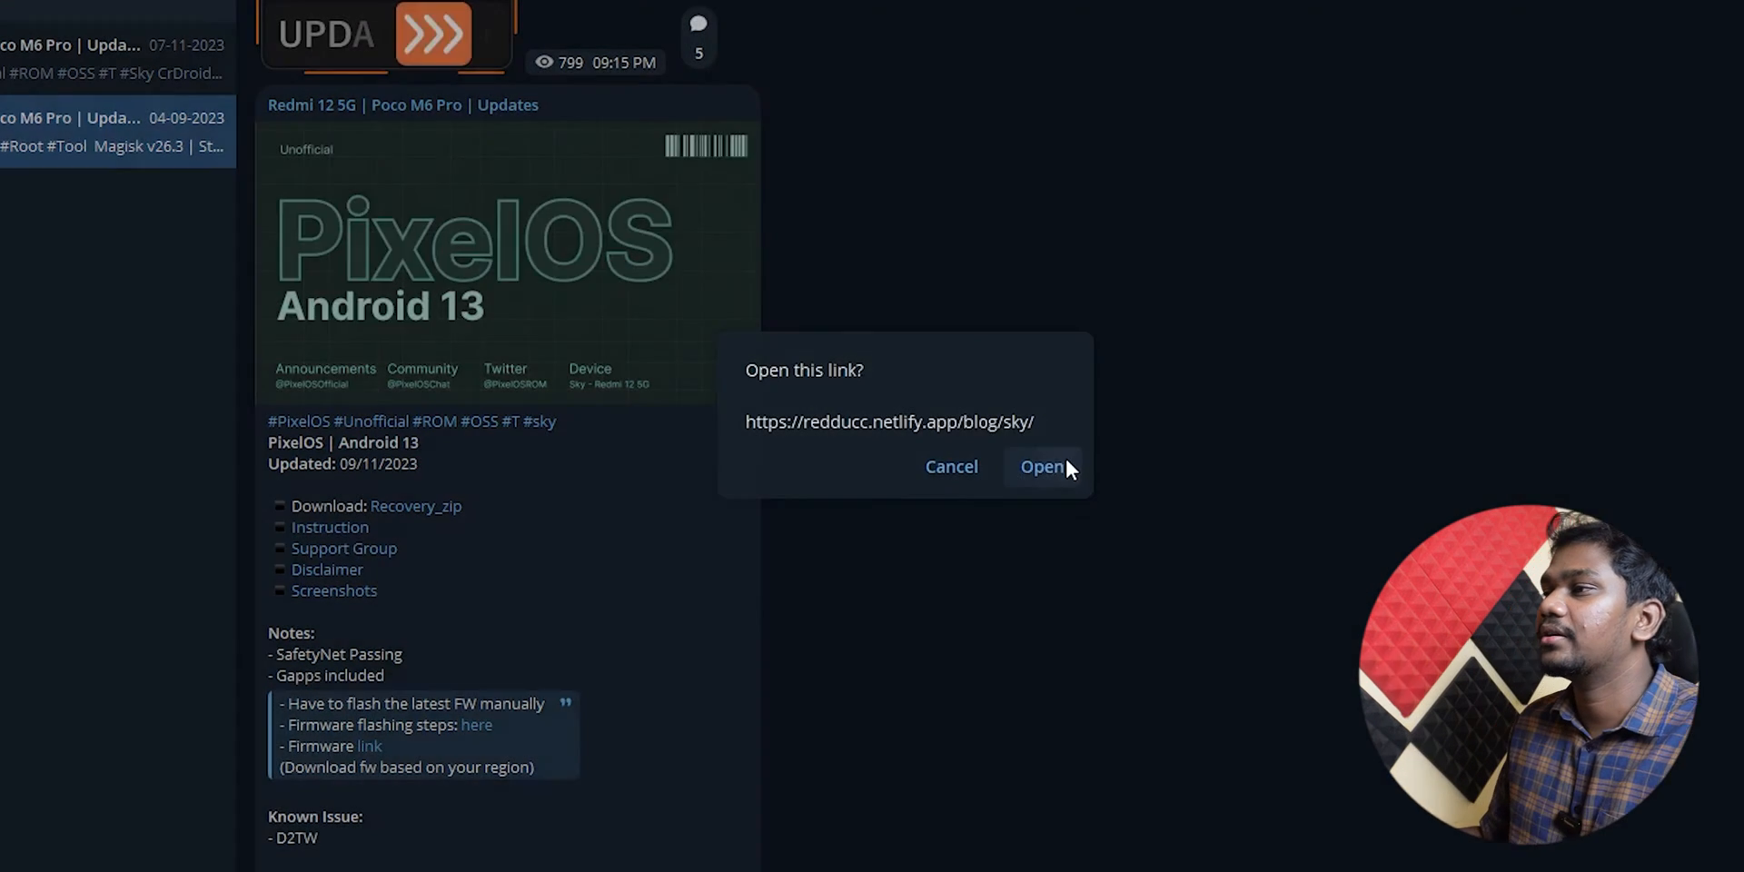
click(1043, 467)
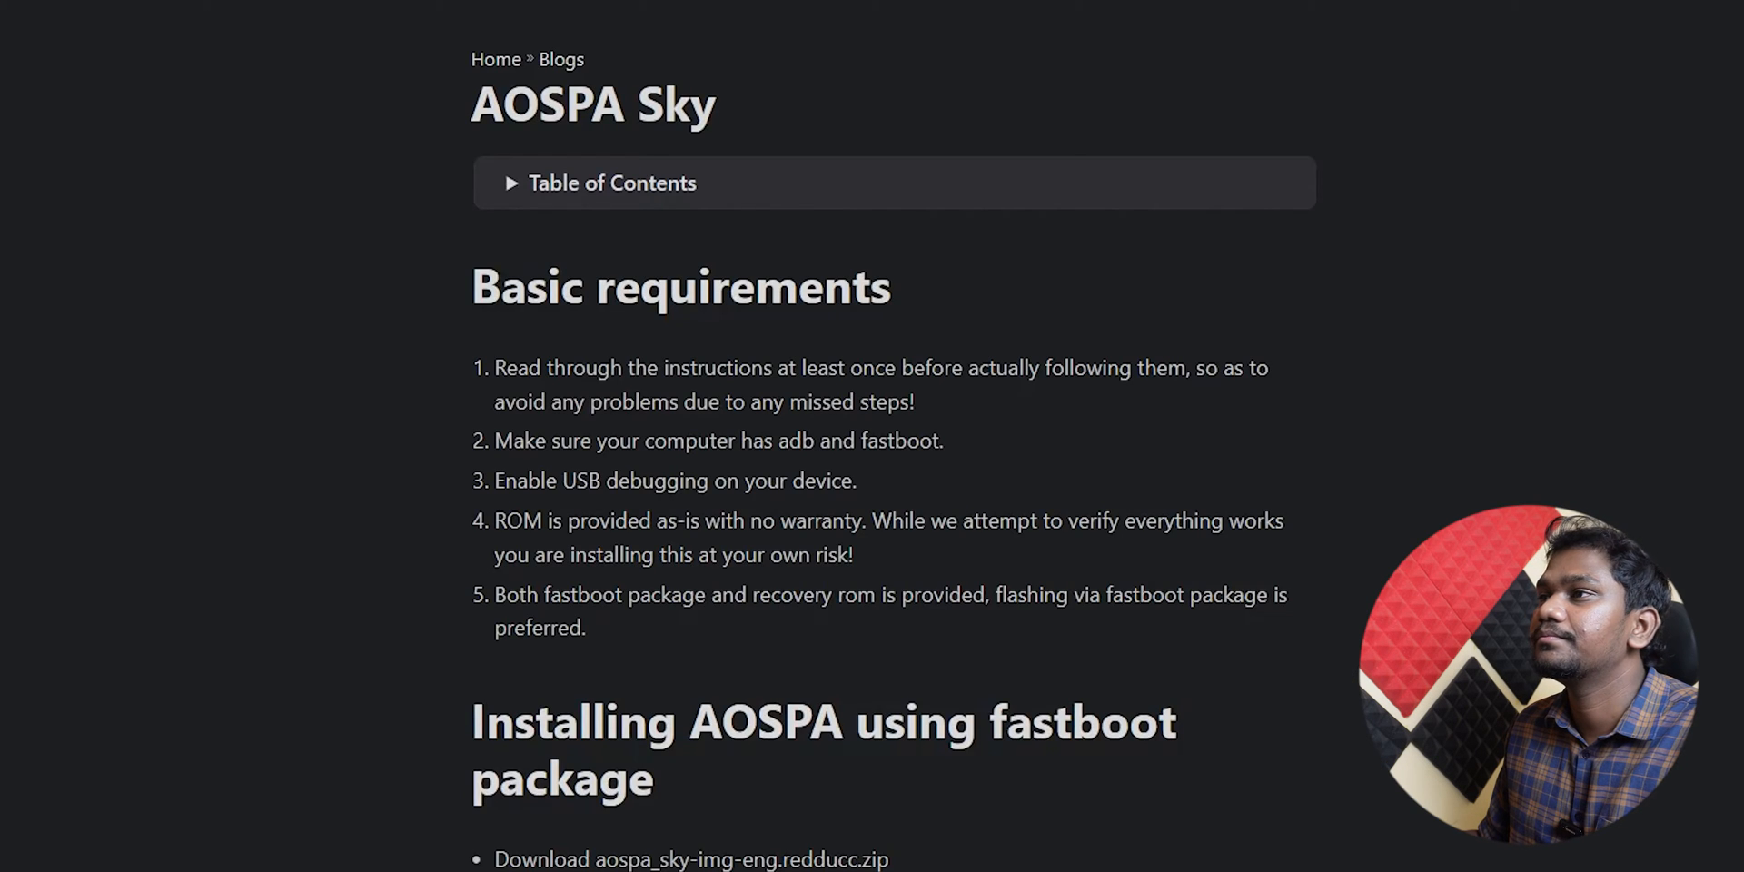
scroll(up, 3)
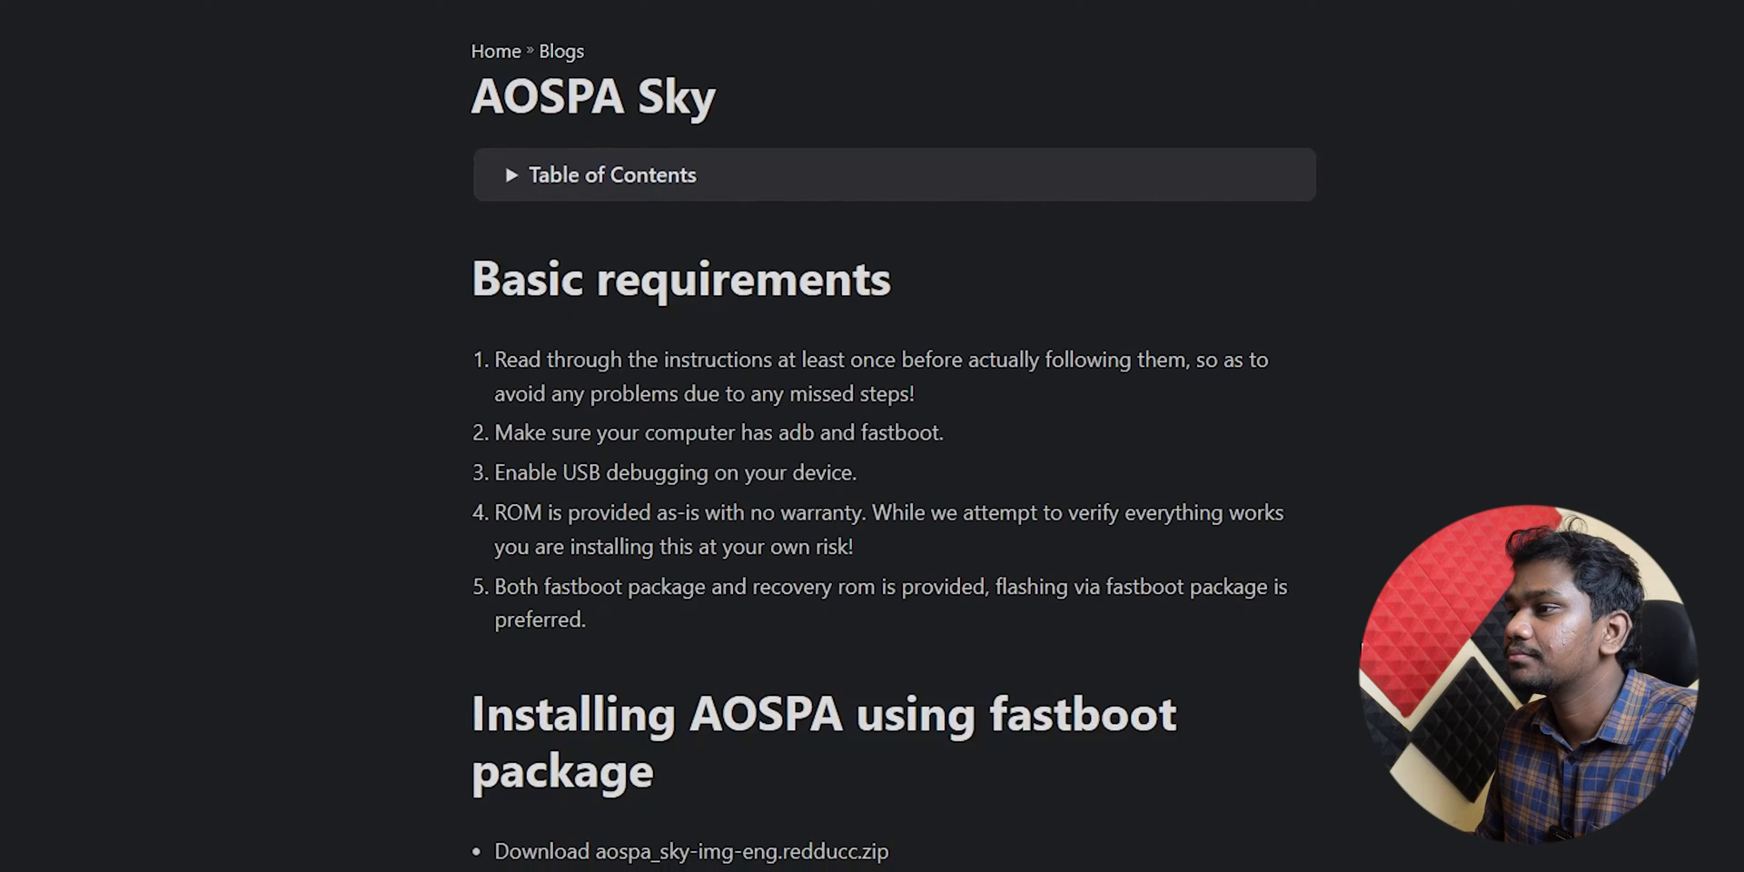
scroll(down, 3)
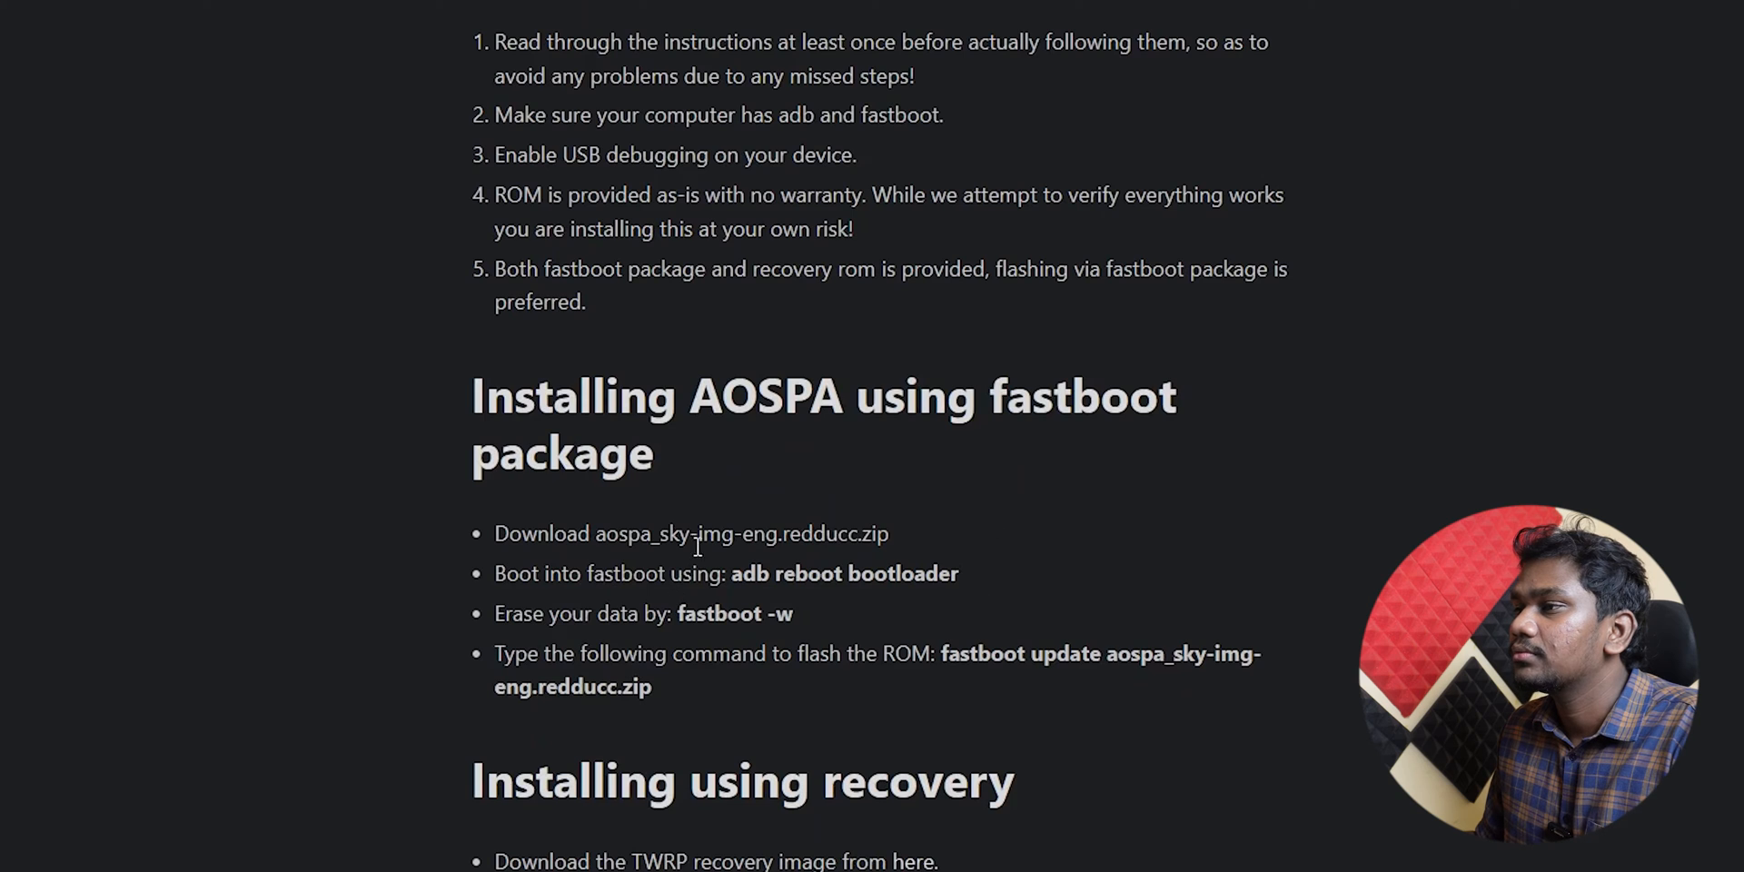
Highlight the adb reboot bootloader and fastboot -w commands, then reach 'Installing from recovery [Method 1]'.
drag(607, 535, 812, 534)
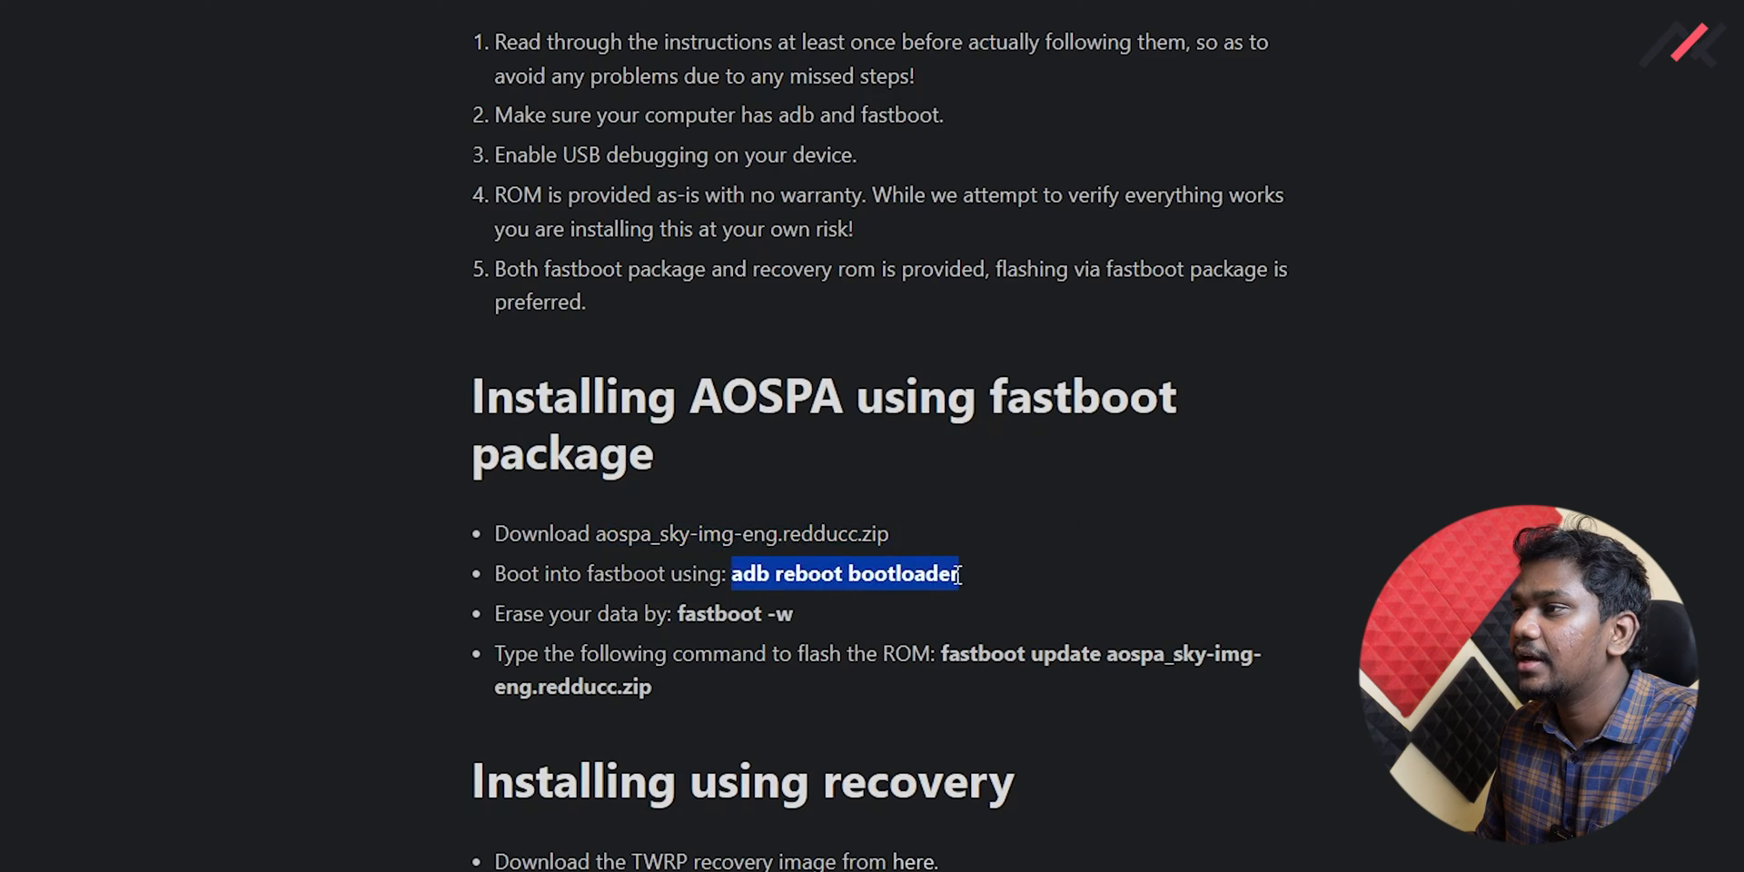
double_click(734, 613)
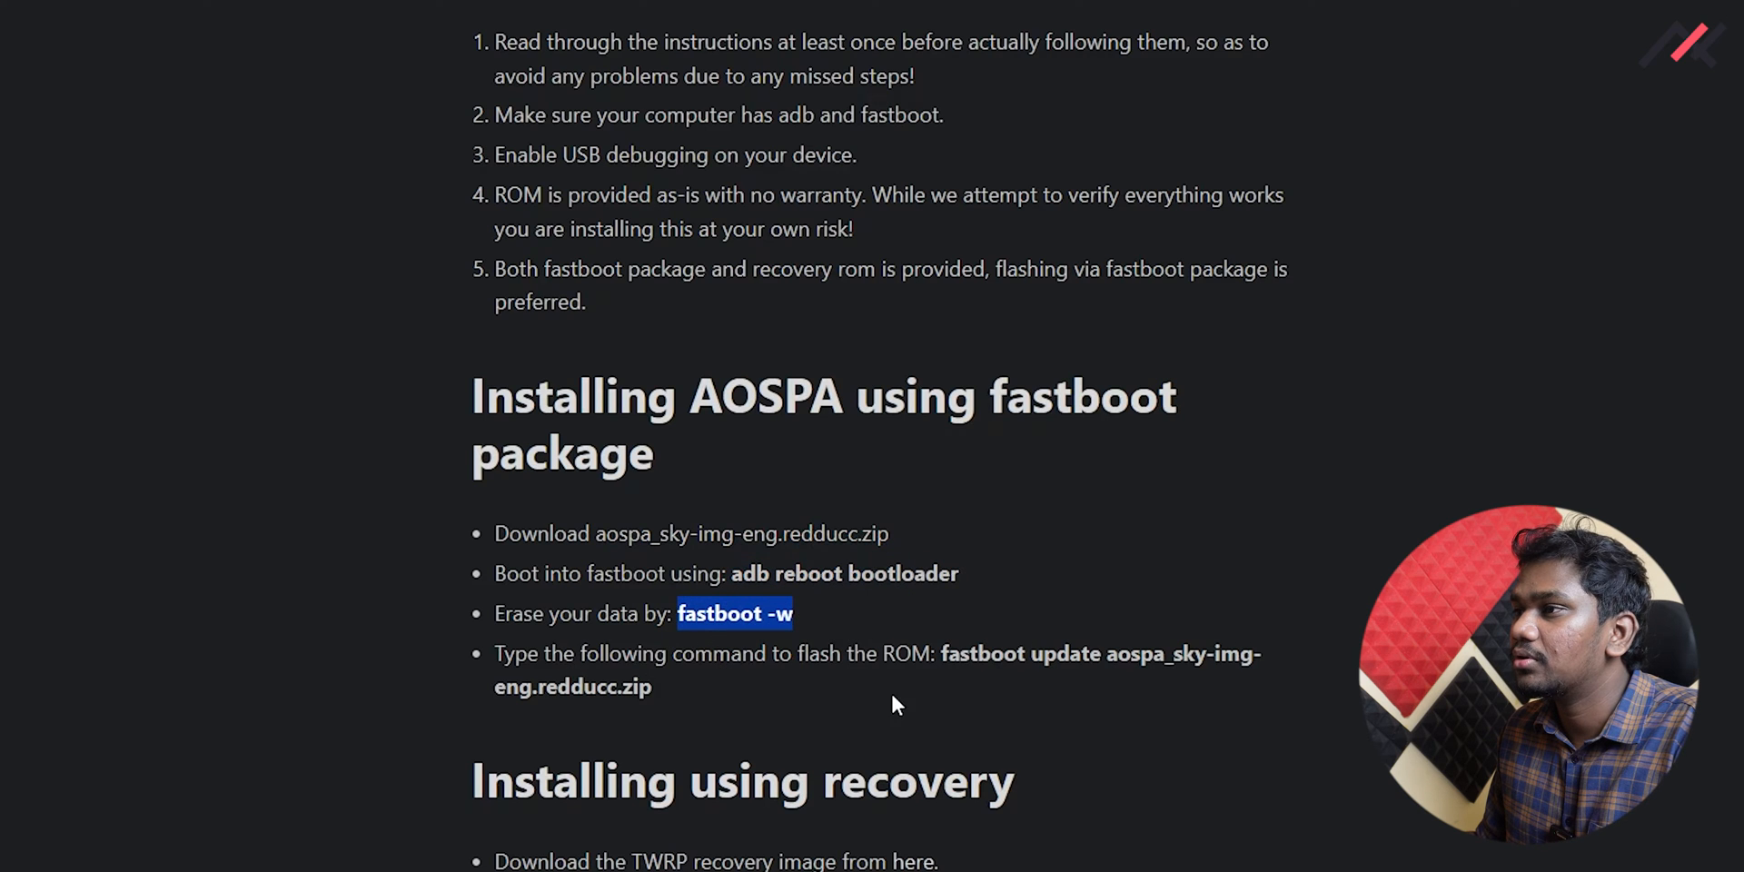
scroll(down, 3)
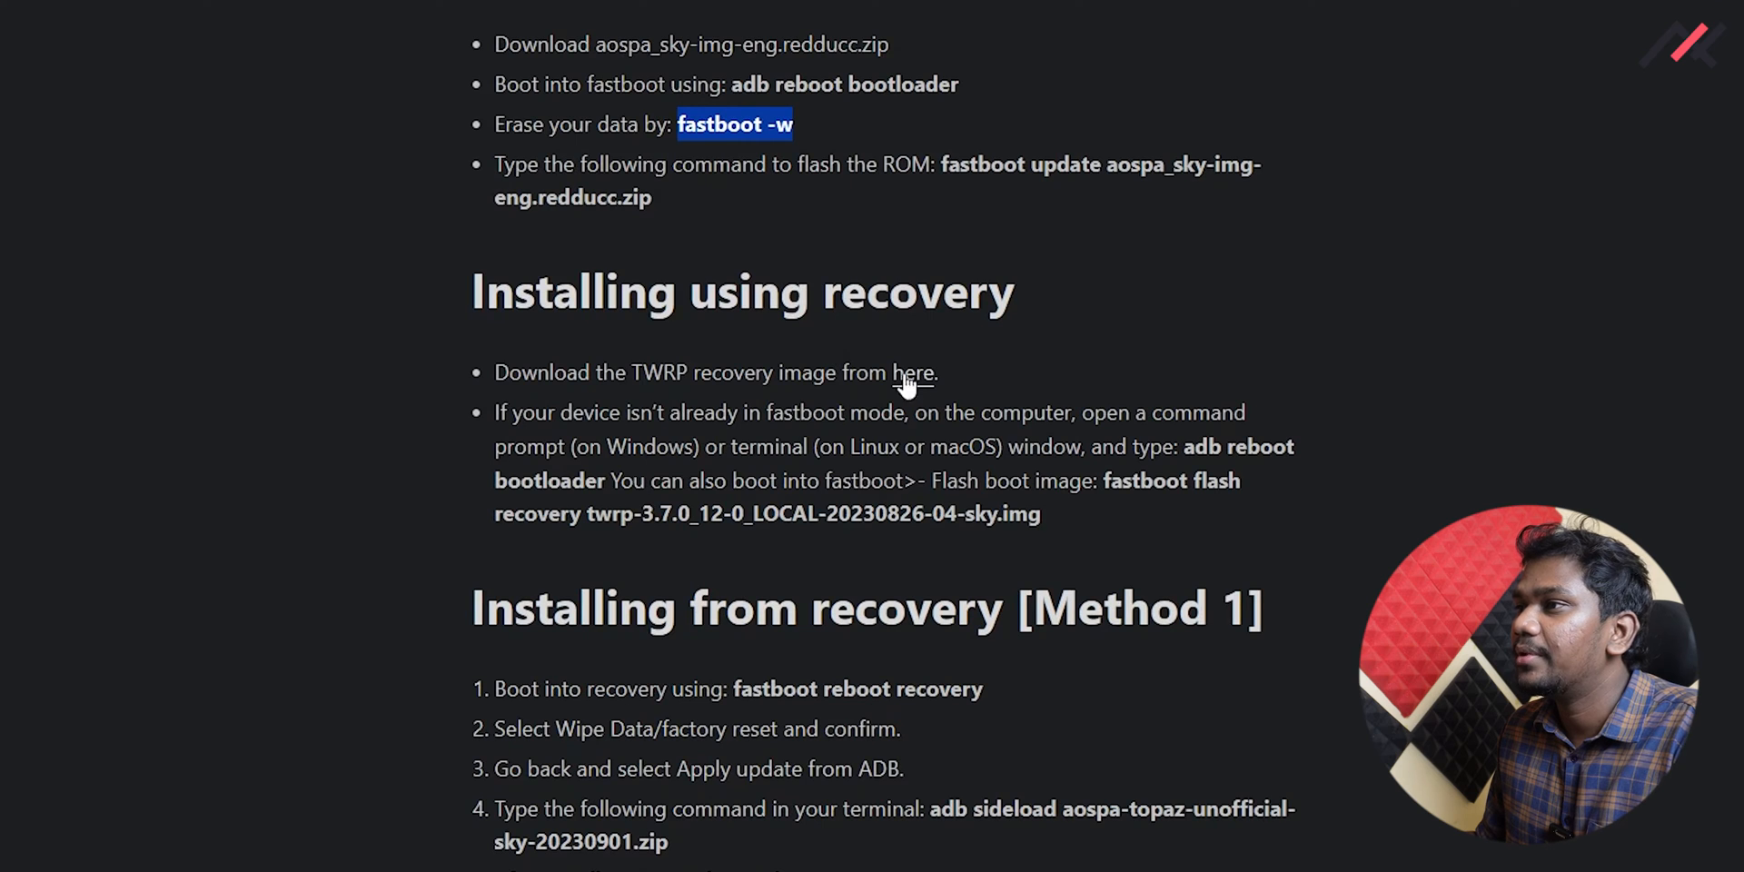
mouse_move(899, 528)
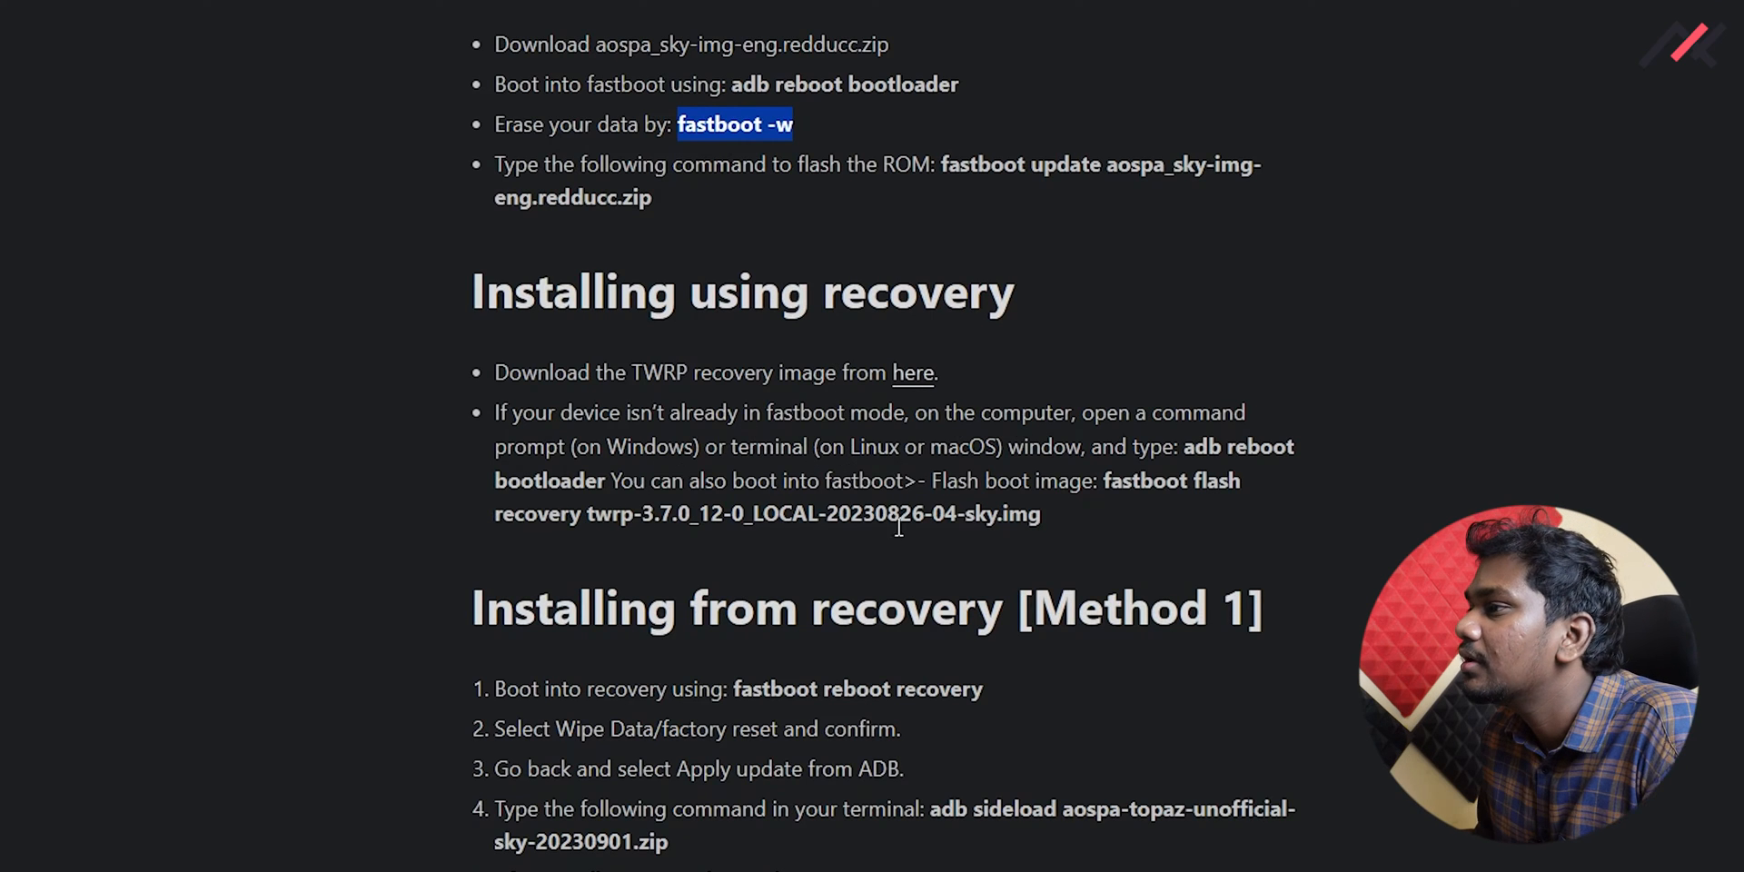
scroll(down, 3)
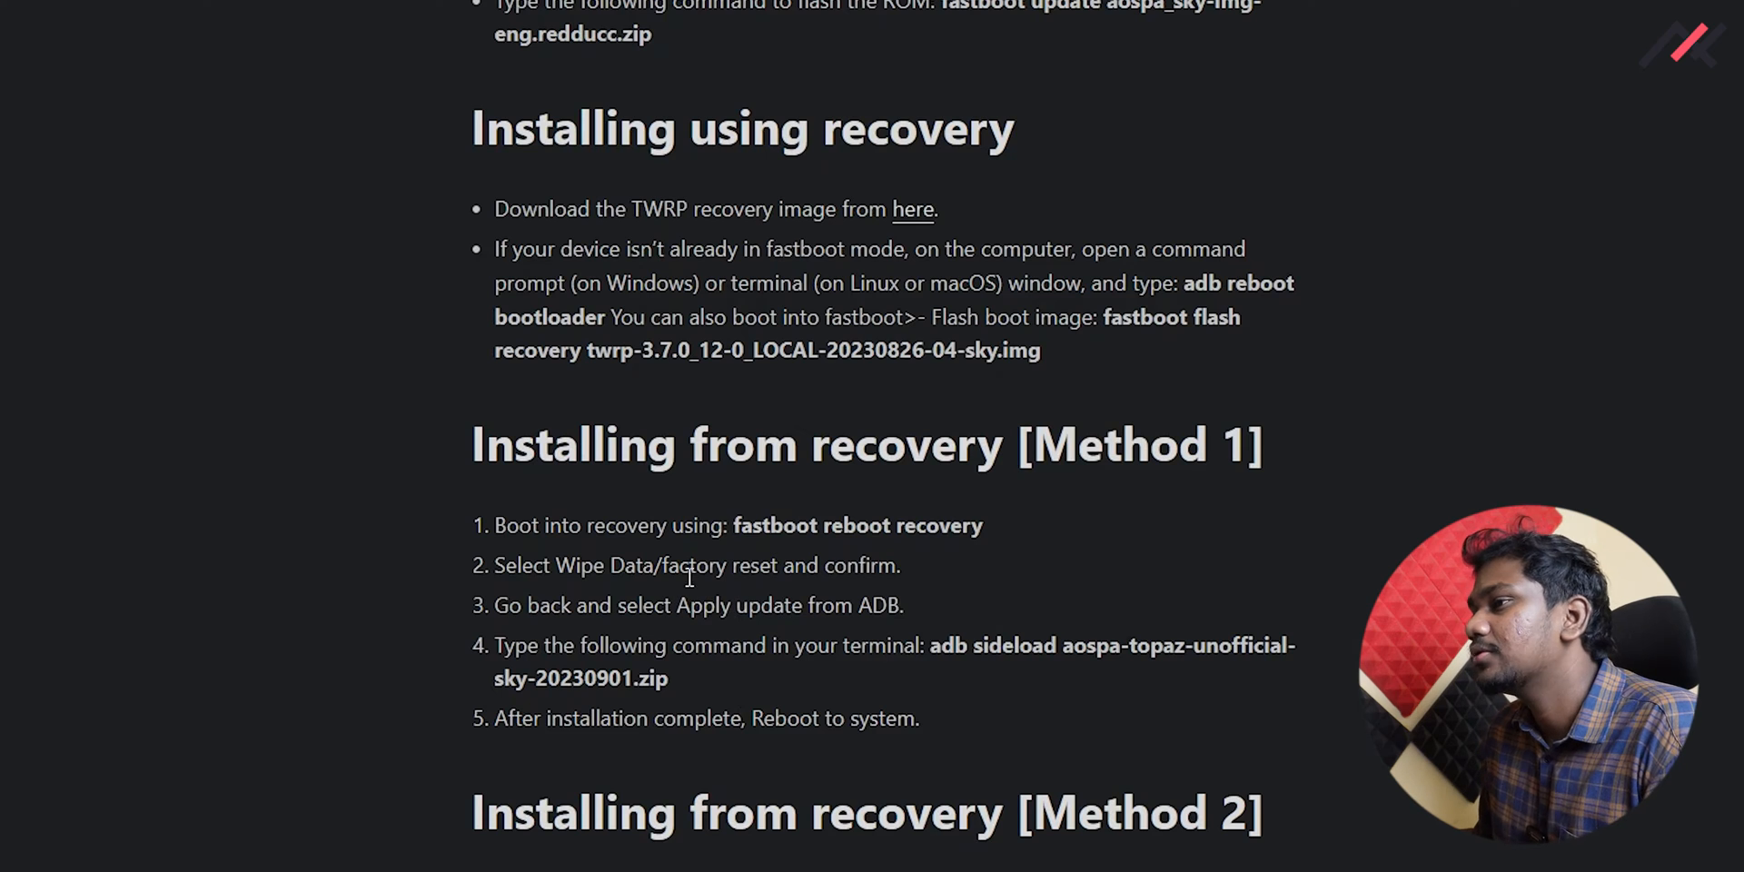
mouse_move(928, 581)
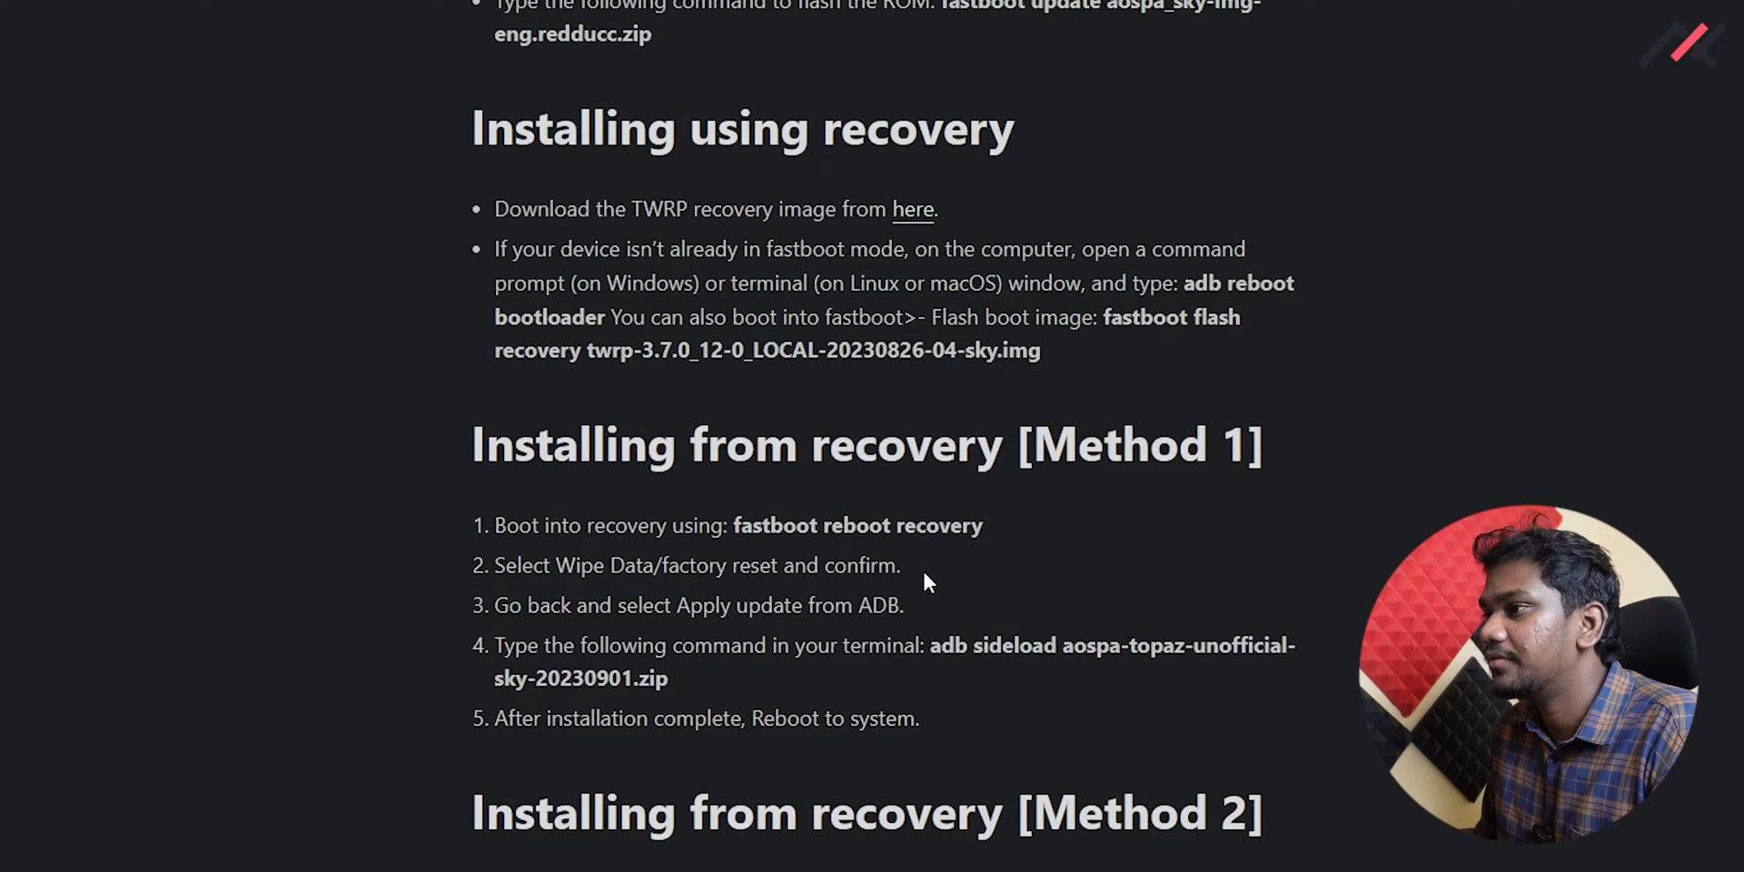
mouse_move(1281, 362)
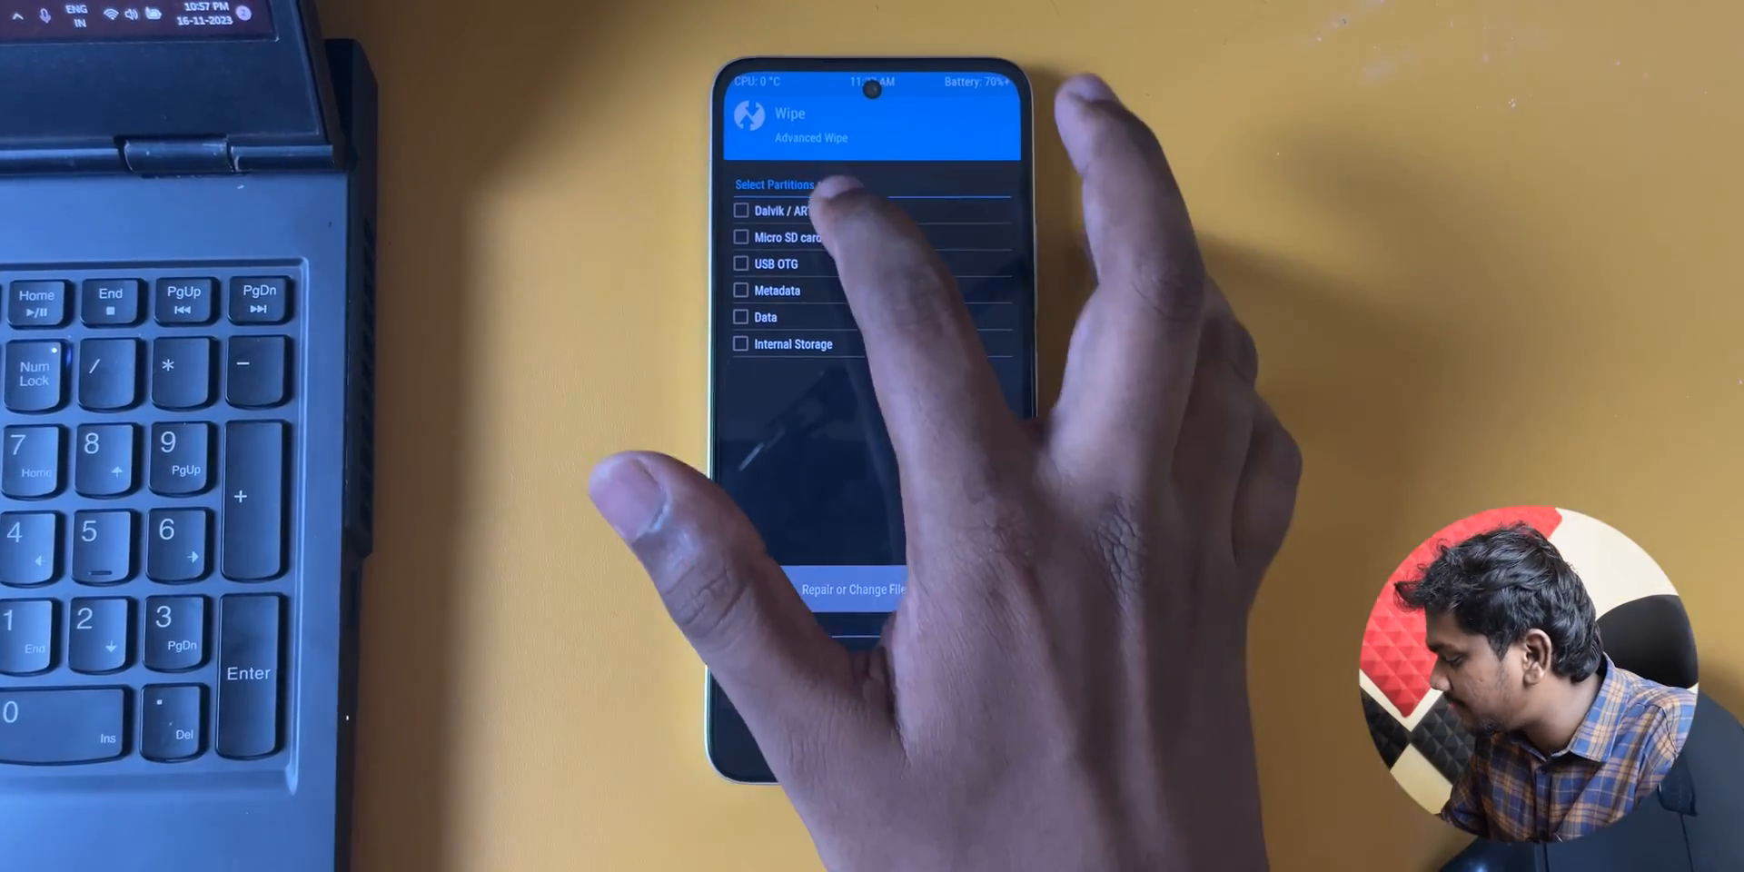
Perform the TWRP data wipe, leave the results screen, and enter the Advanced menu.
click(741, 210)
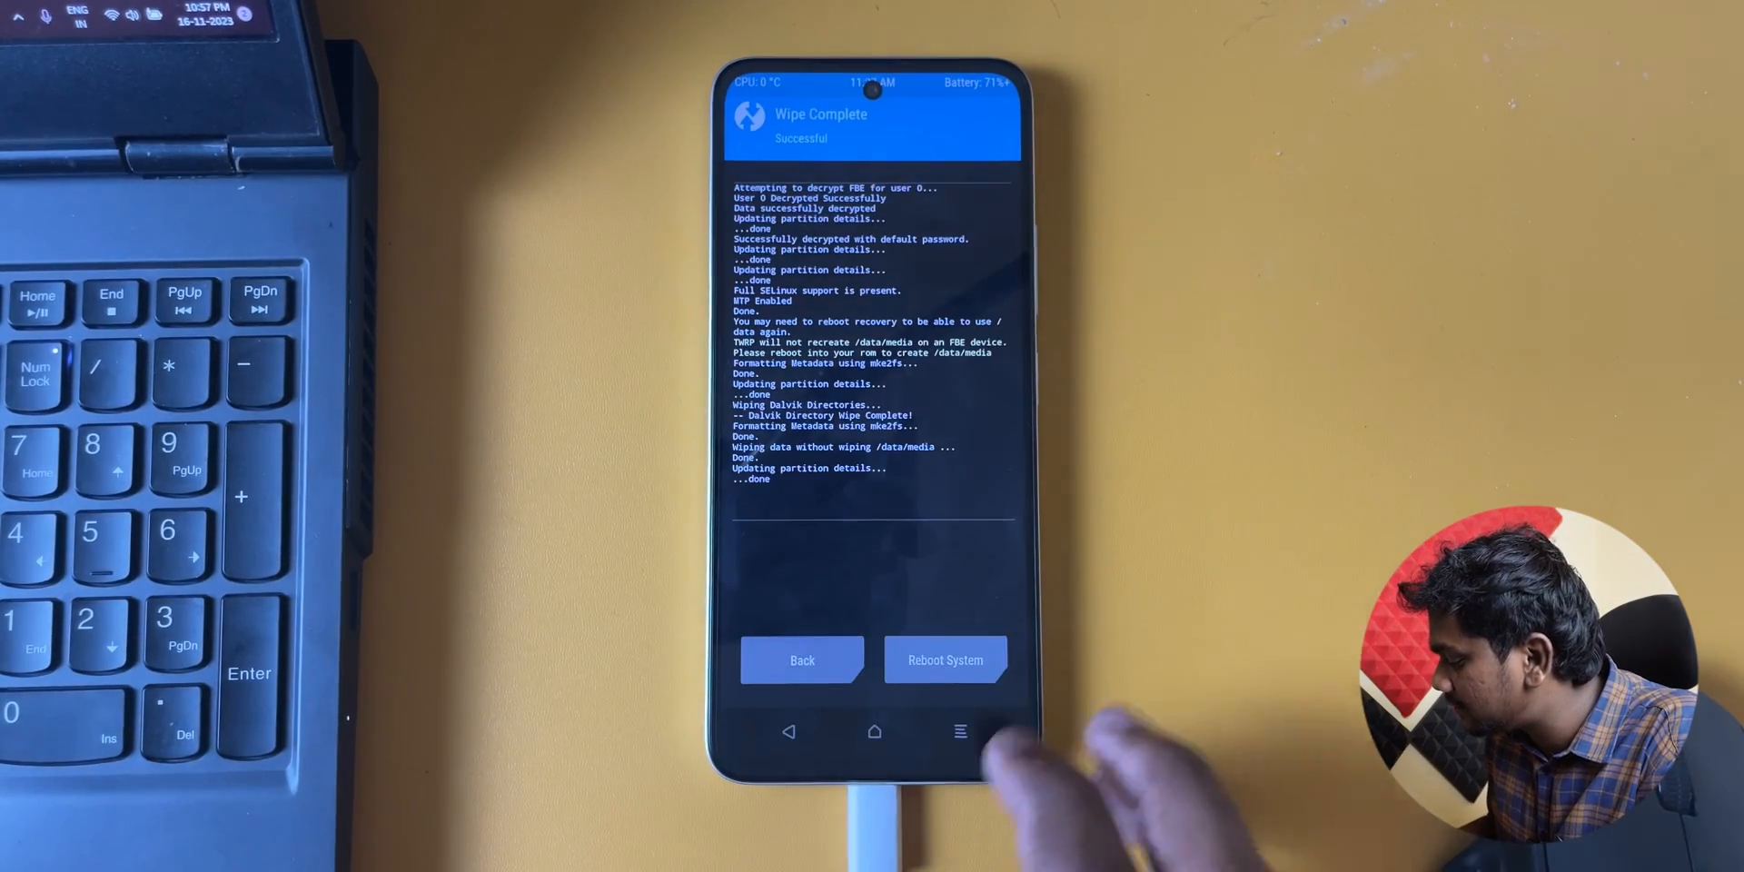
click(945, 660)
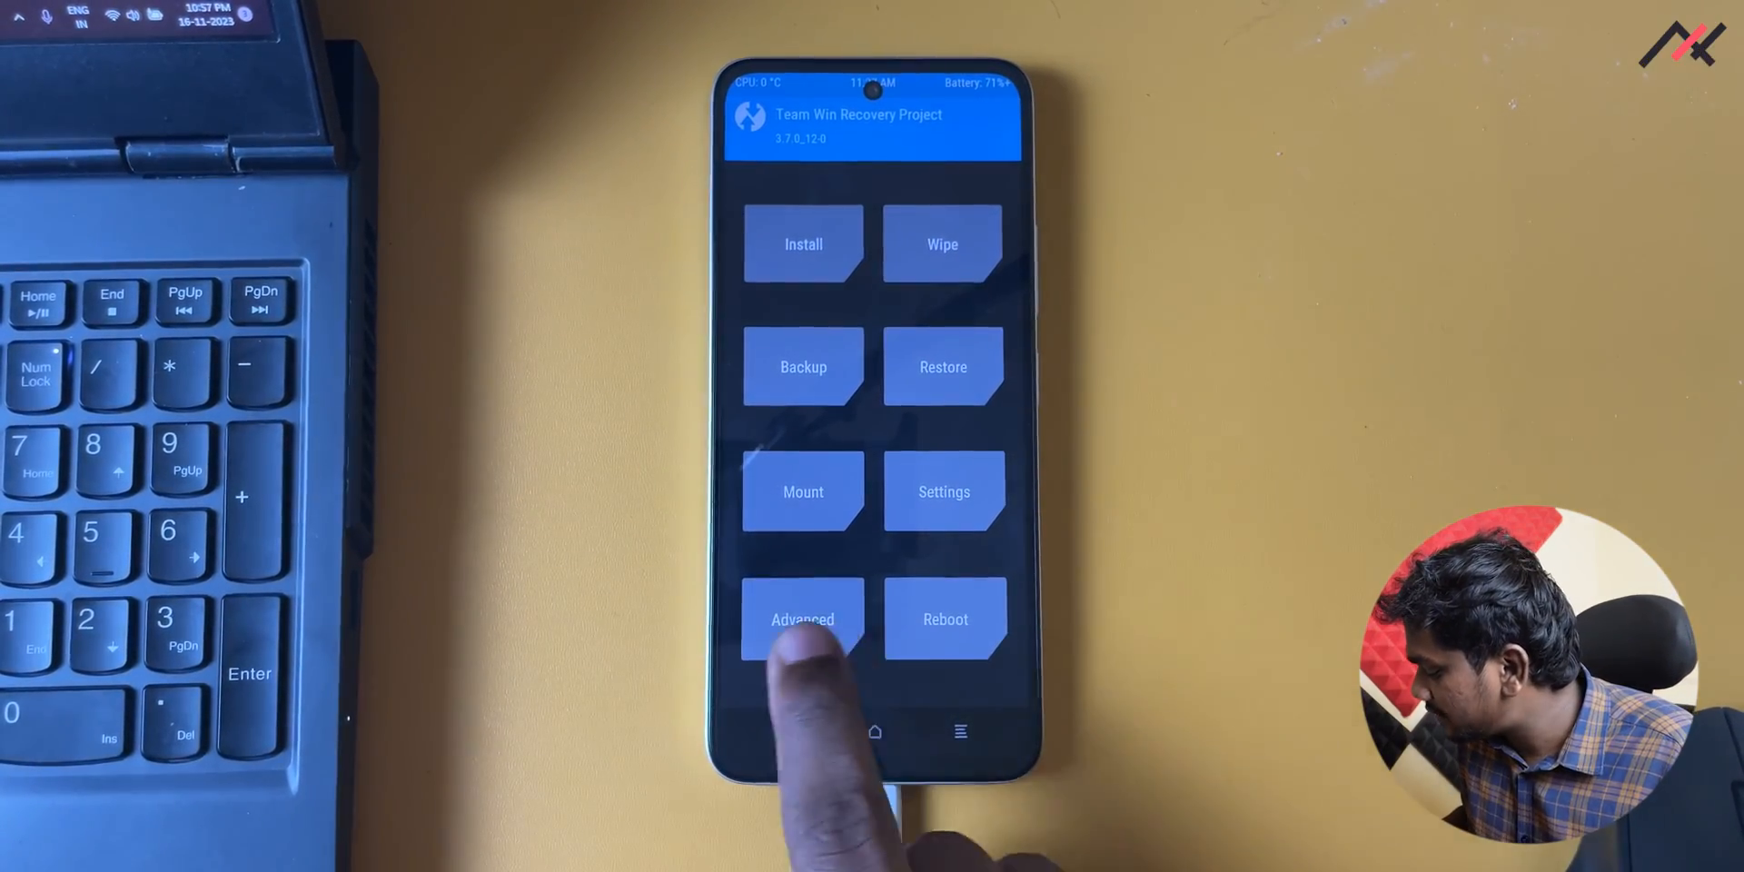
click(801, 620)
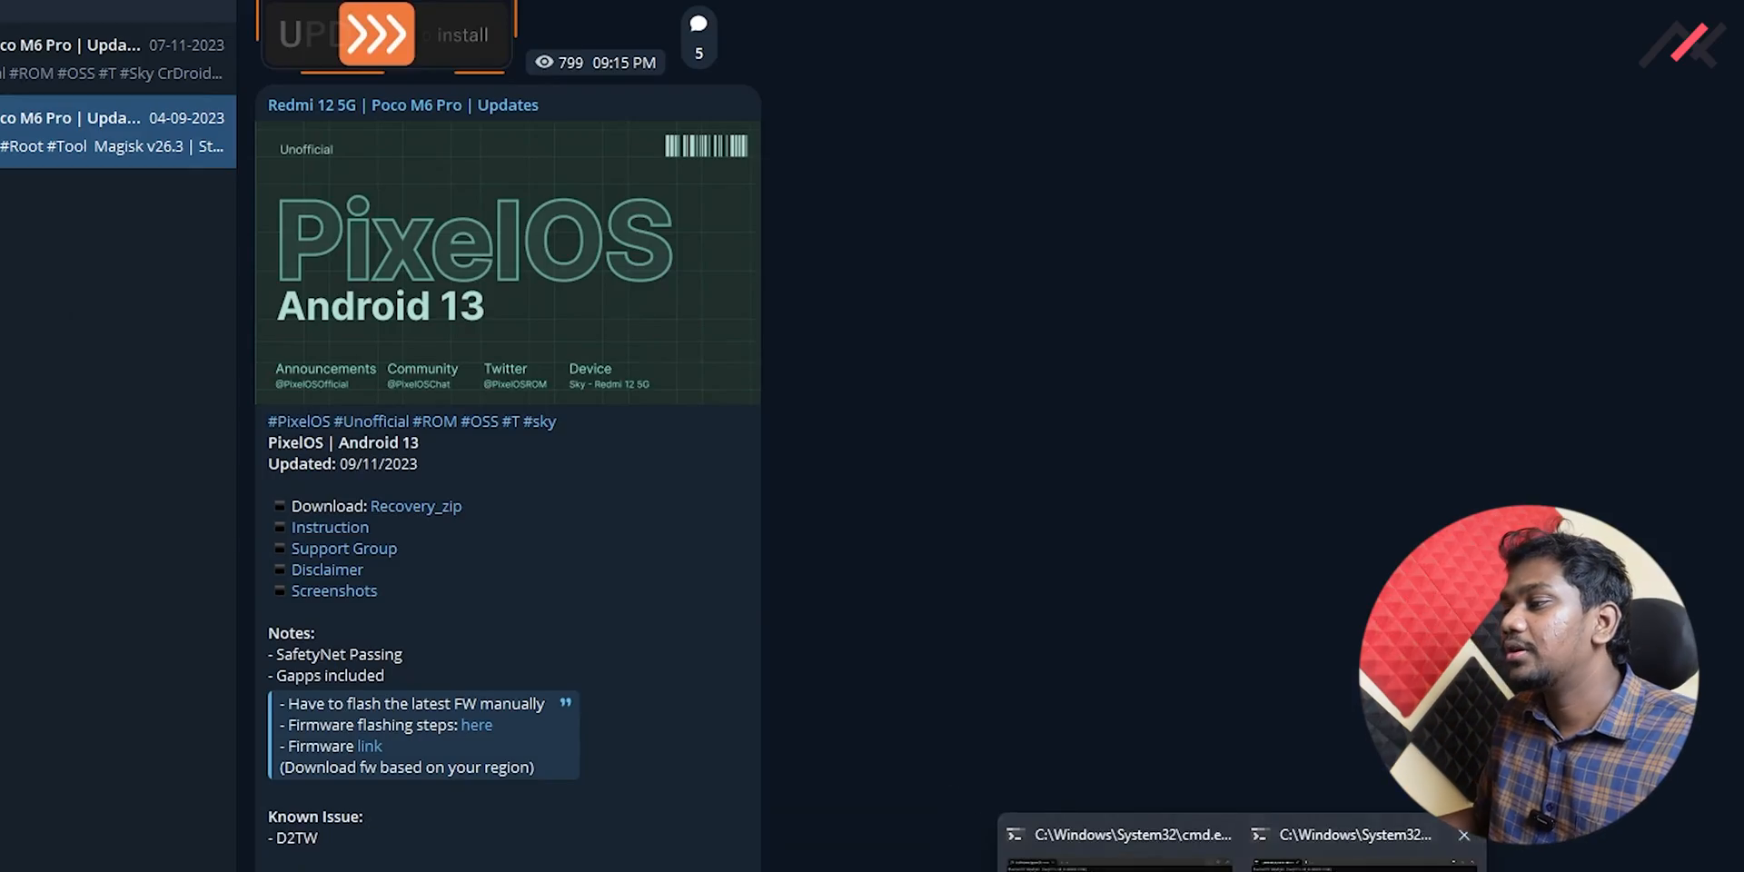
Run 'adb devices' to see the phone in sideload mode, then begin the 'adb sideload' command.
click(1121, 835)
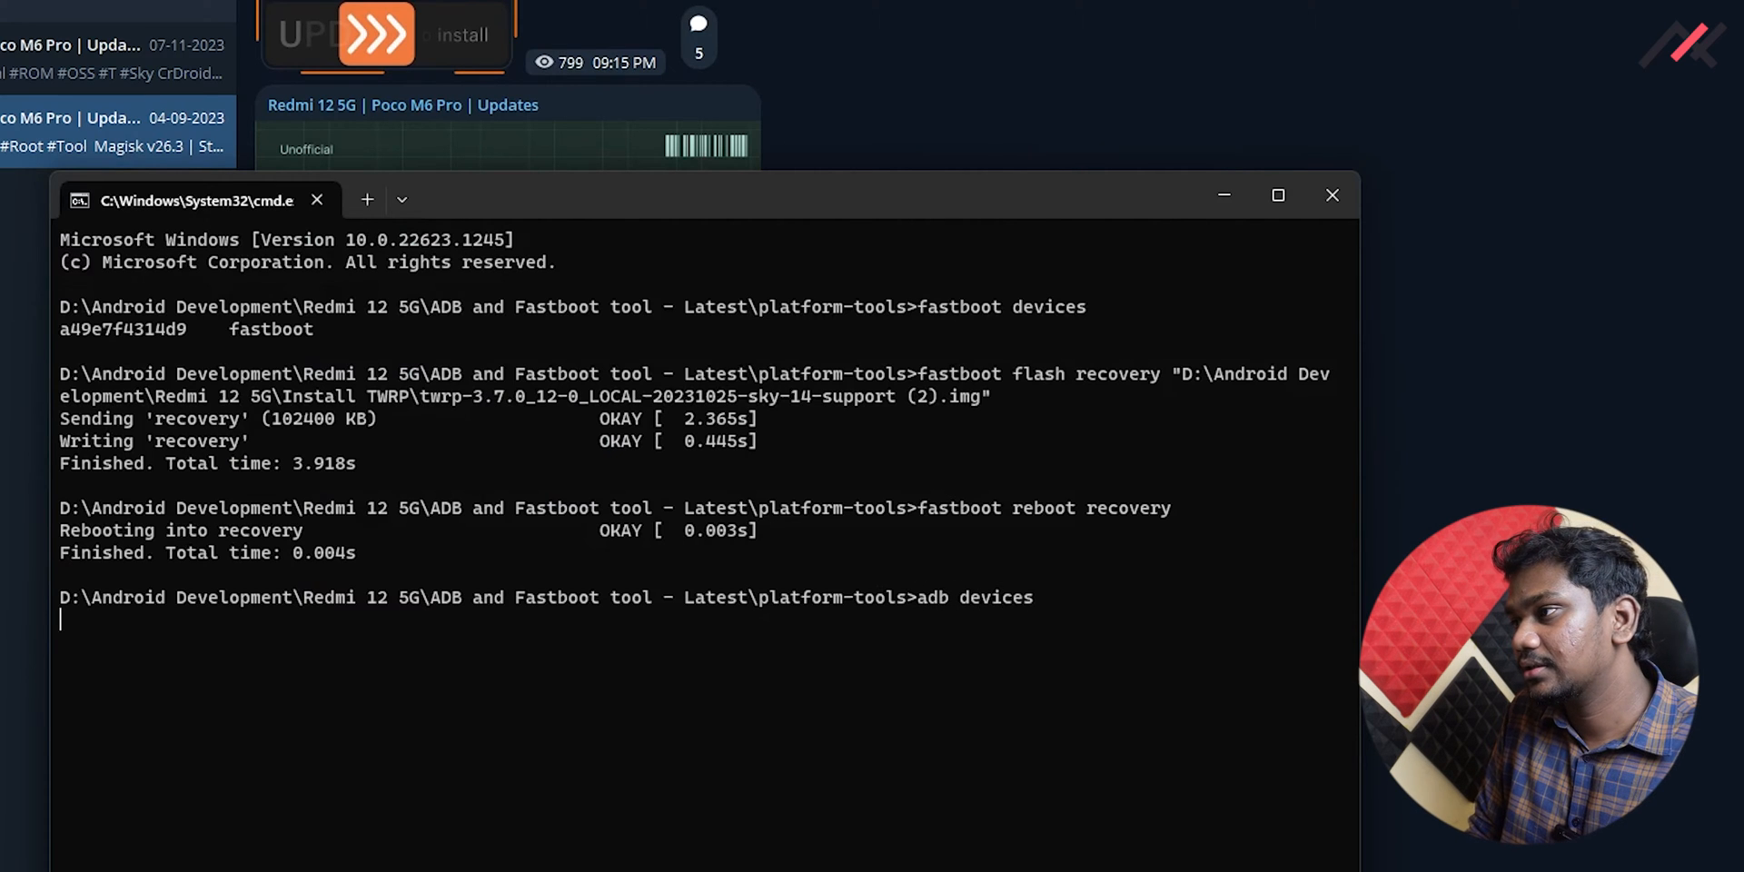
key(Return)
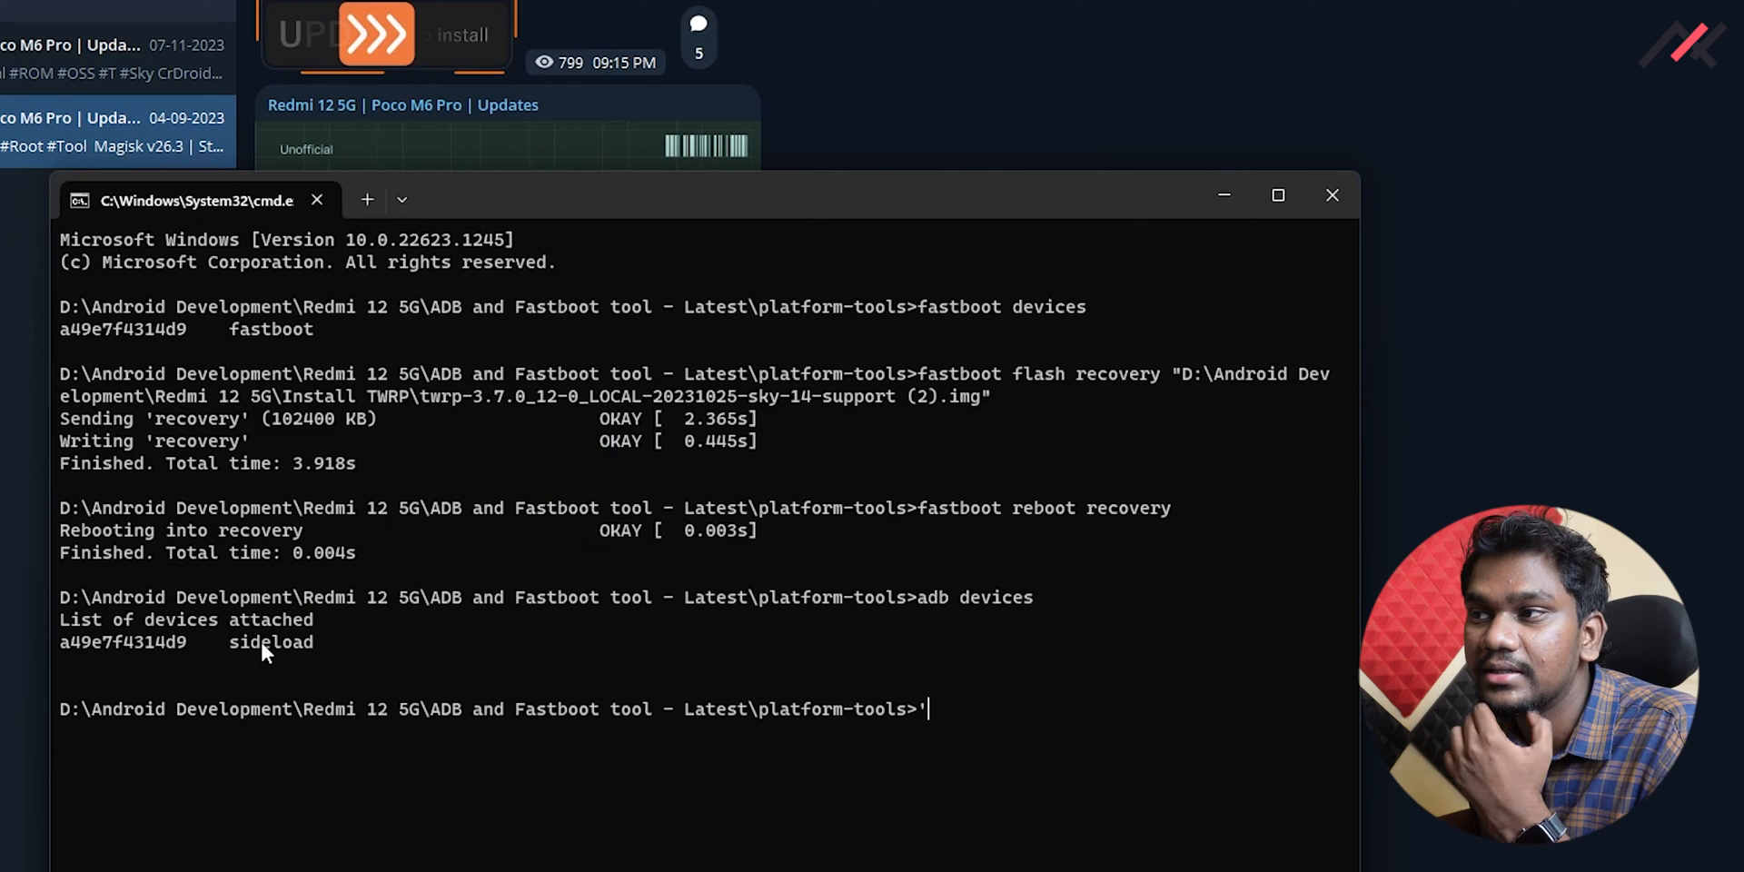
mouse_move(380, 663)
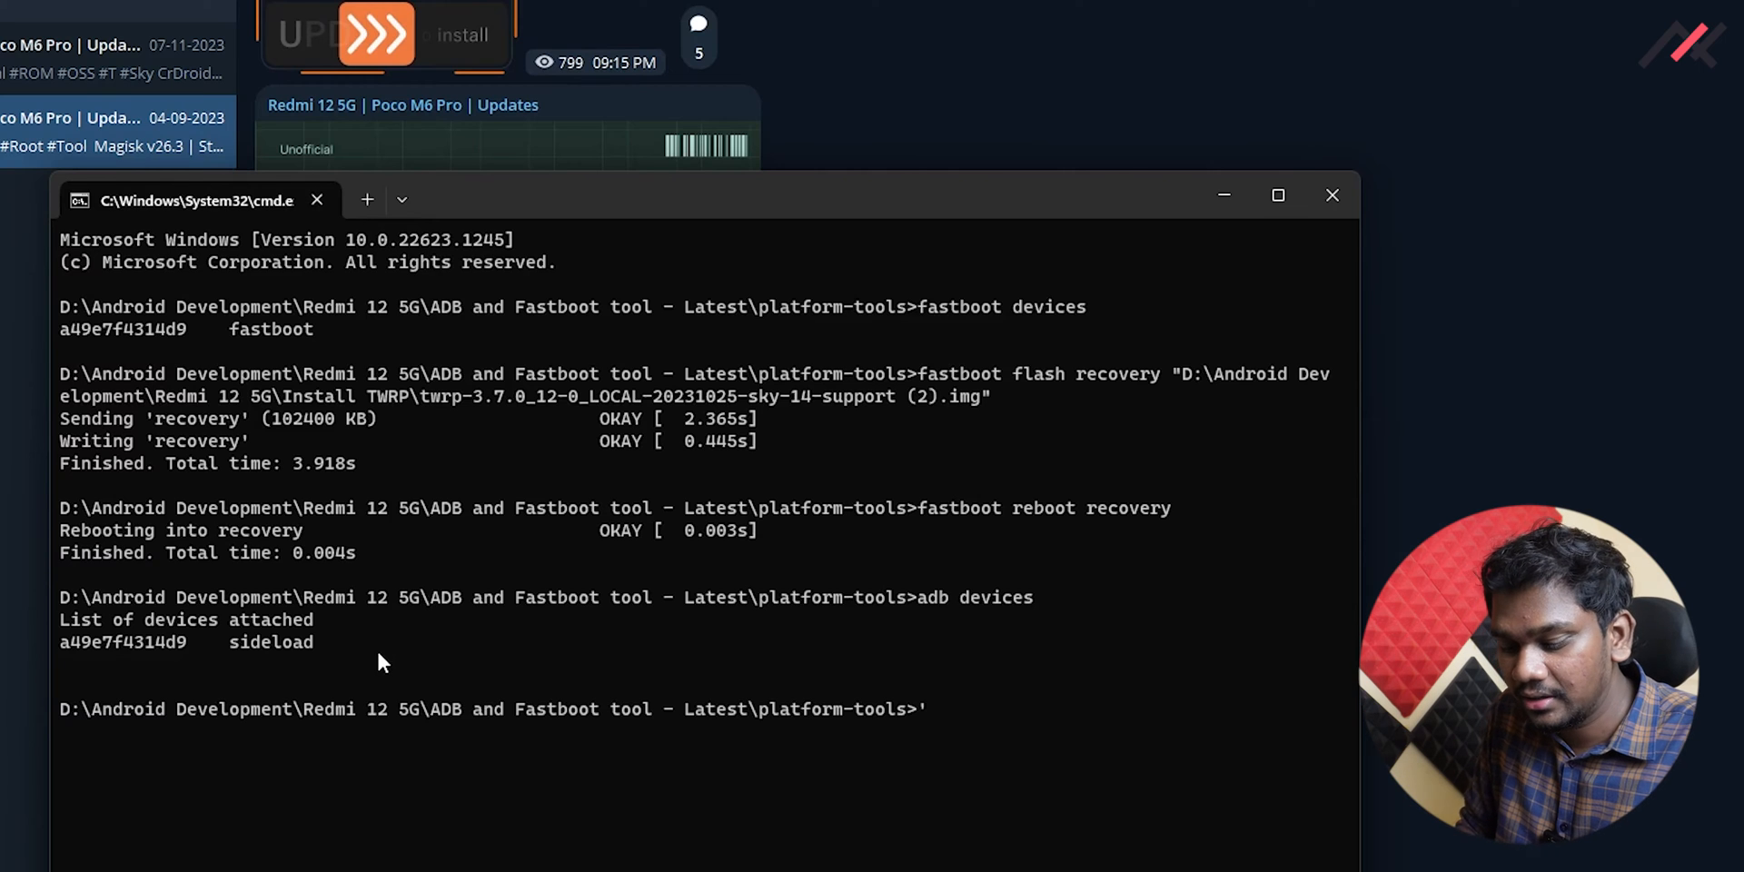
text(adb sideload)
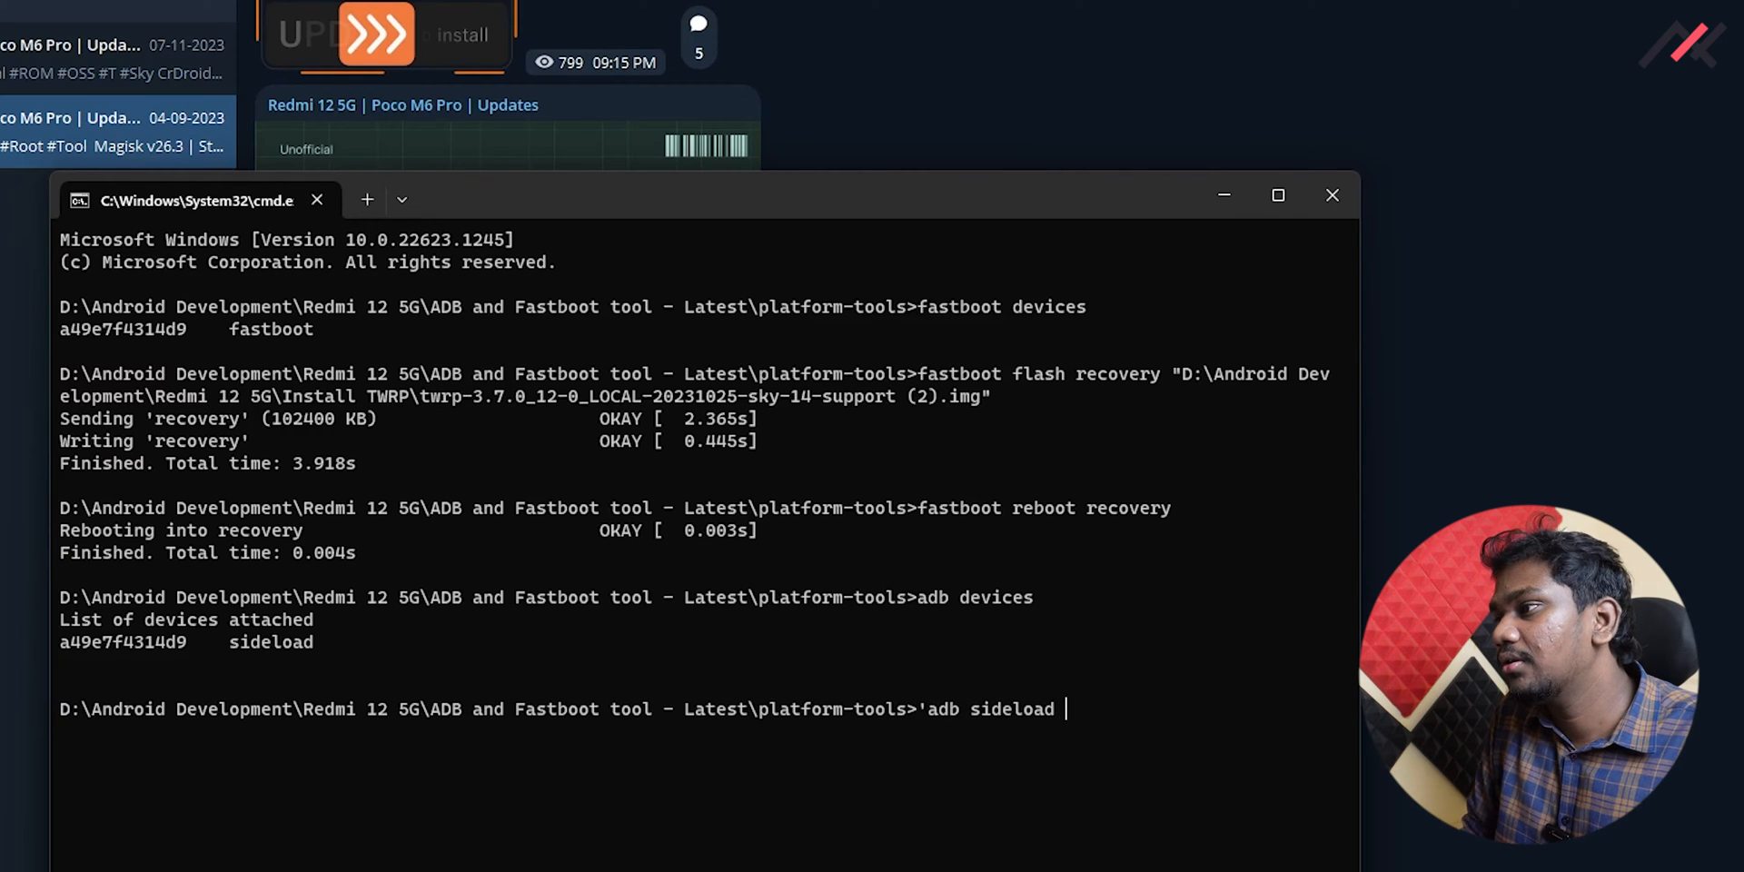